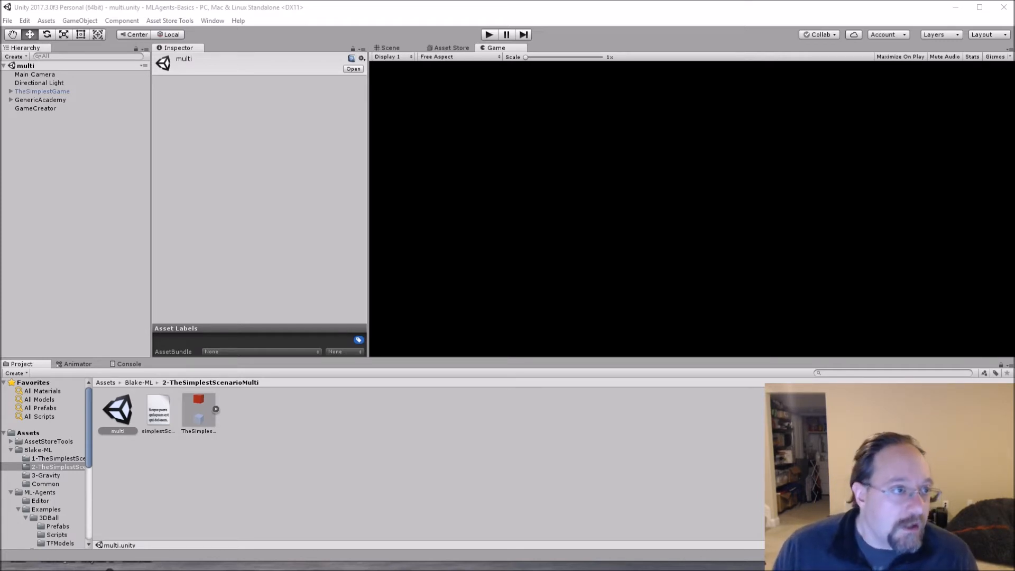
{"action": "mouse_move", "coordinate": [362, 452]}
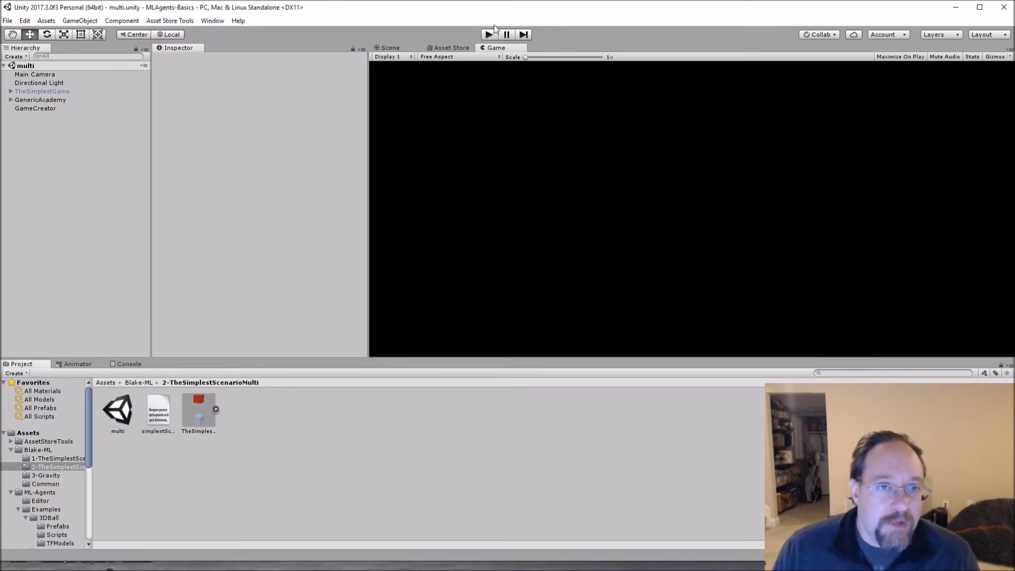
Run the multi-agent scene briefly and stop it again
{"action": "left_click", "coordinate": [487, 33]}
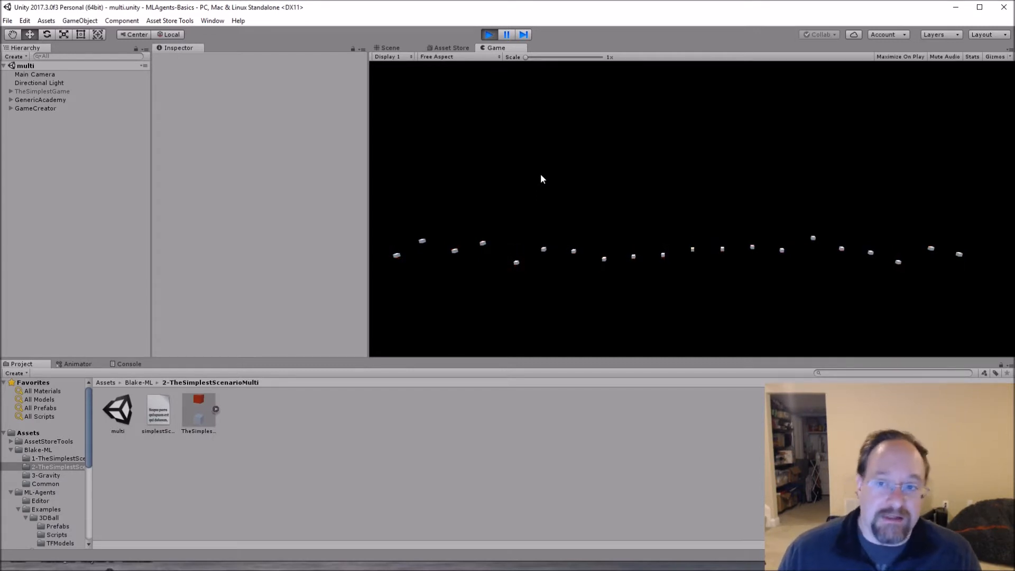
{"action": "mouse_move", "coordinate": [459, 226]}
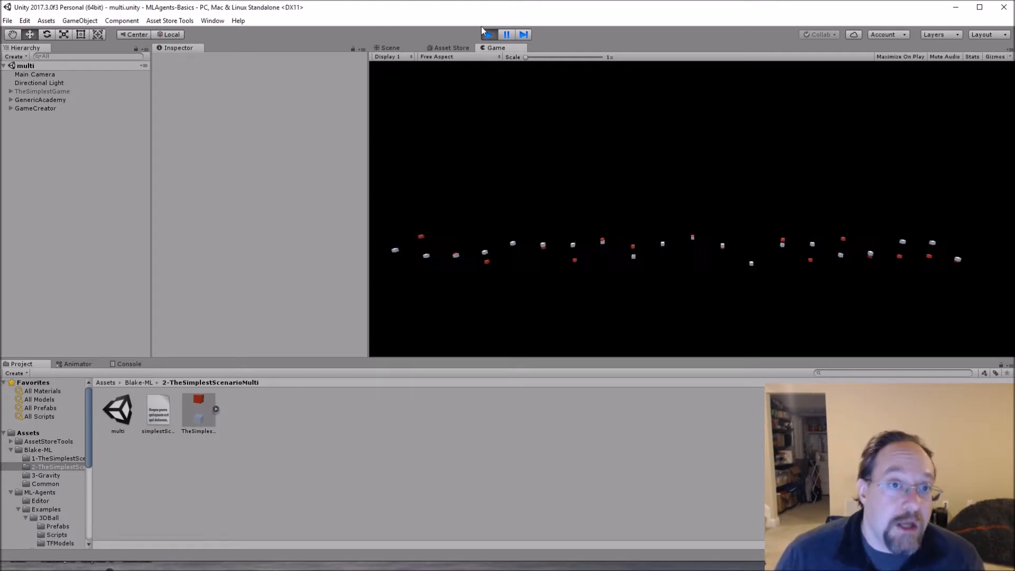
{"action": "left_click", "coordinate": [486, 34]}
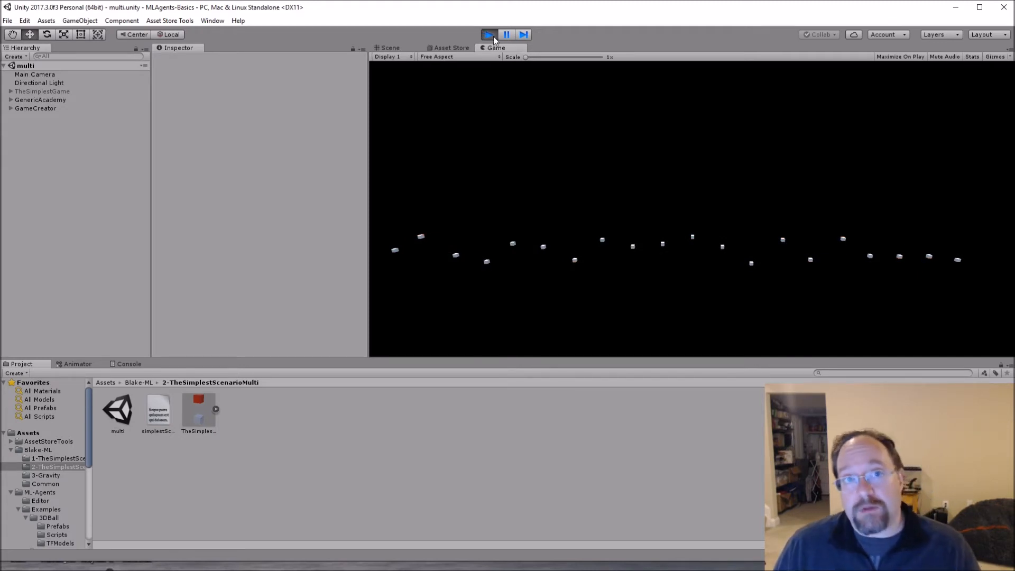
{"action": "left_click", "coordinate": [487, 34]}
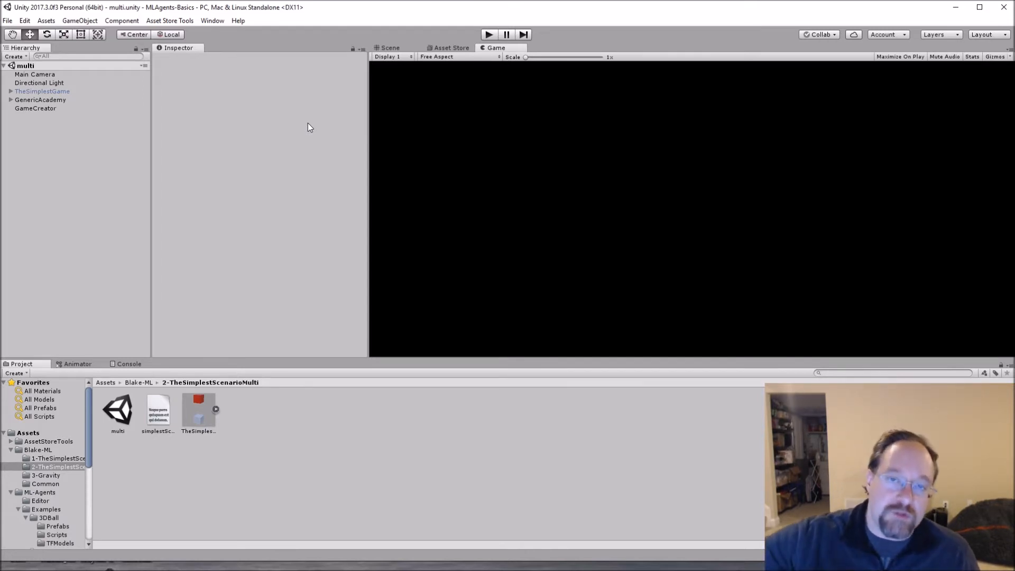
{"action": "mouse_move", "coordinate": [174, 459]}
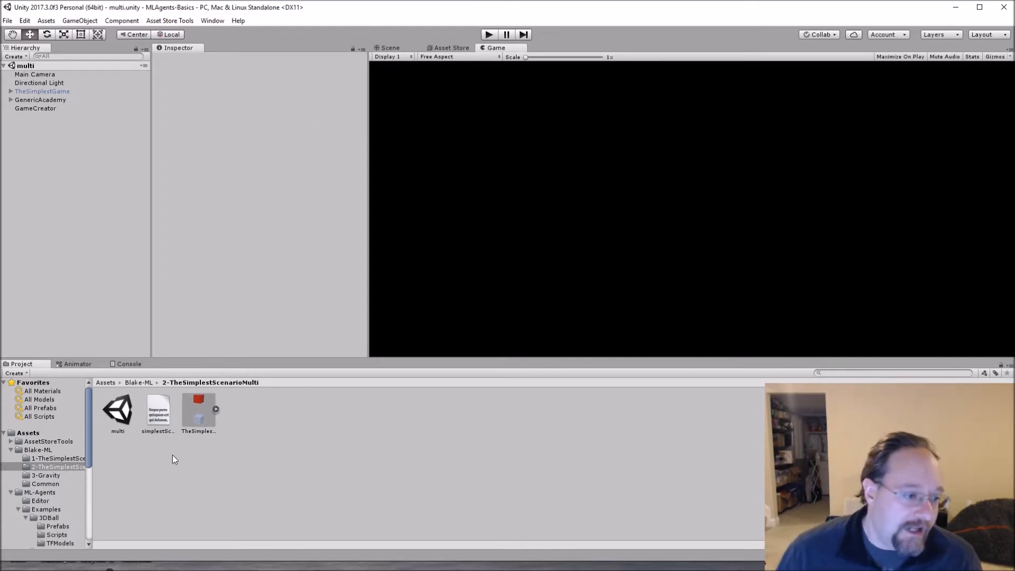
Open the gravity scene from the 3-Gravity folder and start it running
{"action": "left_click", "coordinate": [46, 475]}
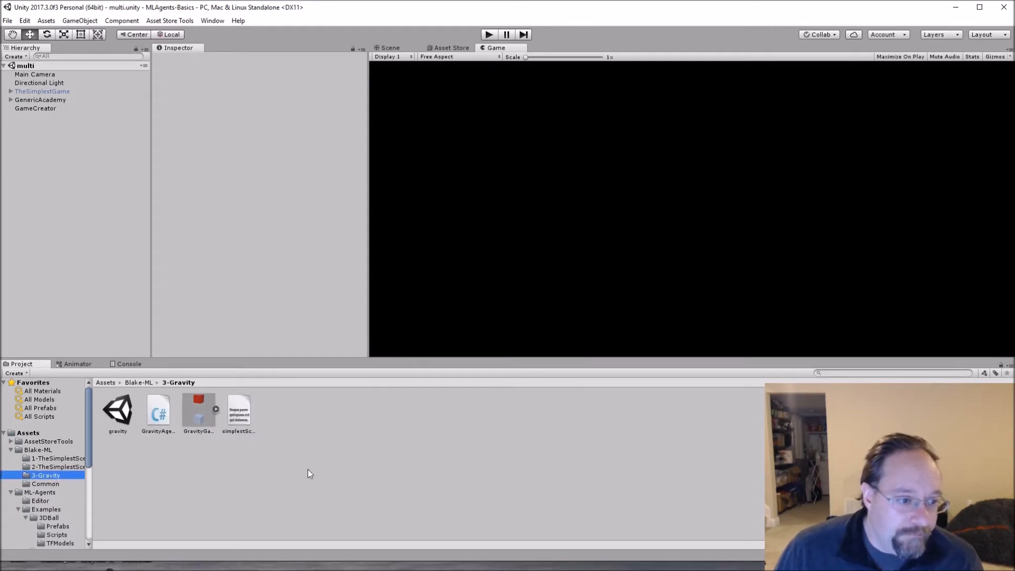
{"action": "left_click", "coordinate": [117, 405]}
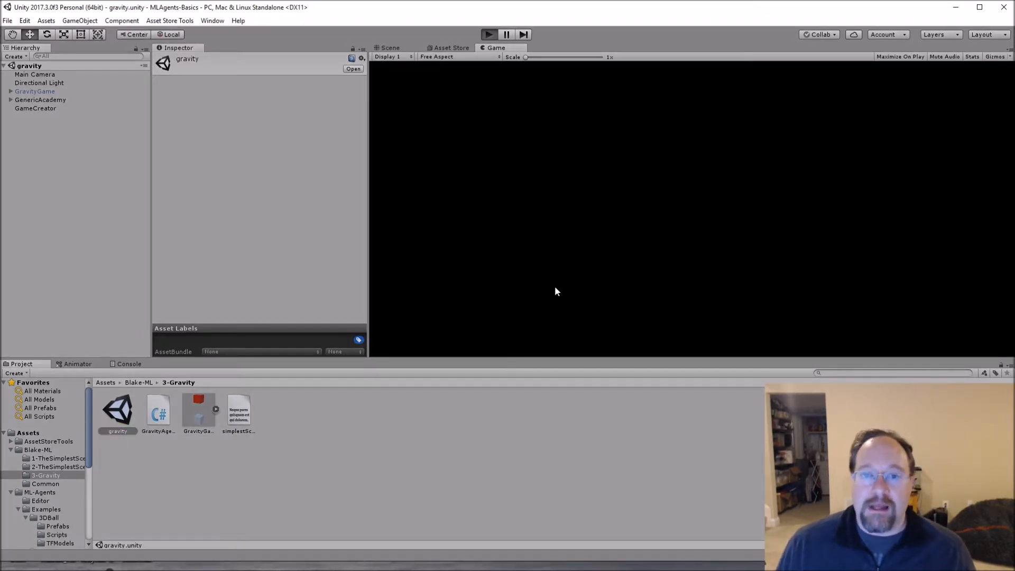
{"action": "left_click", "coordinate": [489, 34]}
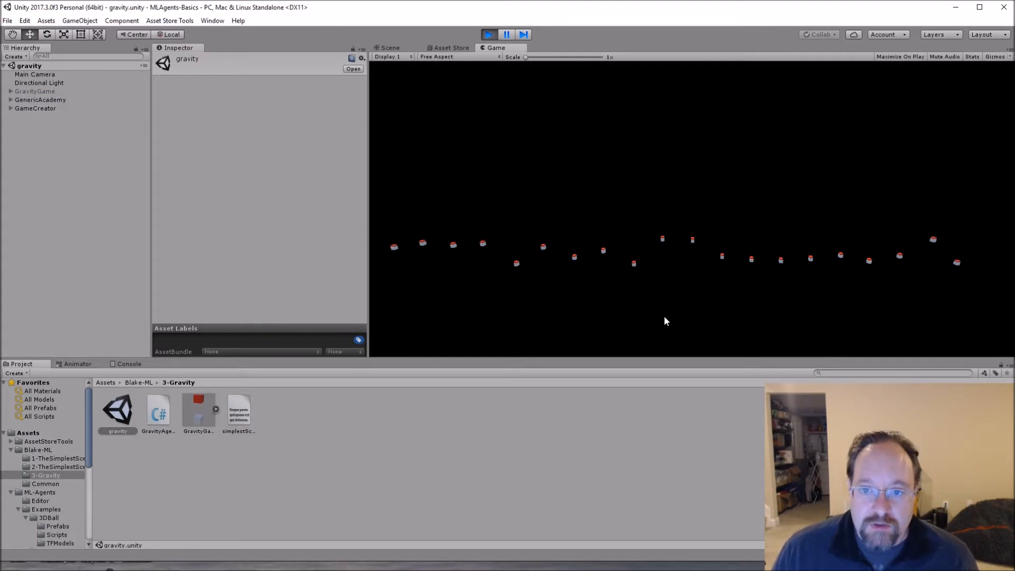
{"action": "mouse_move", "coordinate": [157, 114]}
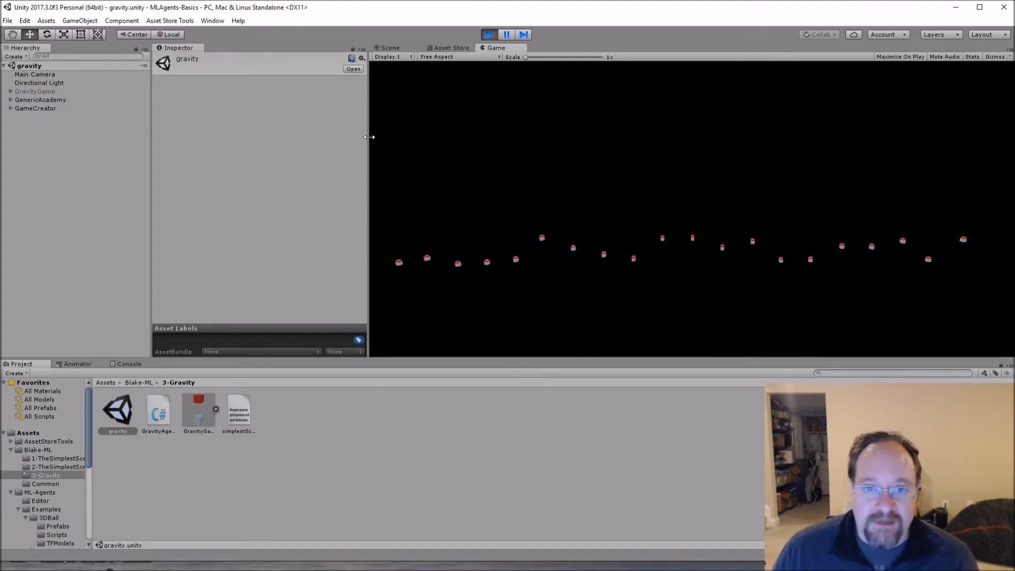
Adjust the Main Camera transform to 1.41 and run the gravity scene again
{"action": "left_click", "coordinate": [35, 74]}
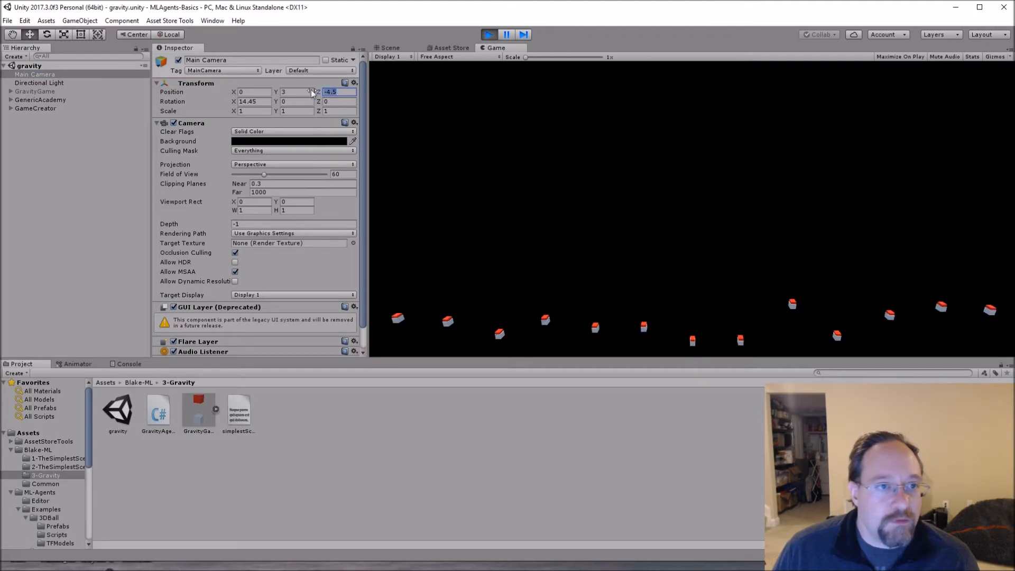
{"action": "type", "text": "1.41"}
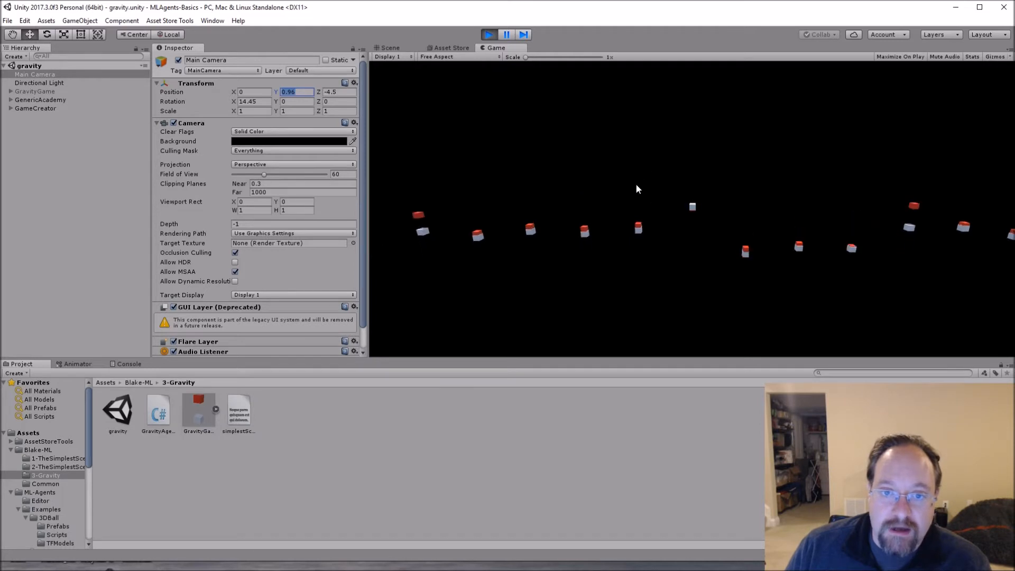
{"action": "mouse_move", "coordinate": [850, 353]}
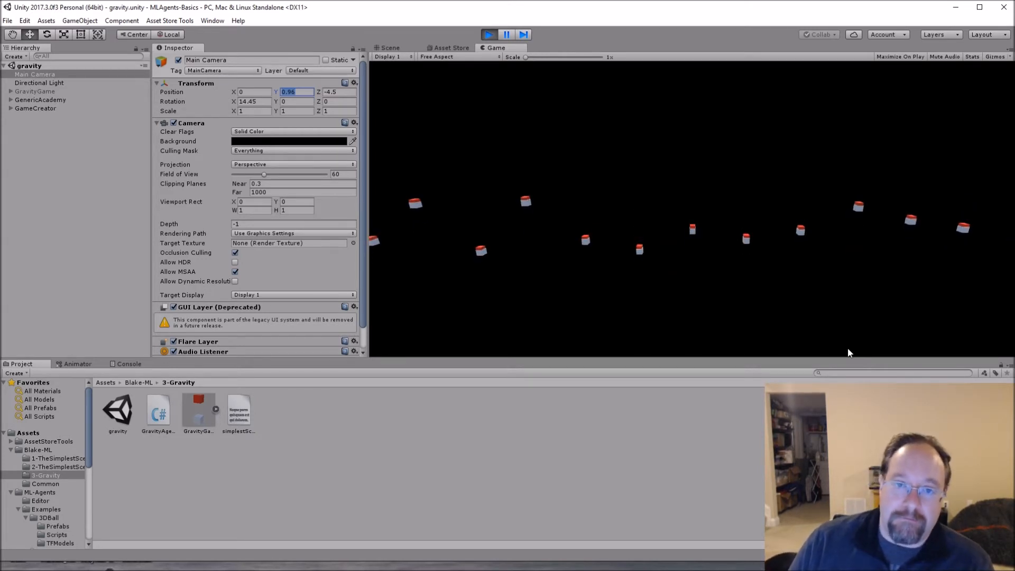
{"action": "mouse_move", "coordinate": [479, 96]}
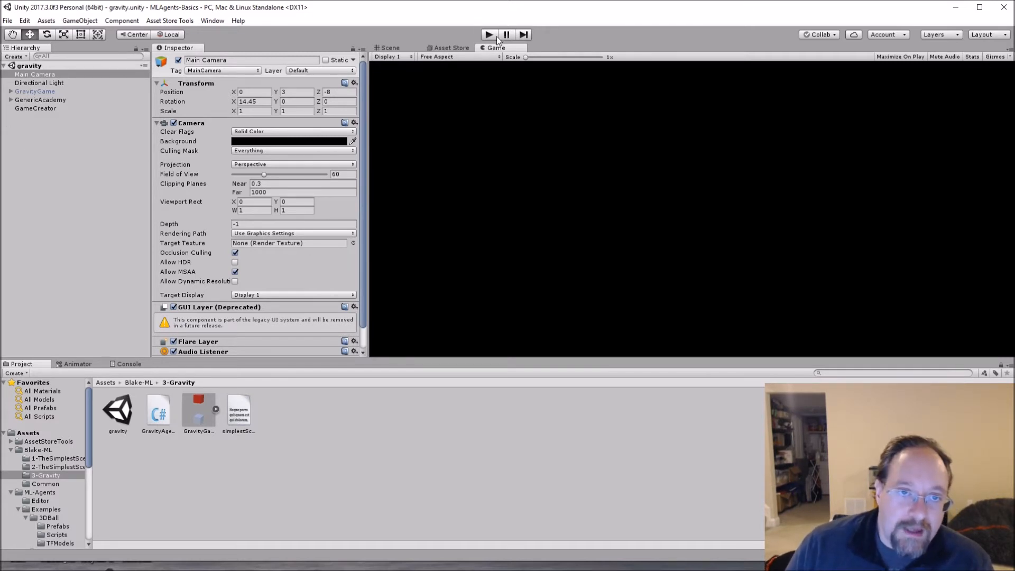
{"action": "left_click", "coordinate": [489, 34]}
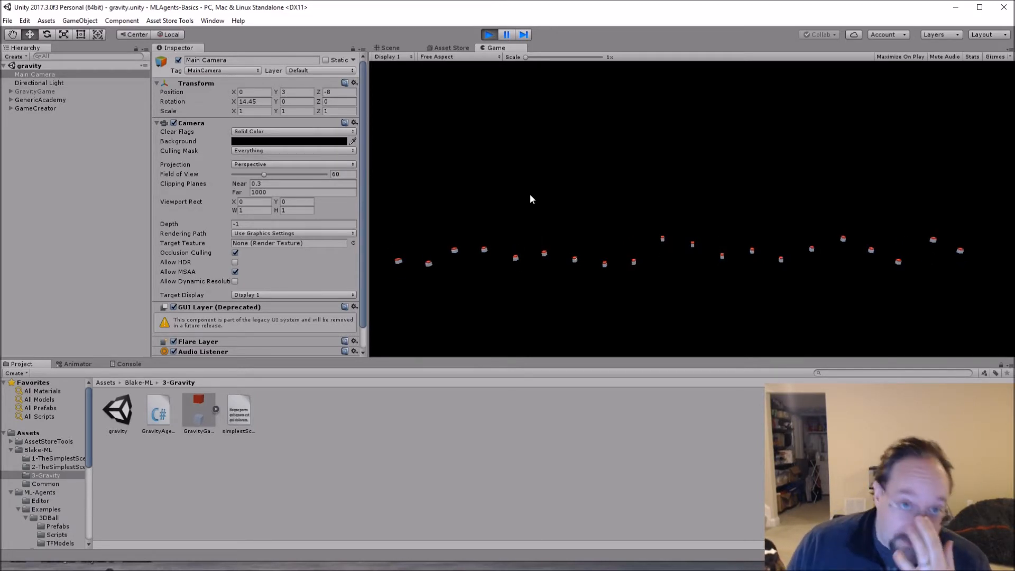
Stop play and review the Directional Light, GameCreator, GenericAcademy and GenericBrain objects
{"action": "left_click", "coordinate": [506, 34]}
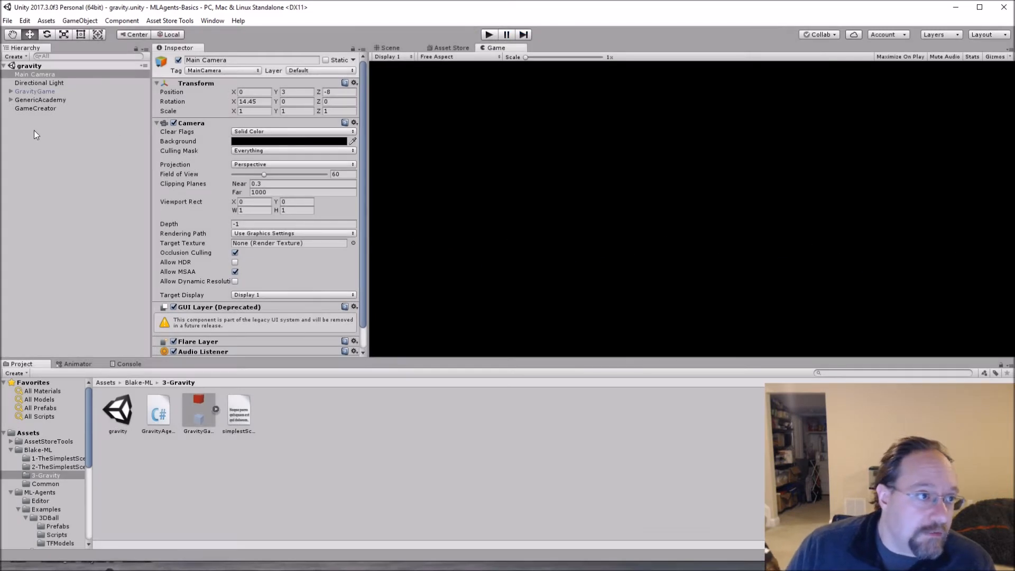
{"action": "left_click", "coordinate": [36, 108]}
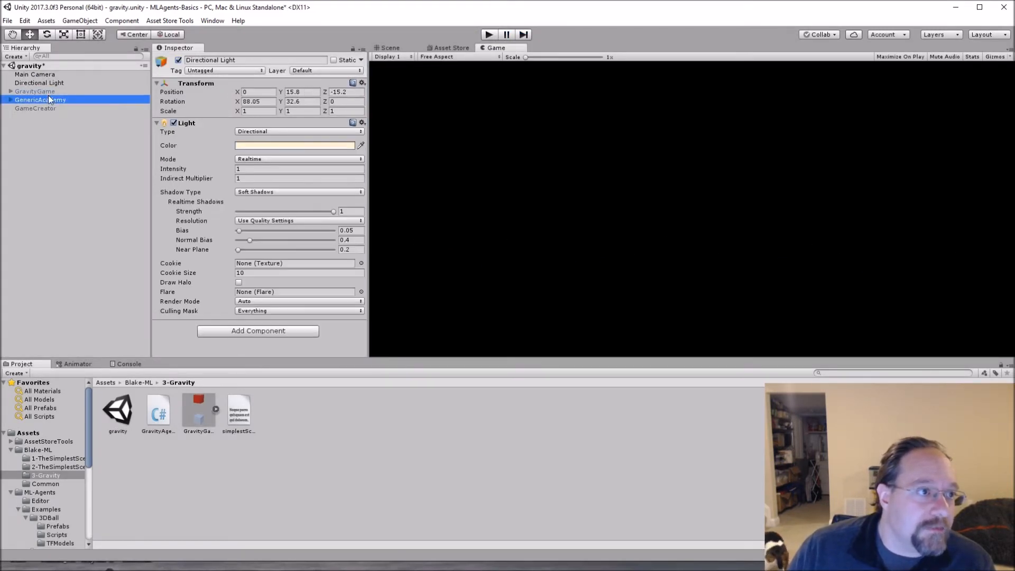
{"action": "left_click", "coordinate": [36, 91]}
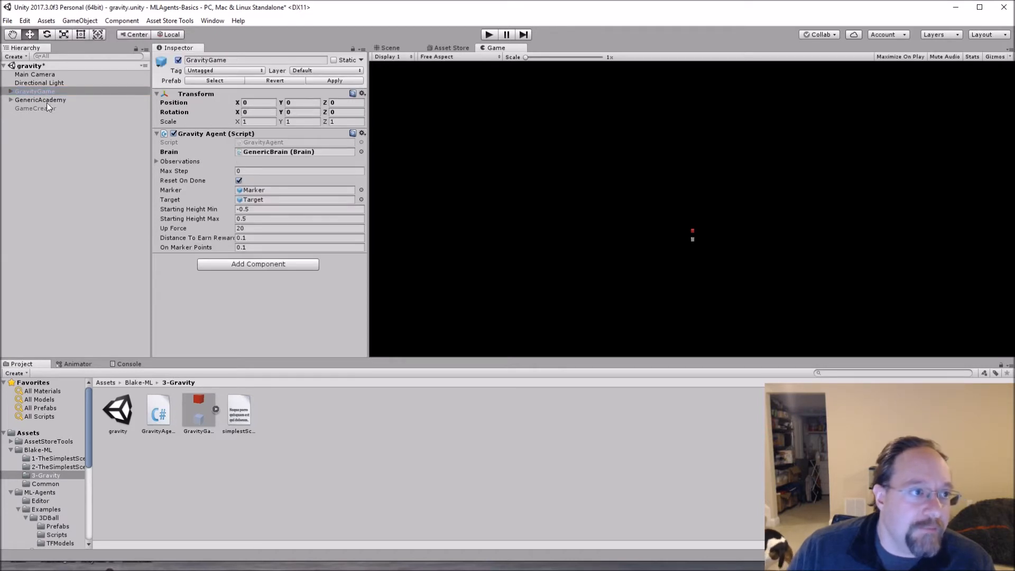
{"action": "left_click", "coordinate": [39, 83]}
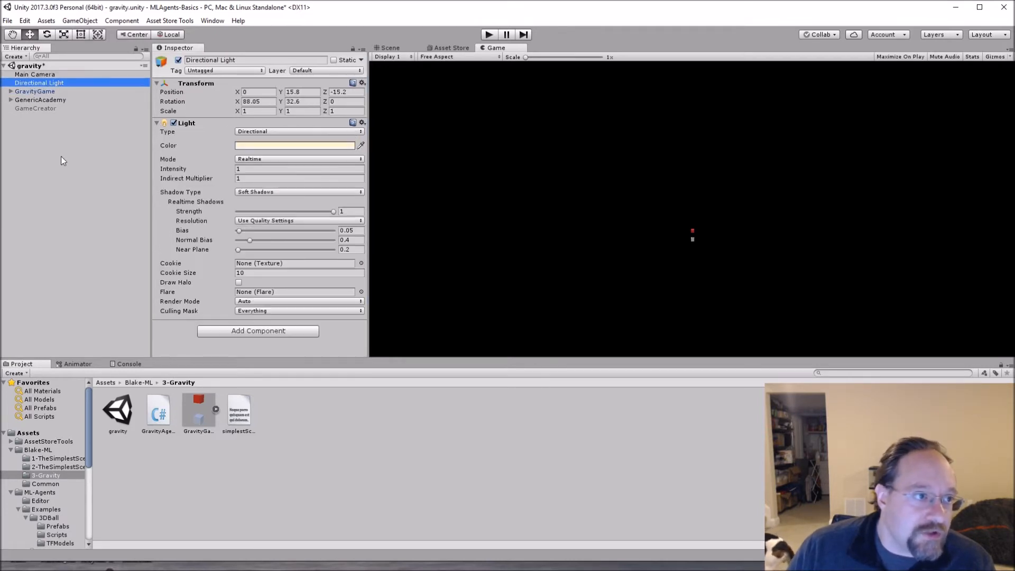
{"action": "left_click", "coordinate": [36, 107]}
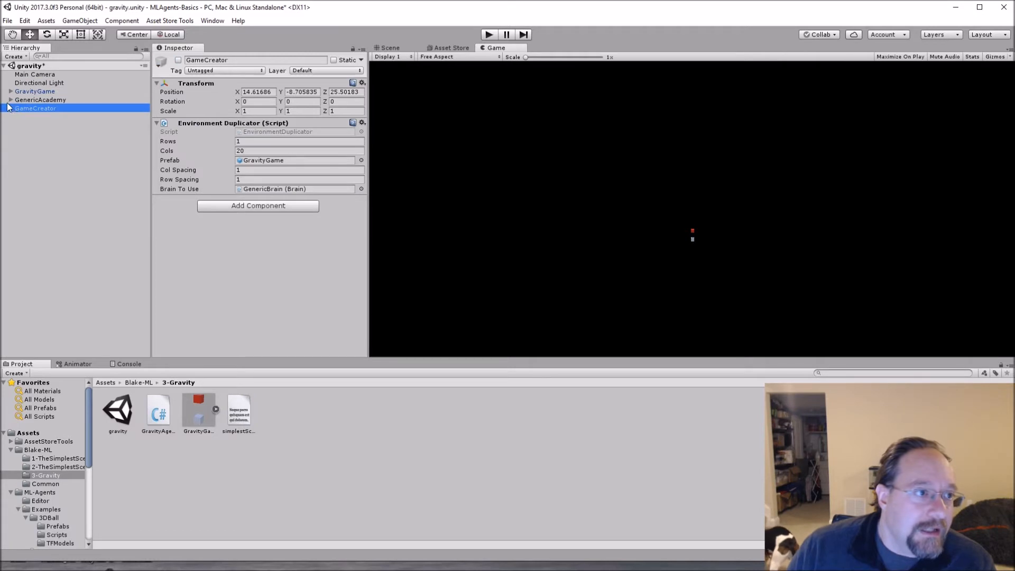
{"action": "left_click", "coordinate": [40, 100]}
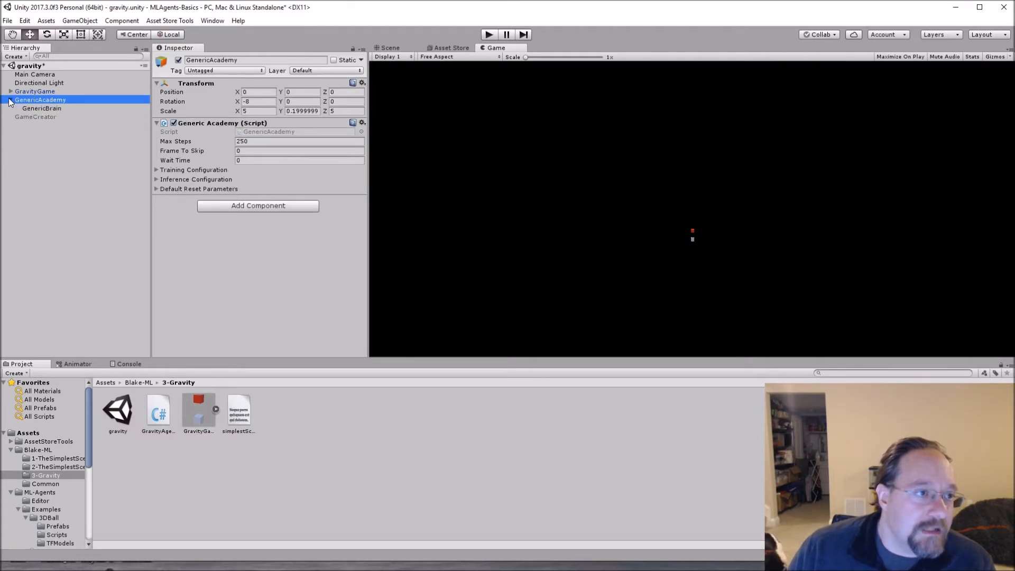
{"action": "left_click", "coordinate": [41, 108]}
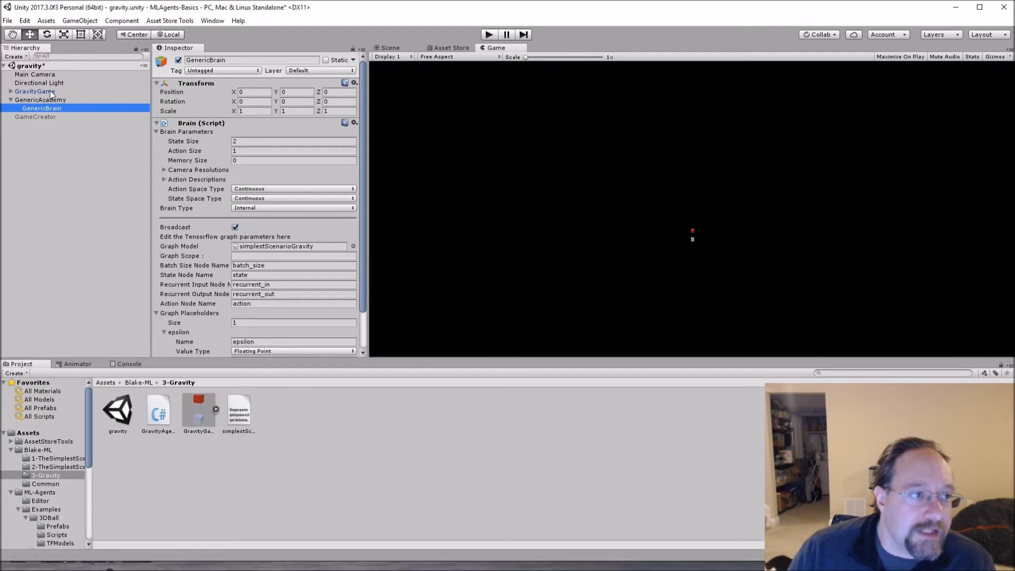
Show the GravityGame agent's Up Force, reward distance and assigned GenericBrain
{"action": "left_click", "coordinate": [31, 91]}
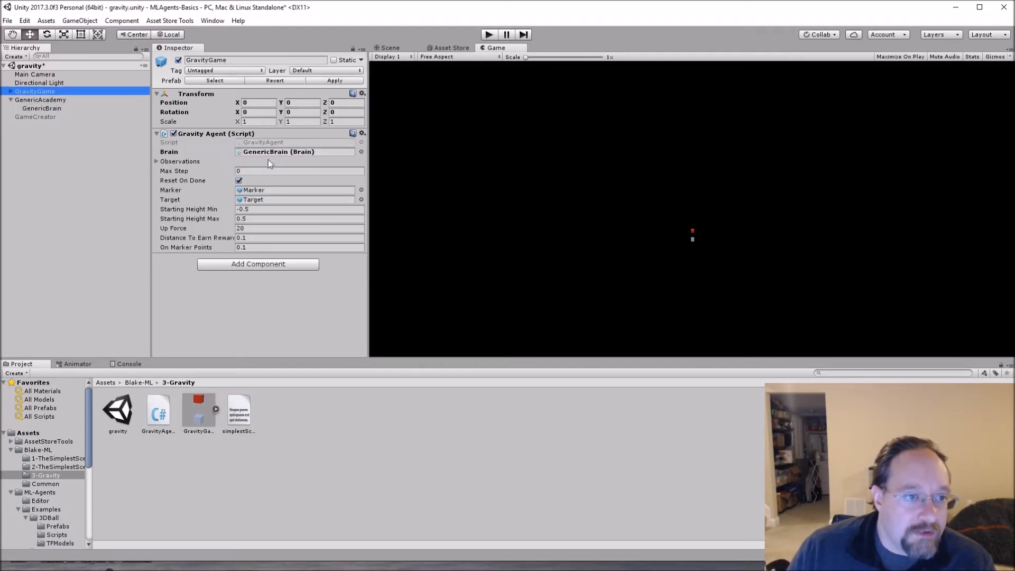
{"action": "mouse_move", "coordinate": [244, 154]}
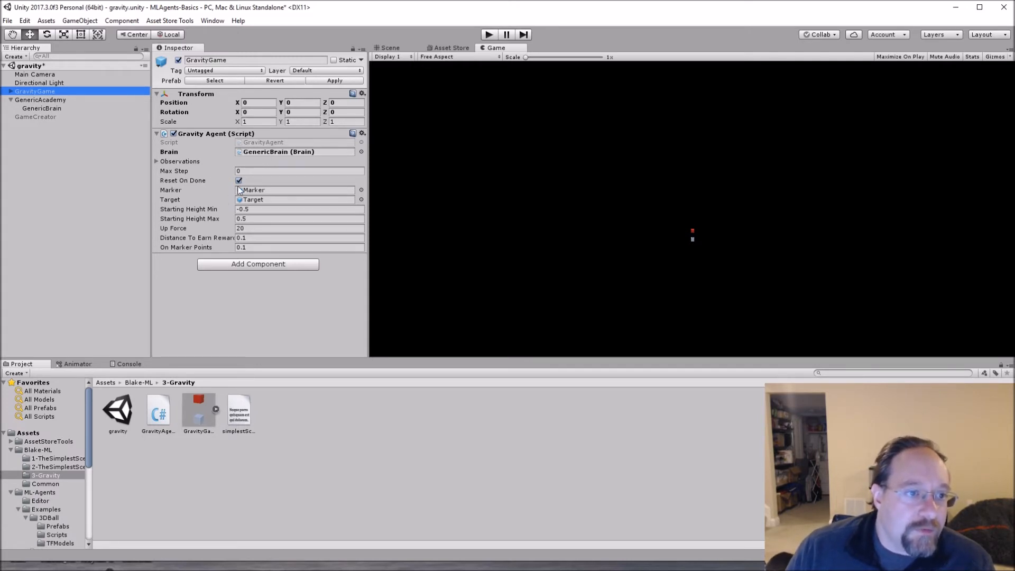
{"action": "mouse_move", "coordinate": [214, 230]}
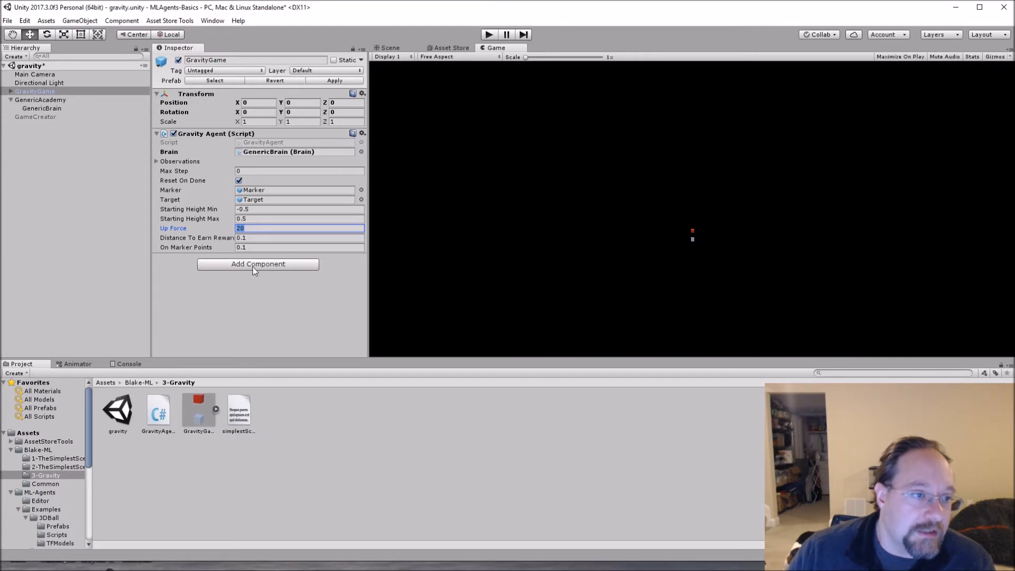
{"action": "left_click", "coordinate": [298, 238]}
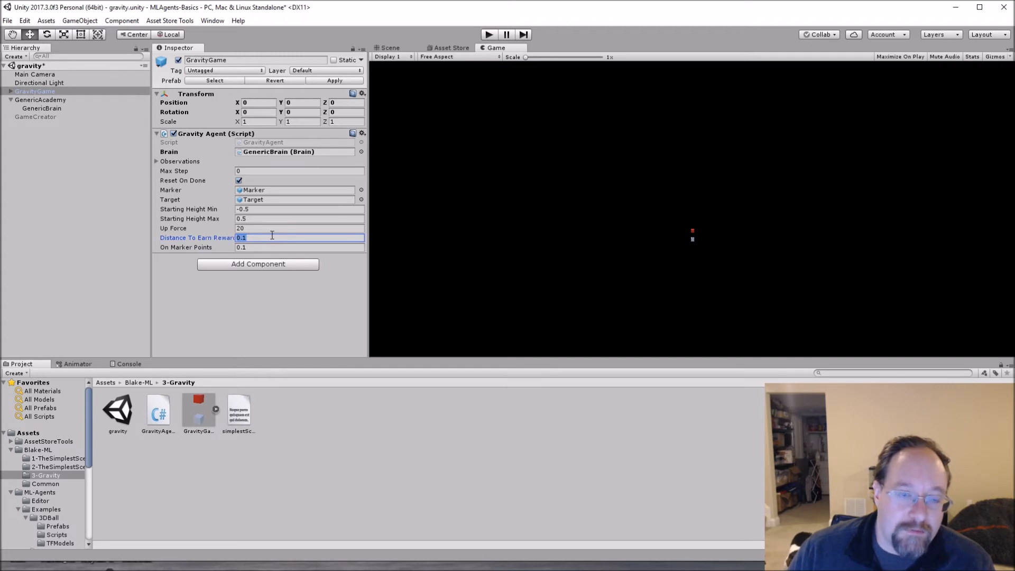
{"action": "left_click", "coordinate": [298, 247]}
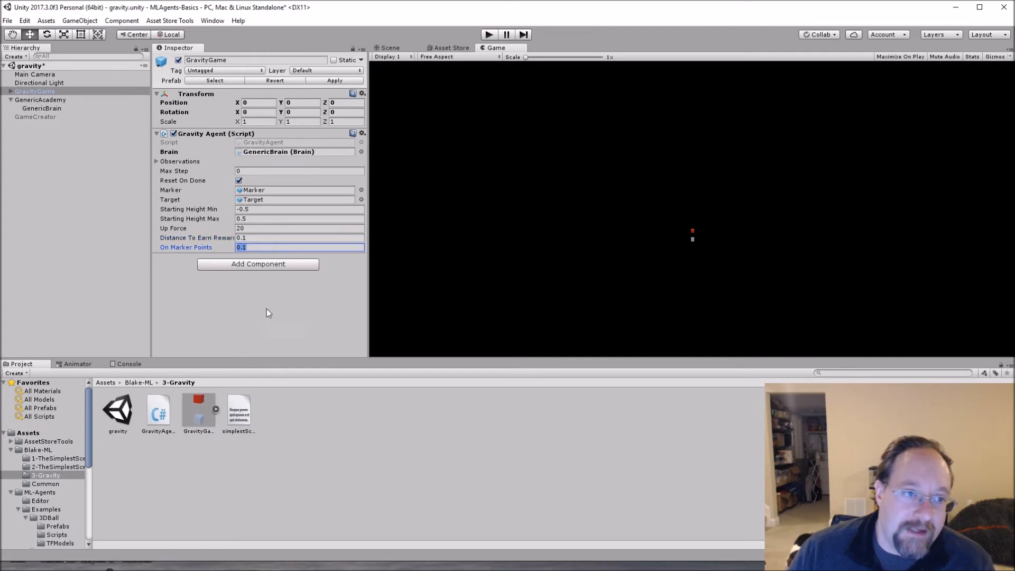
{"action": "mouse_move", "coordinate": [293, 155]}
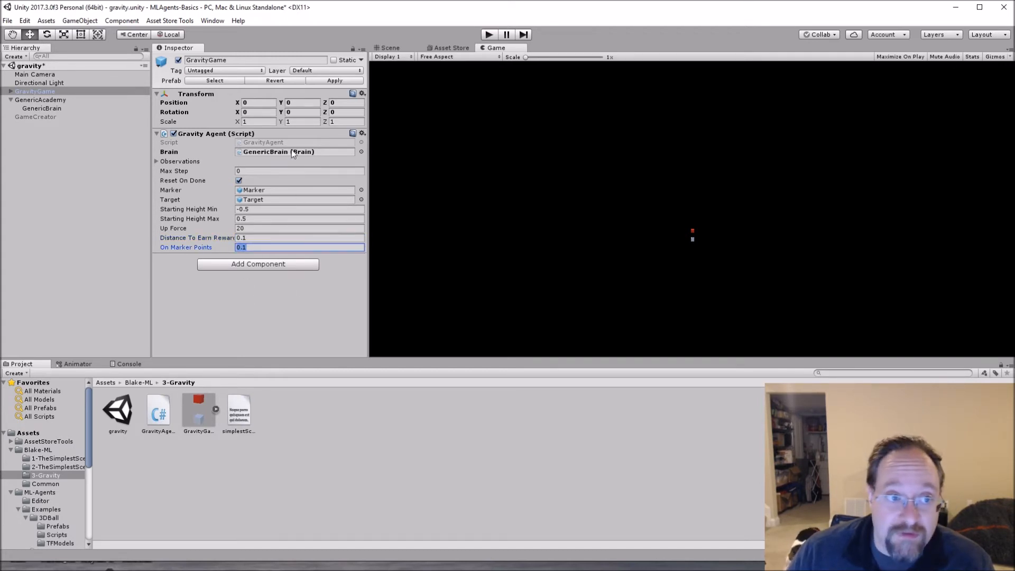
{"action": "double_click", "coordinate": [158, 410]}
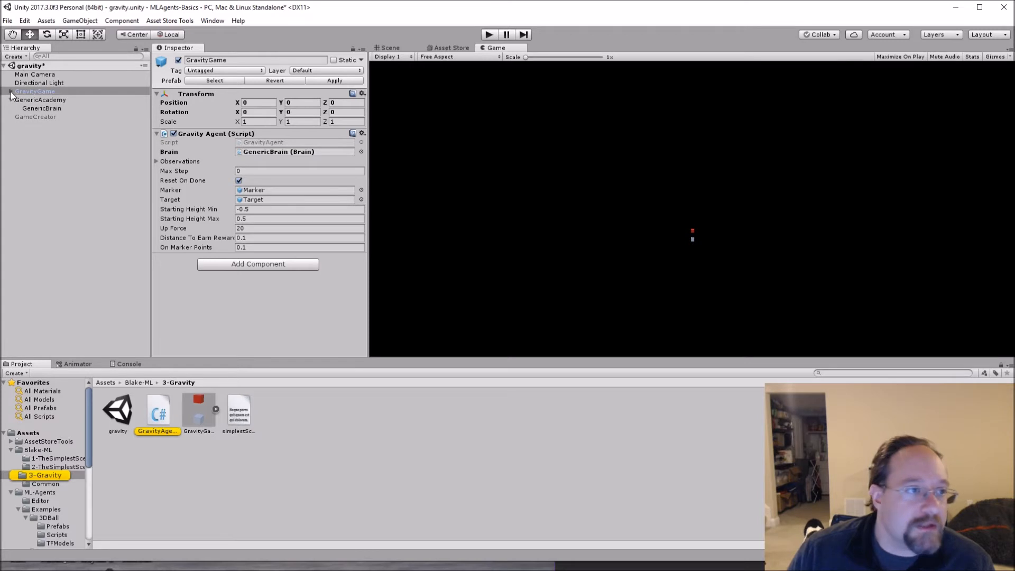
{"action": "left_click", "coordinate": [32, 100]}
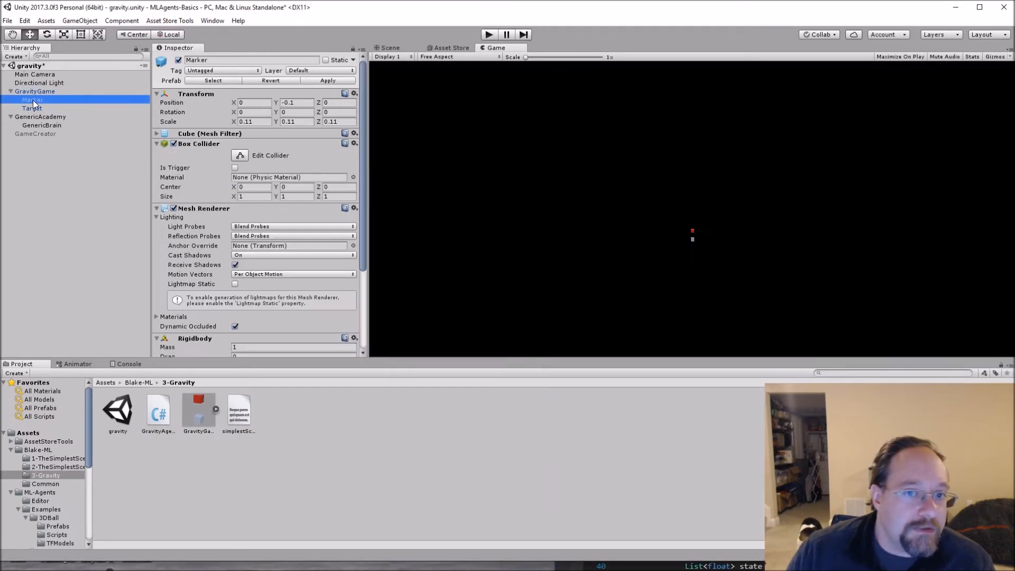
{"action": "scroll", "scroll_direction": "down", "scroll_amount": 3}
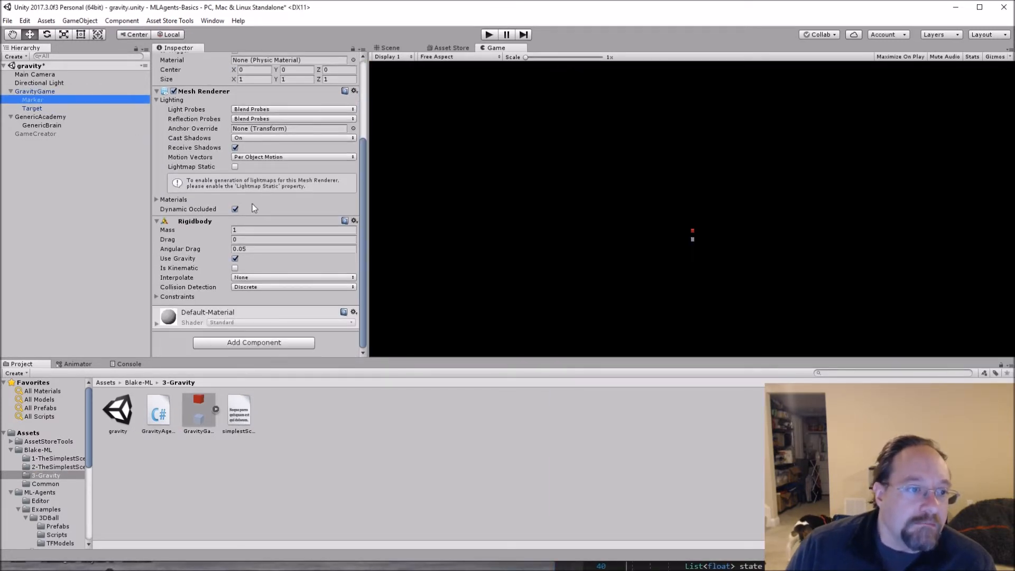
{"action": "scroll", "scroll_direction": "up", "scroll_amount": 3}
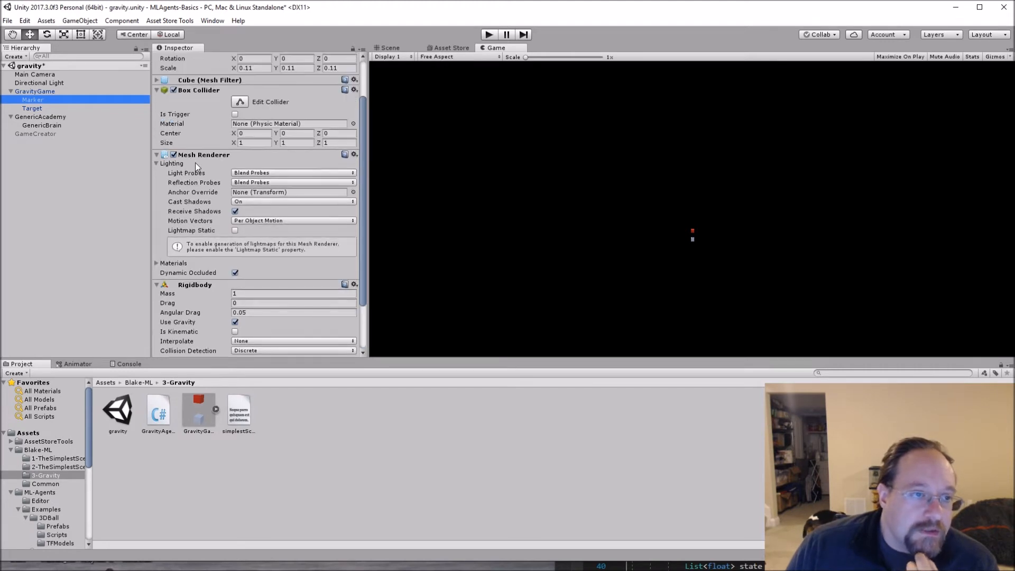
{"action": "mouse_move", "coordinate": [250, 217]}
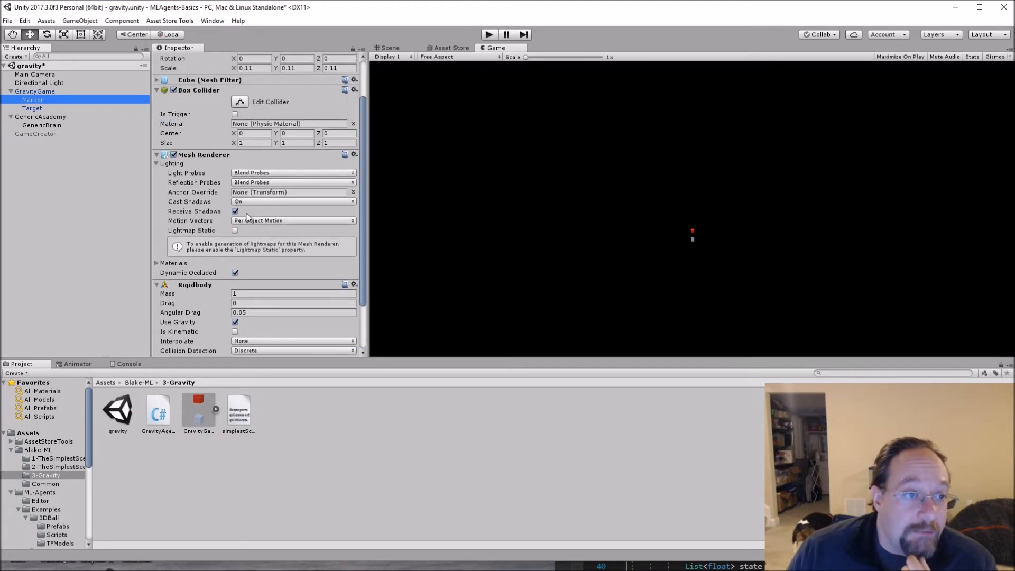
{"action": "scroll", "scroll_direction": "down", "scroll_amount": 3}
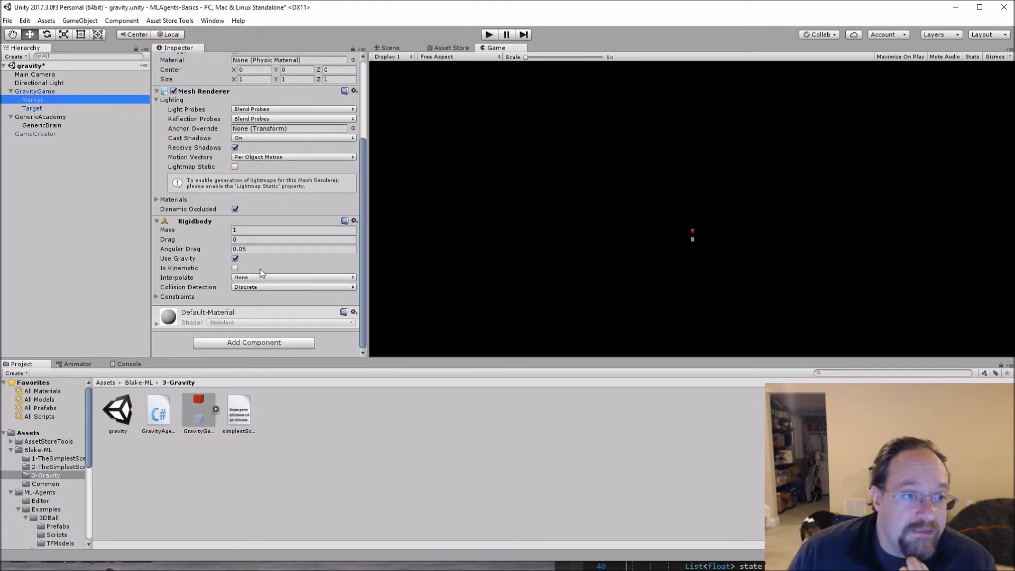
{"action": "scroll", "scroll_direction": "up", "scroll_amount": 3}
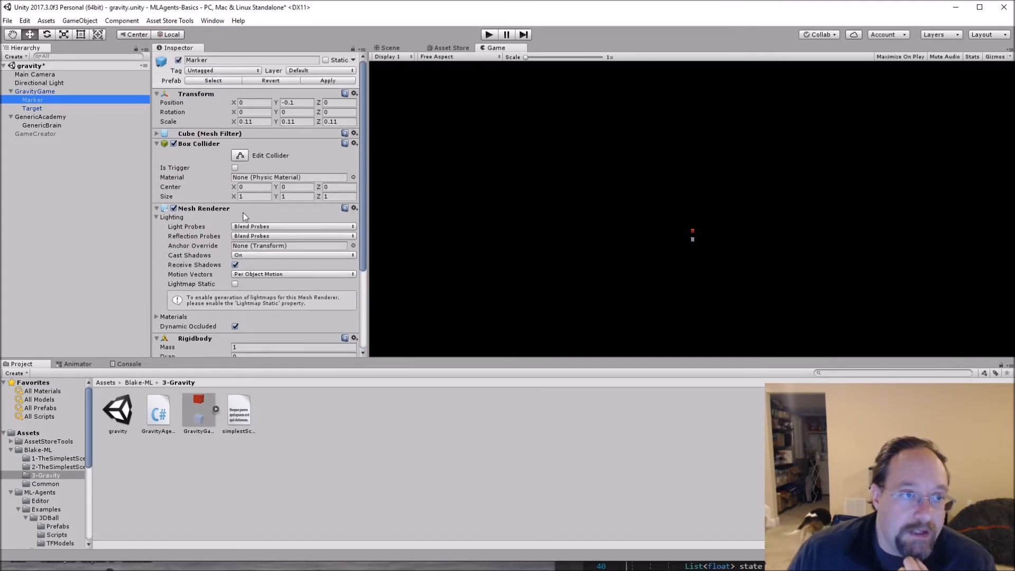
{"action": "scroll", "scroll_direction": "down", "scroll_amount": 3}
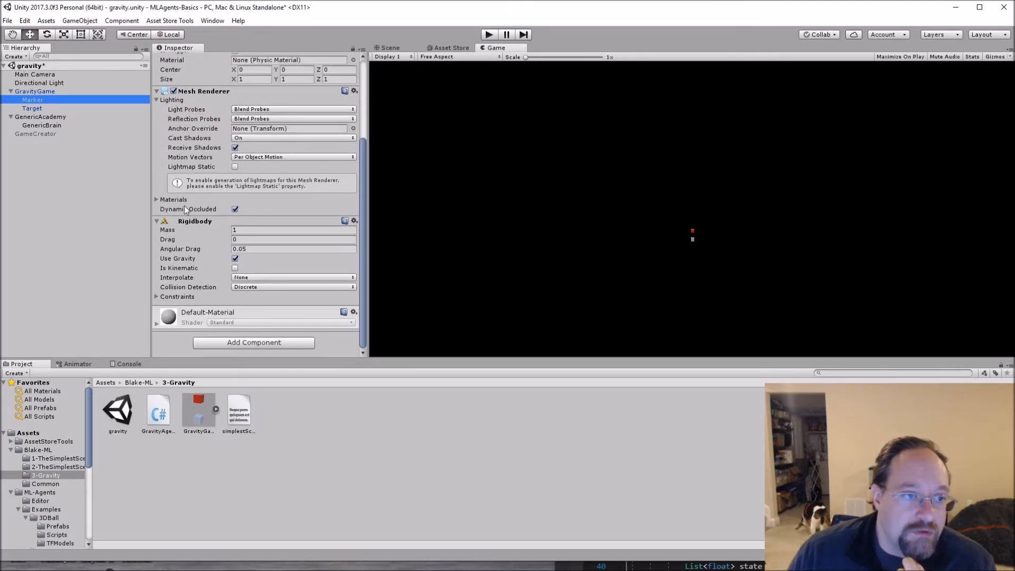
{"action": "mouse_move", "coordinate": [335, 316]}
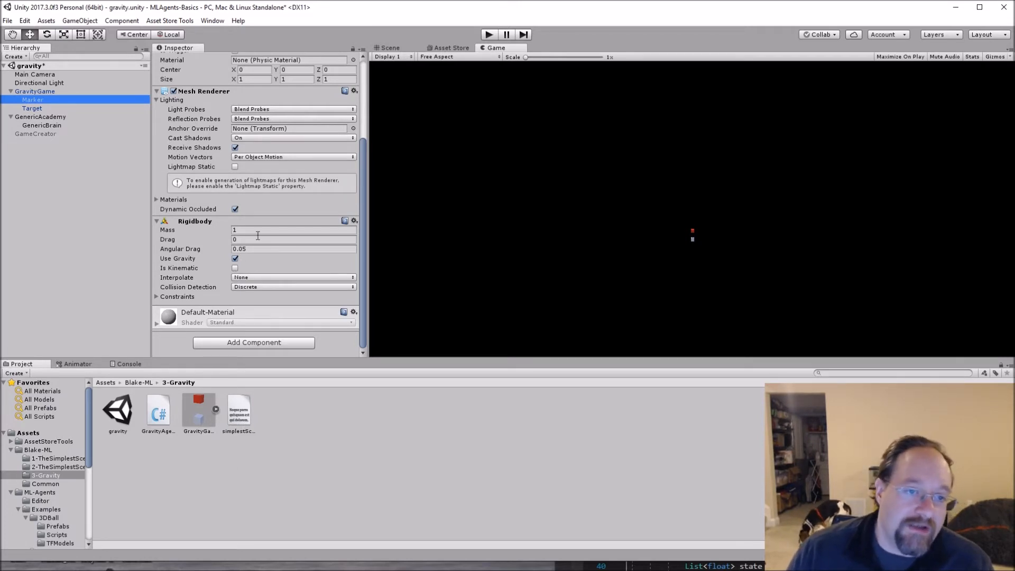
{"action": "mouse_move", "coordinate": [266, 168]}
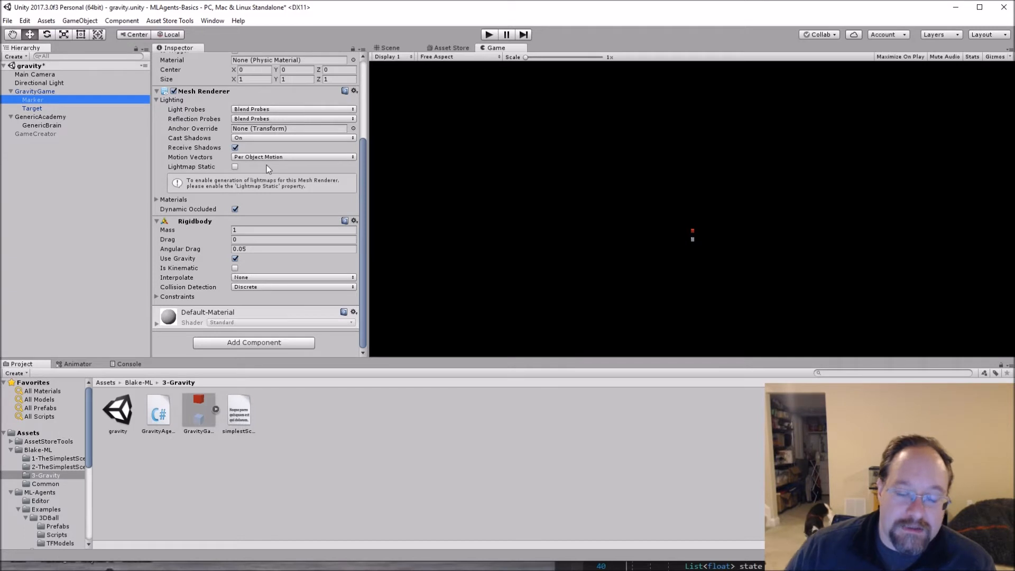
{"action": "left_click", "coordinate": [35, 91]}
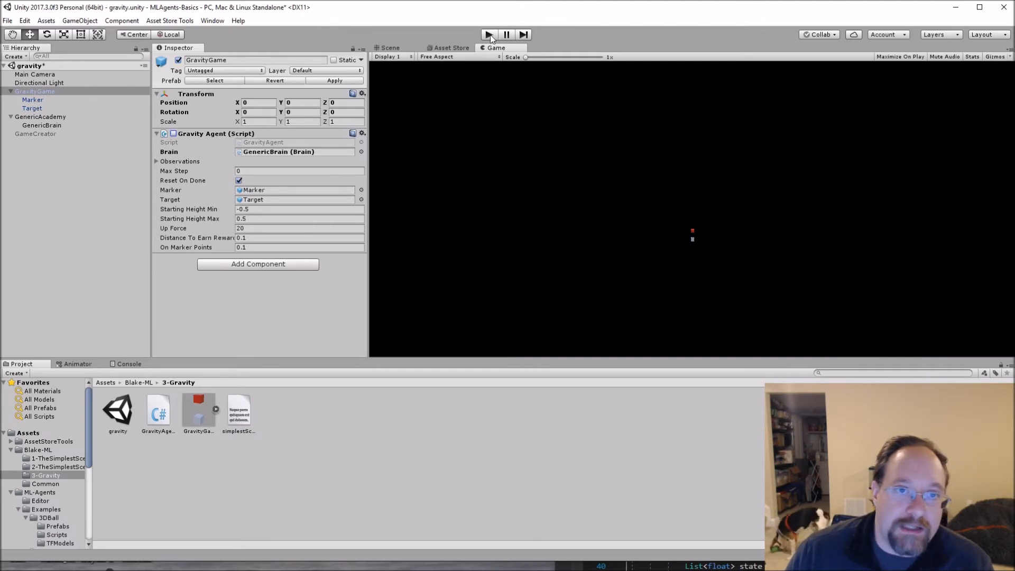
{"action": "left_click", "coordinate": [484, 34]}
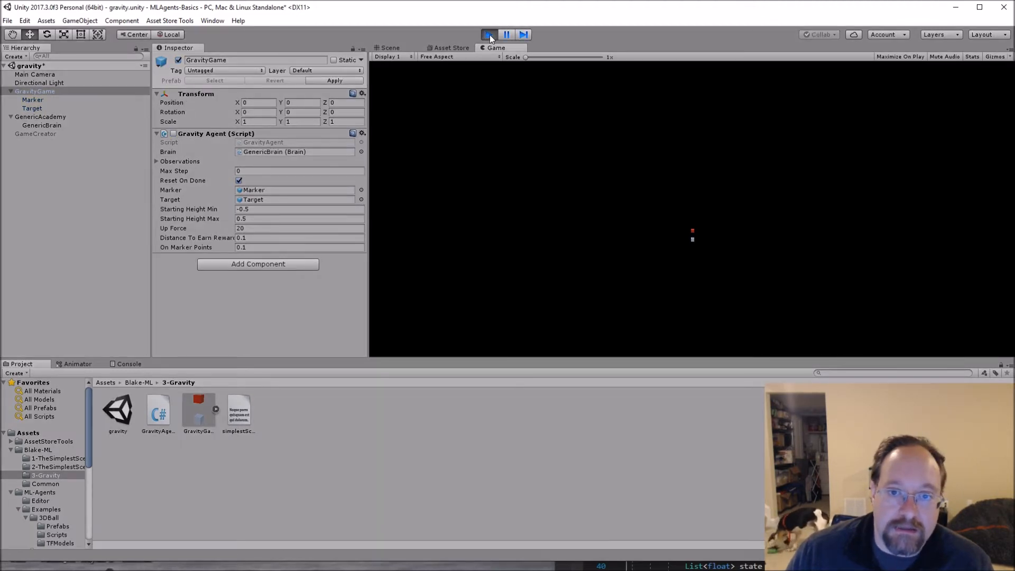
{"action": "left_click", "coordinate": [489, 34]}
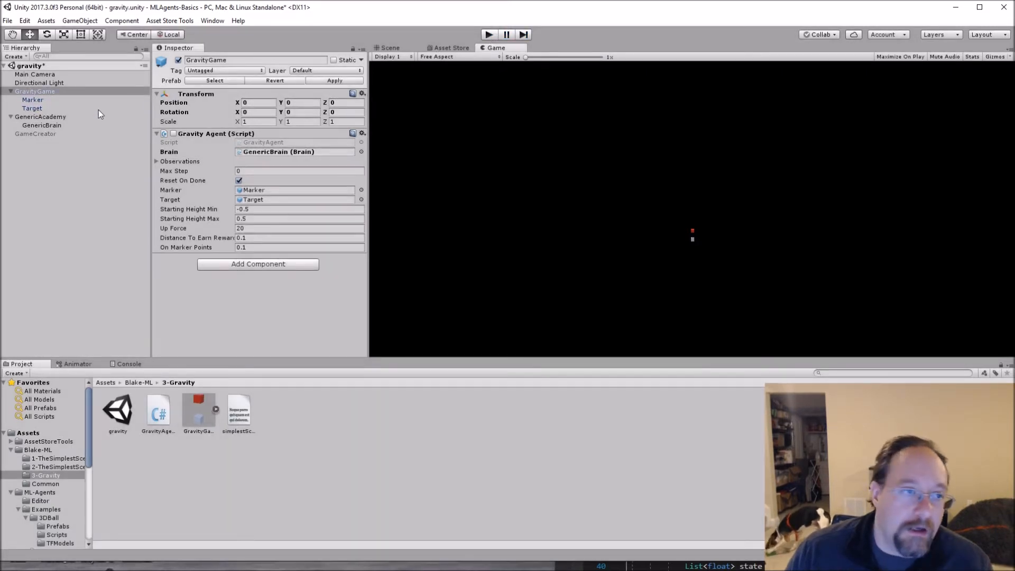
{"action": "left_click", "coordinate": [156, 134]}
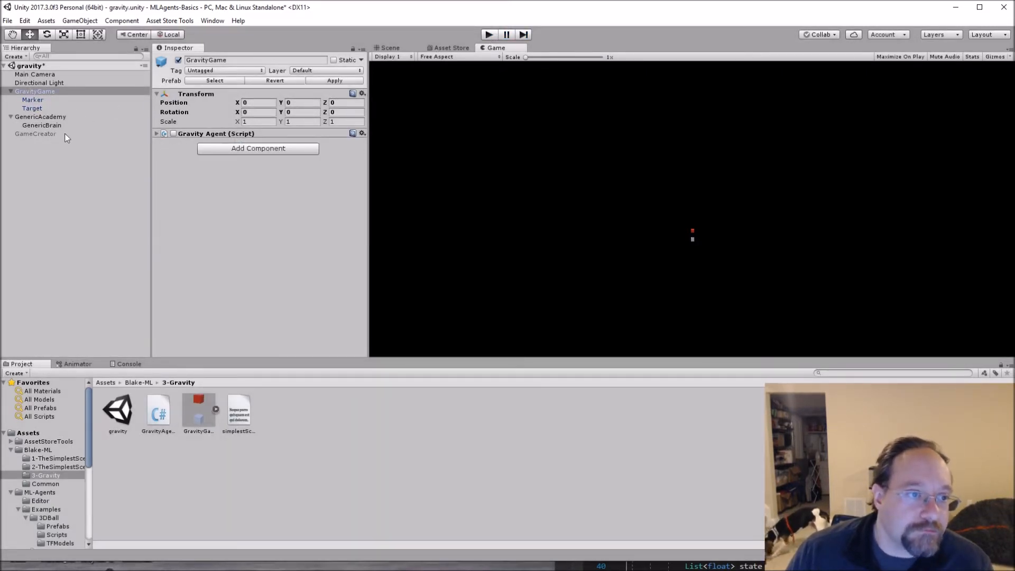
{"action": "left_click", "coordinate": [174, 133]}
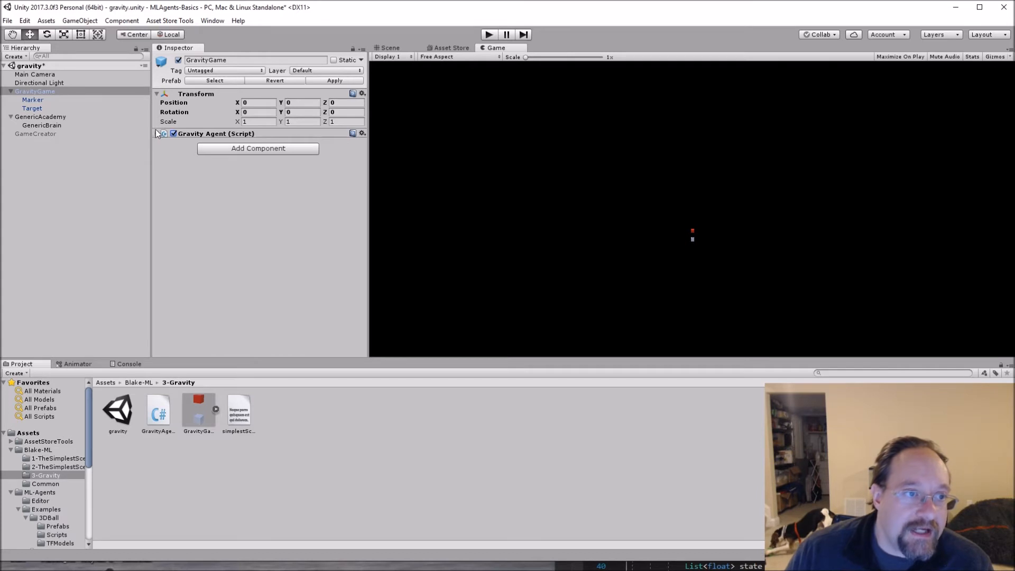
{"action": "left_click", "coordinate": [156, 133]}
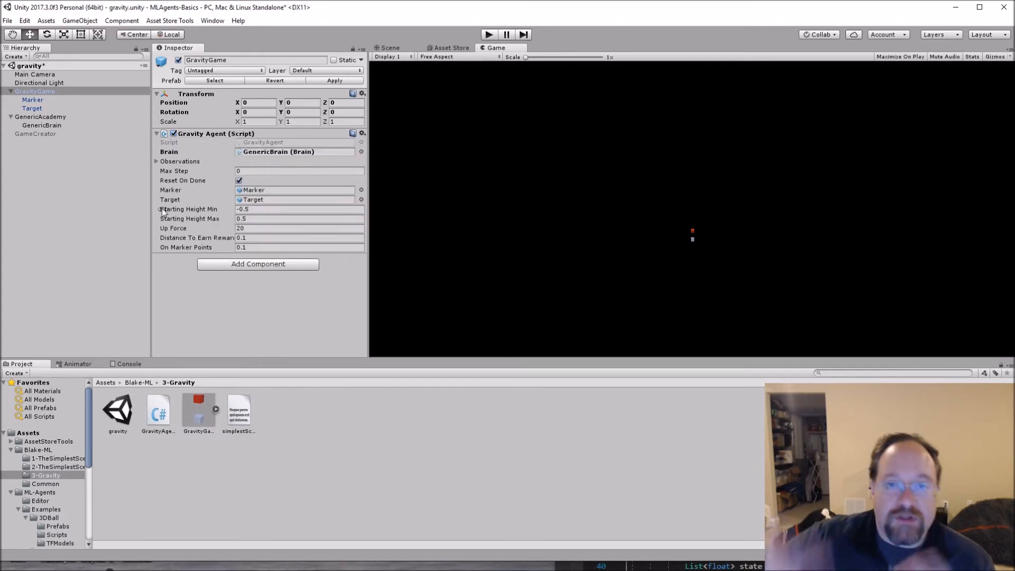
{"action": "mouse_move", "coordinate": [52, 104]}
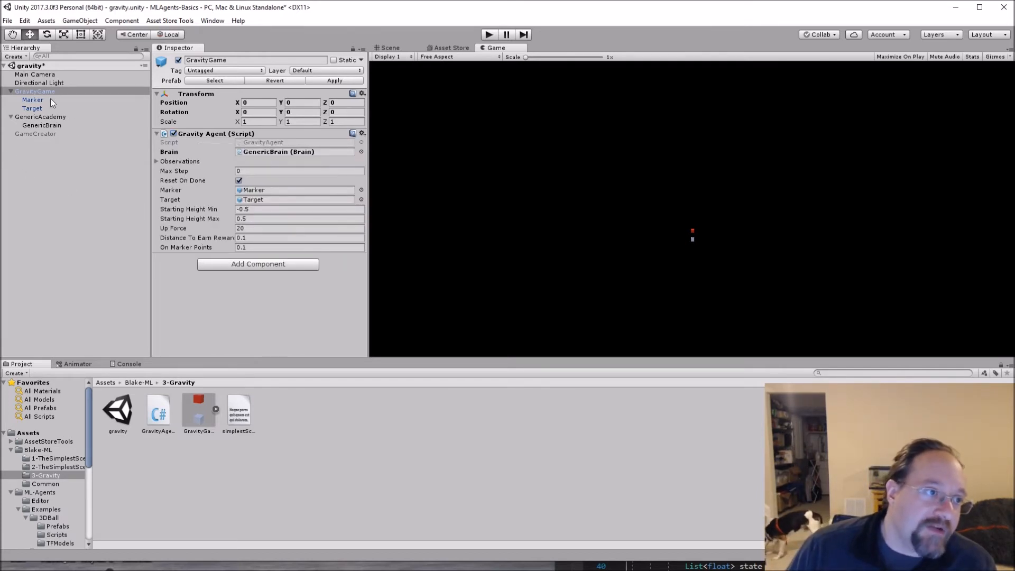
Review the Target object's trigger Box Collider and material in the Inspector
{"action": "left_click", "coordinate": [32, 108]}
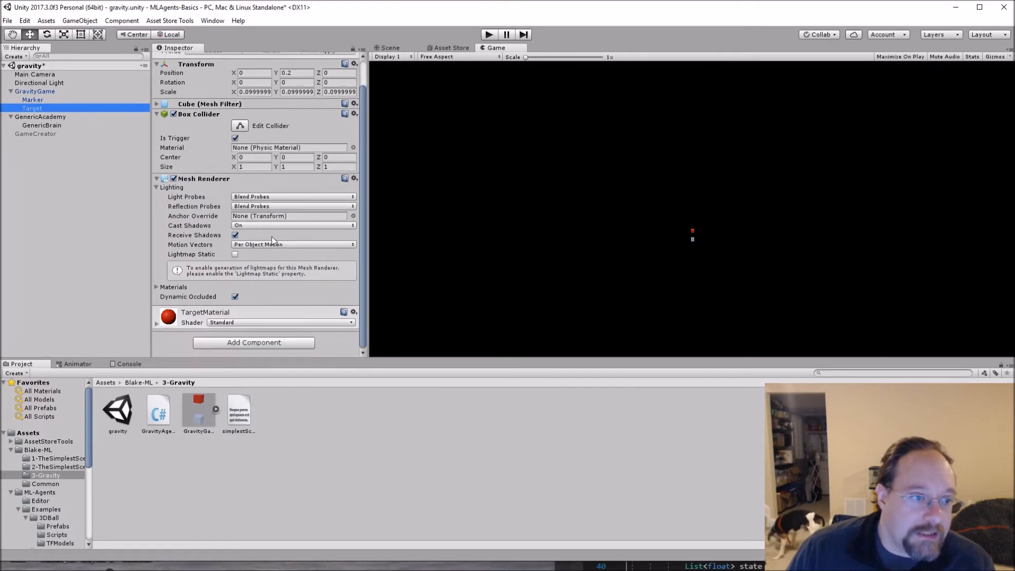
{"action": "scroll", "scroll_direction": "up", "scroll_amount": 3}
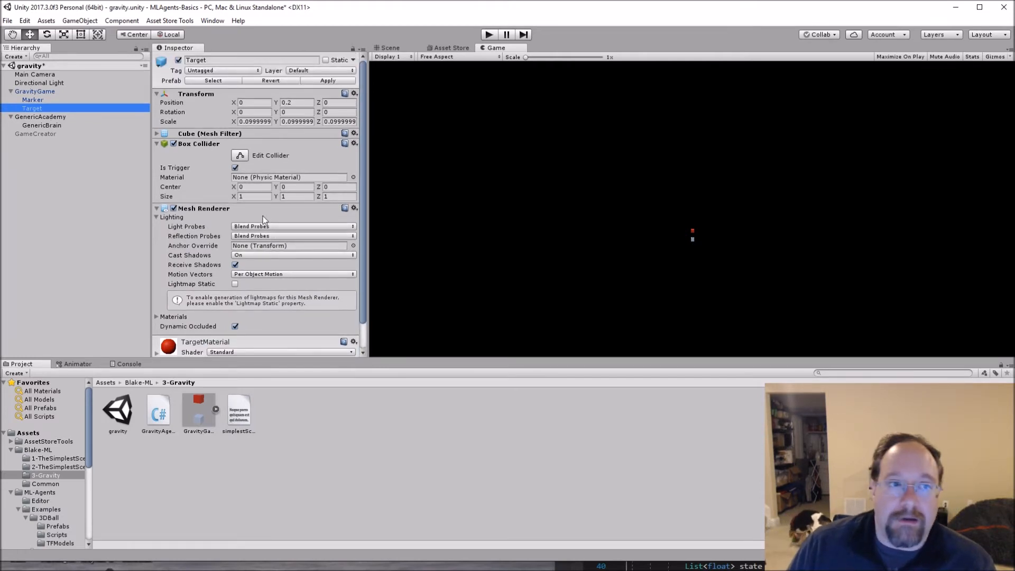
{"action": "mouse_move", "coordinate": [202, 198]}
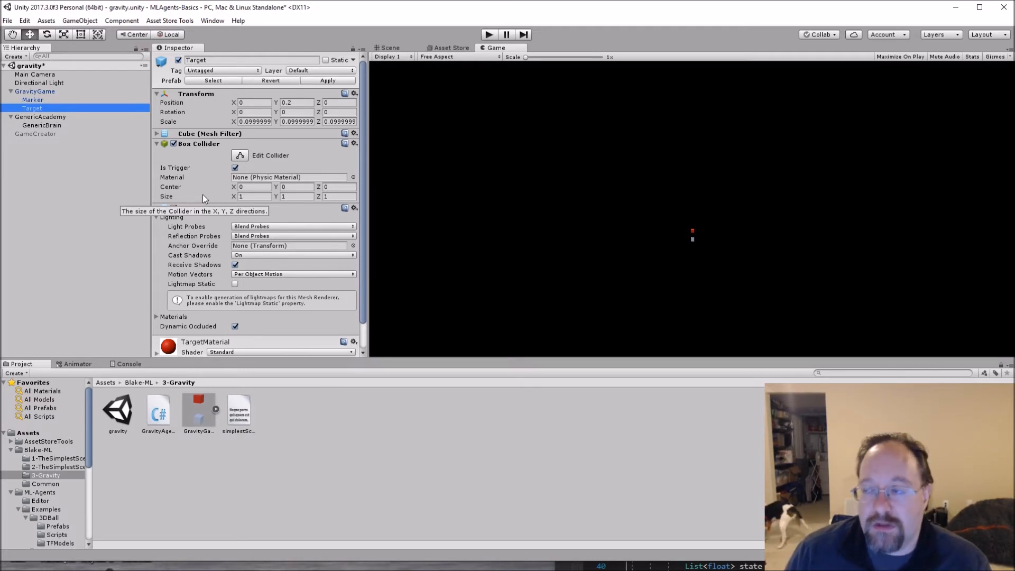
{"action": "mouse_move", "coordinate": [233, 186]}
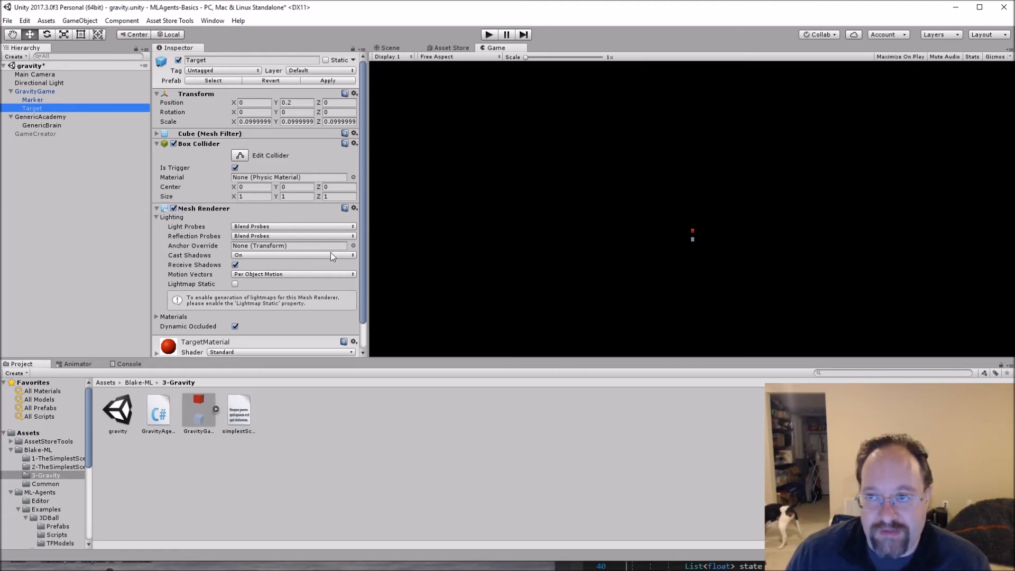
{"action": "mouse_move", "coordinate": [546, 298]}
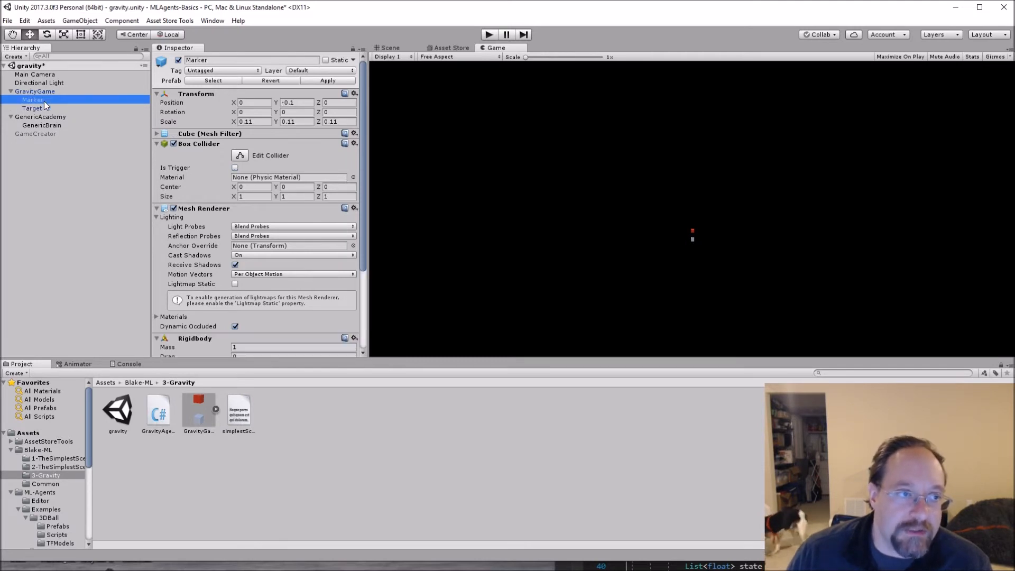
{"action": "left_click", "coordinate": [33, 108]}
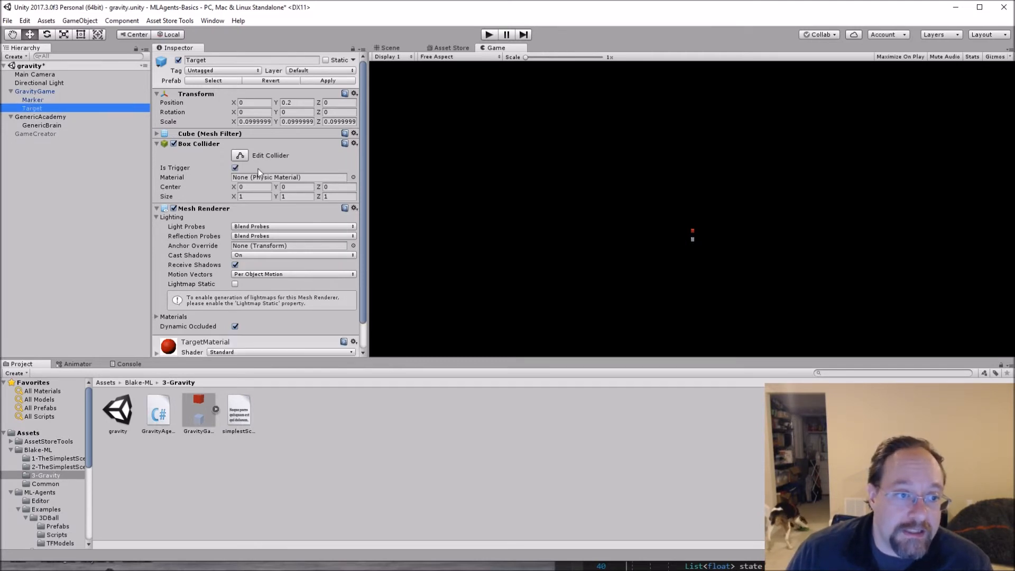
{"action": "scroll", "scroll_direction": "down", "scroll_amount": 3}
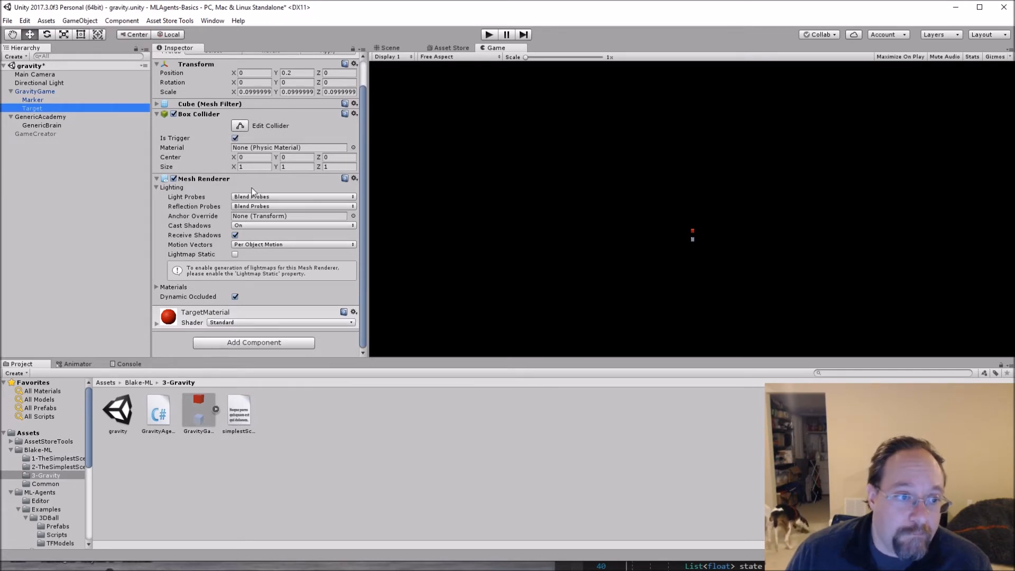
{"action": "left_click", "coordinate": [32, 100]}
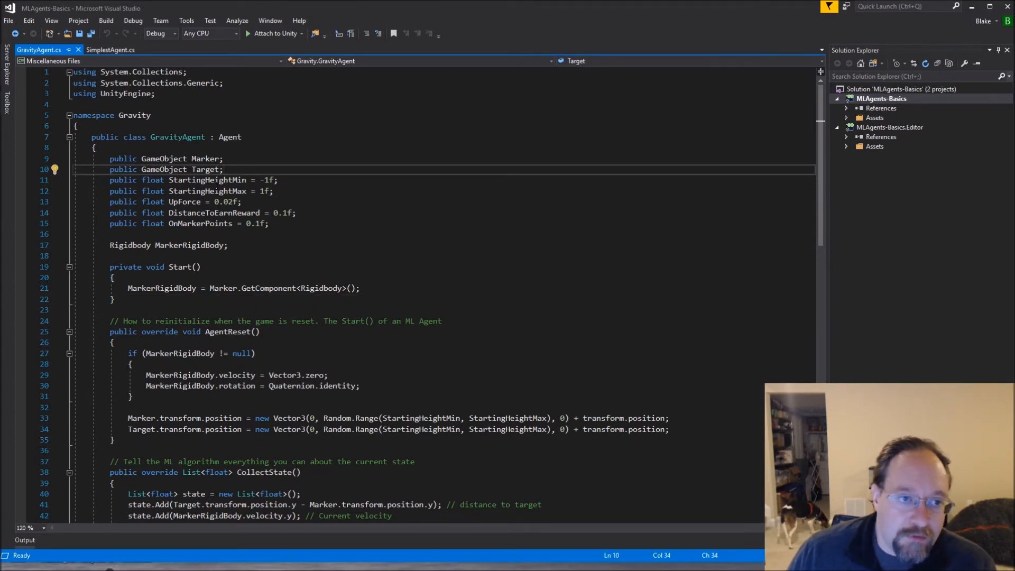
Scroll through the GravityAgent script's fields and AgentReset logic
{"action": "scroll", "scroll_direction": "down", "scroll_amount": 3}
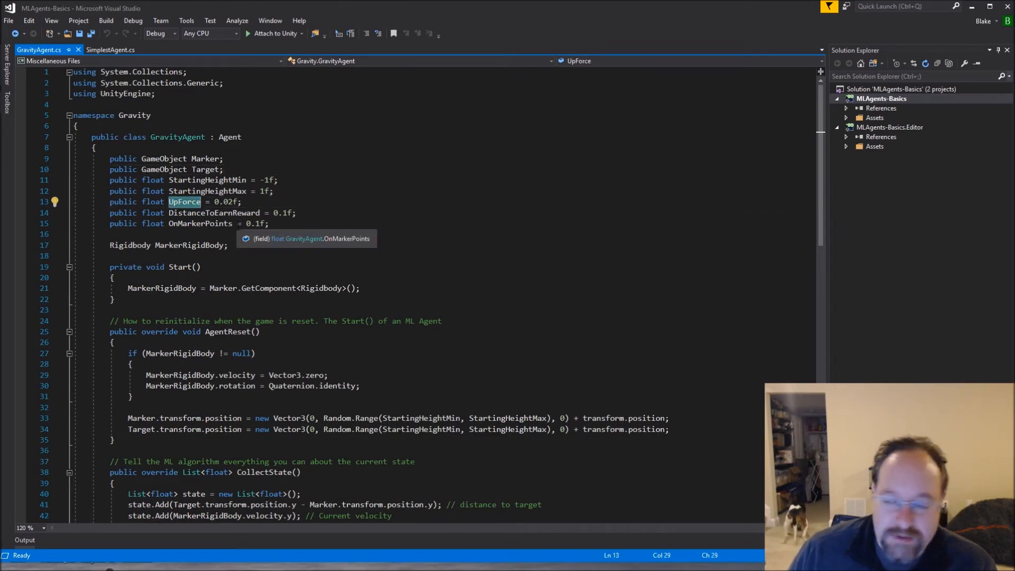
{"action": "mouse_move", "coordinate": [581, 24]}
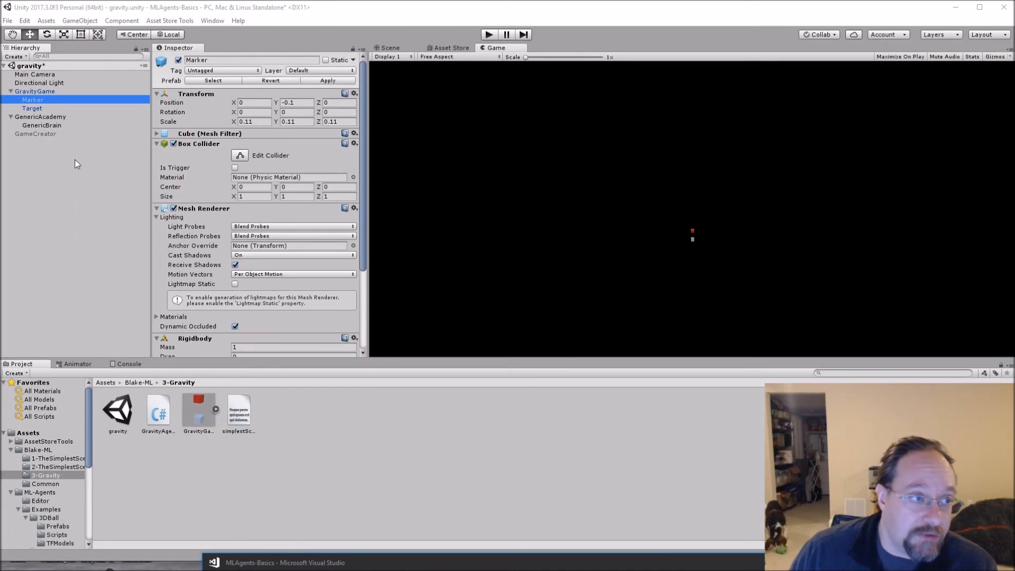
Switch the GenericBrain type from Internal to Player and run the scene under keyboard control
{"action": "left_click", "coordinate": [42, 125]}
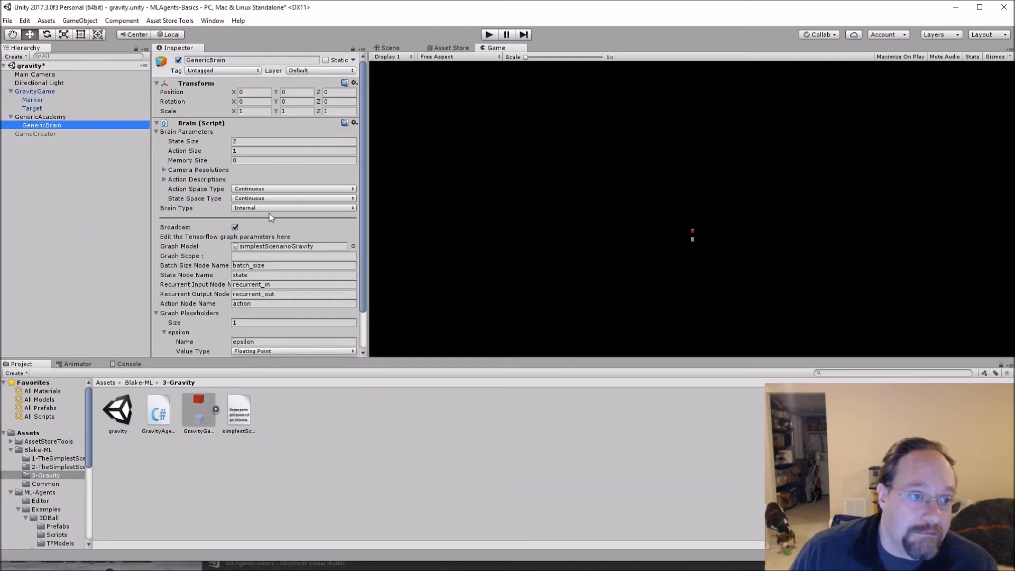
{"action": "left_click", "coordinate": [293, 208]}
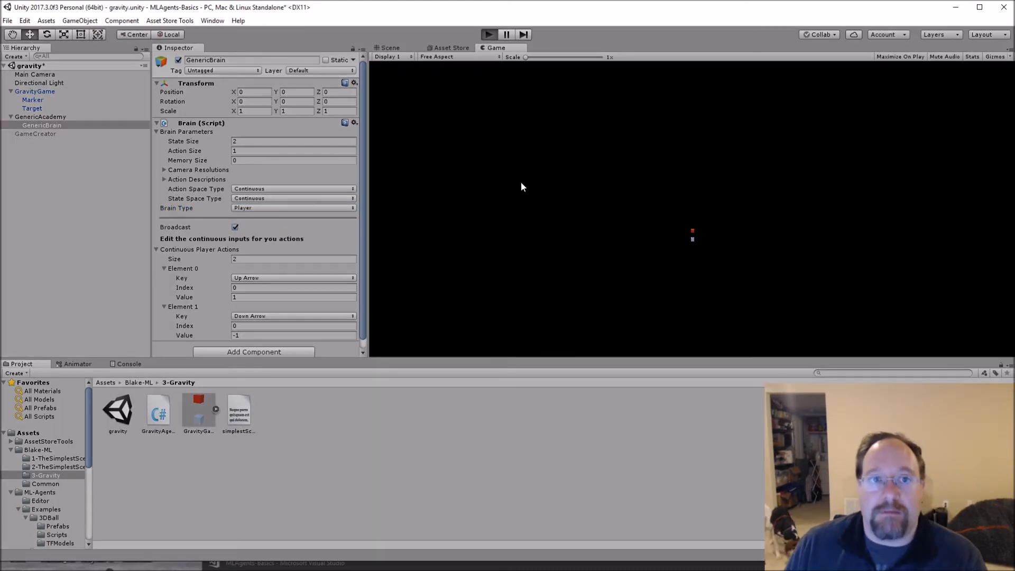
{"action": "left_click", "coordinate": [487, 33]}
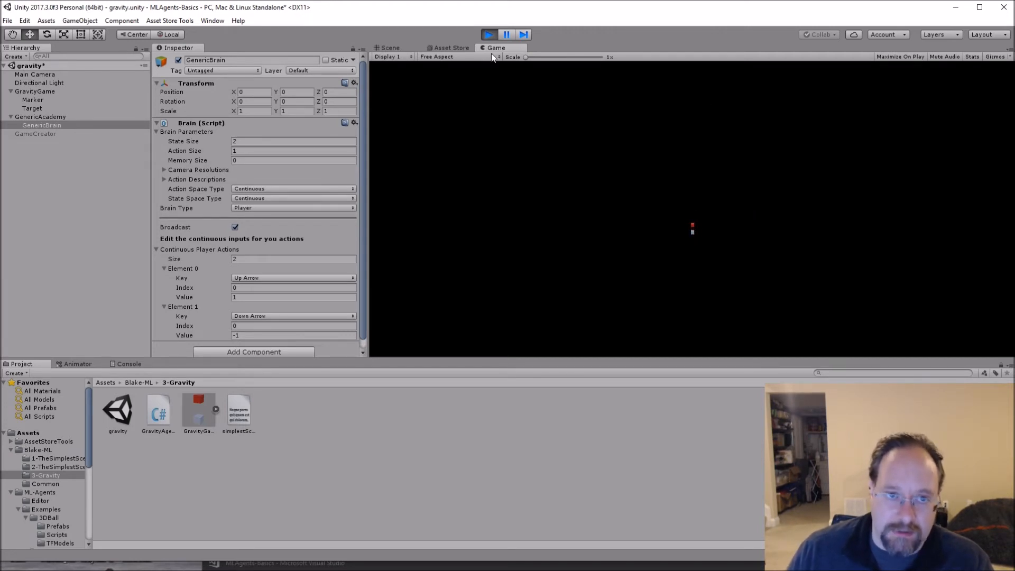
{"action": "left_click", "coordinate": [489, 34]}
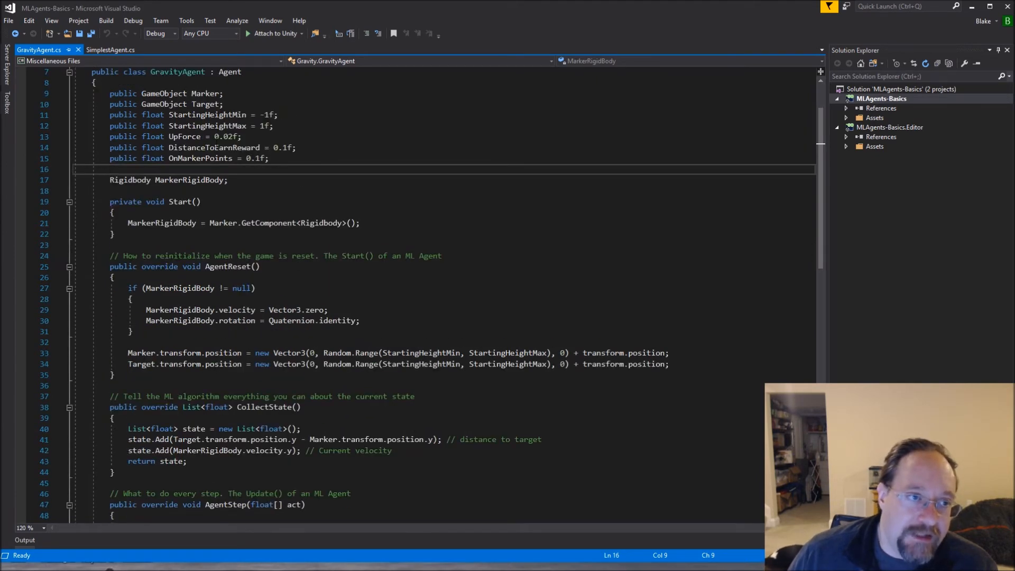
{"action": "scroll", "scroll_direction": "down", "scroll_amount": 3}
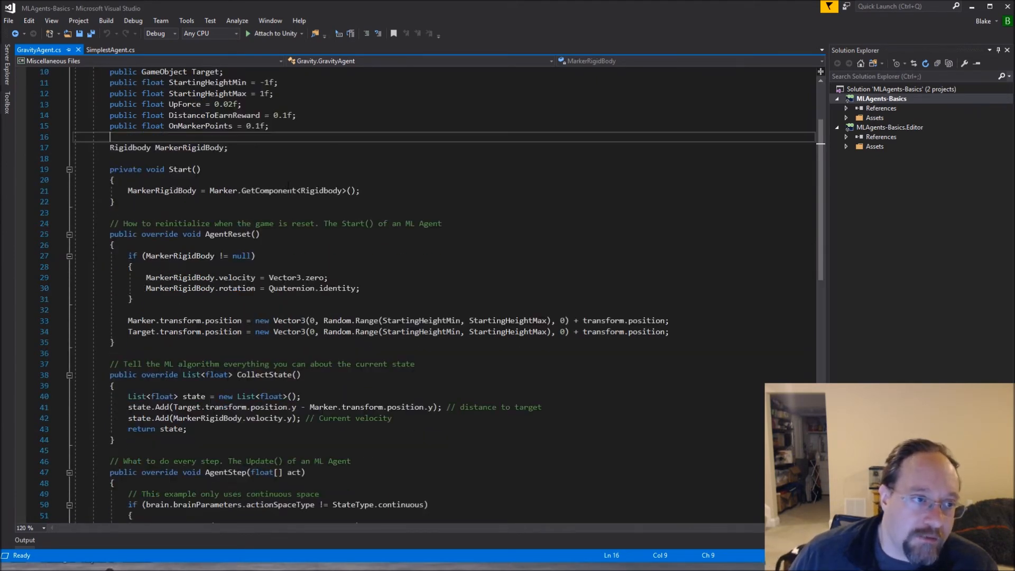
{"action": "left_click", "coordinate": [227, 148]}
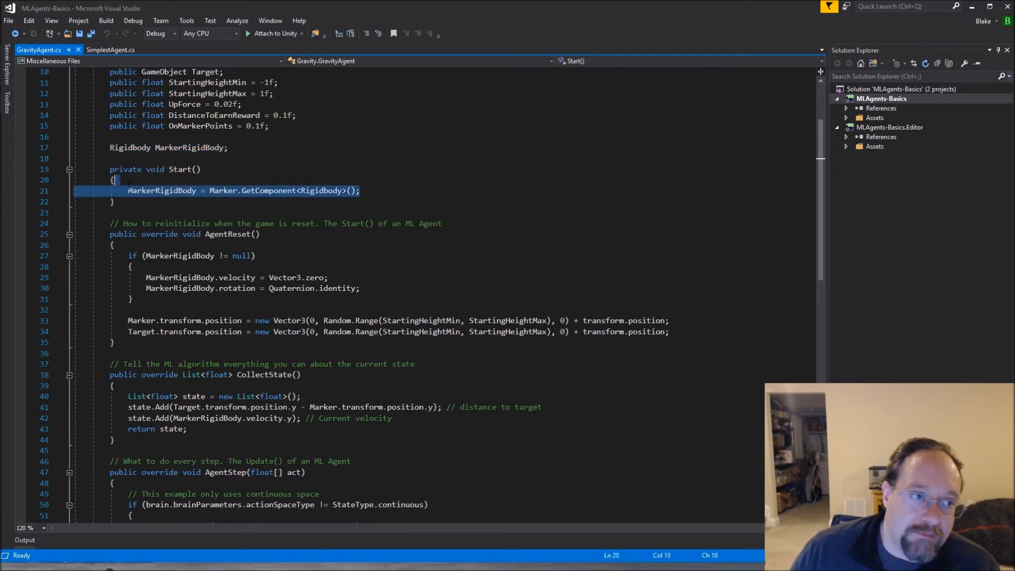
{"action": "double_click", "coordinate": [268, 190]}
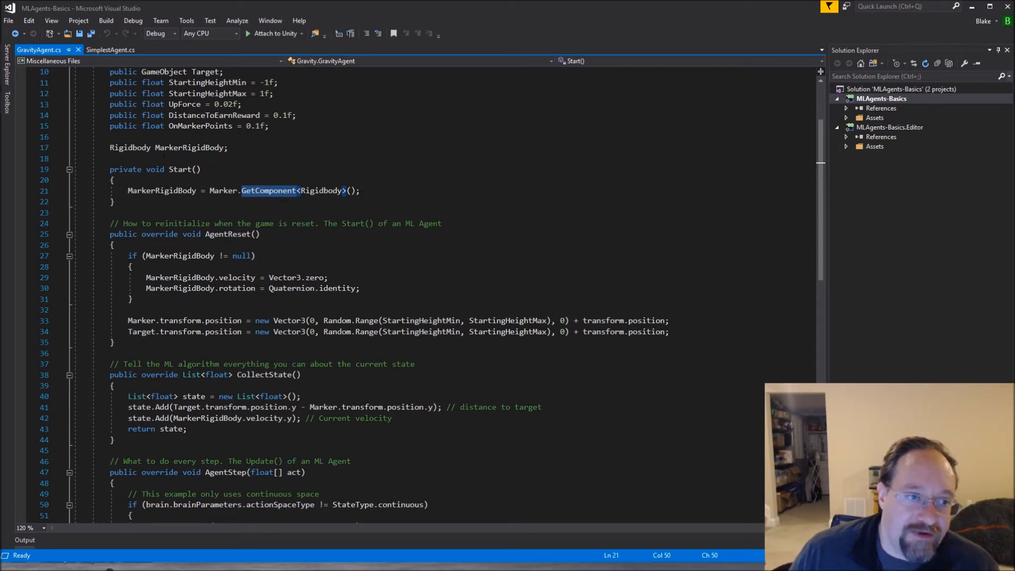
{"action": "scroll", "scroll_direction": "down", "scroll_amount": 3}
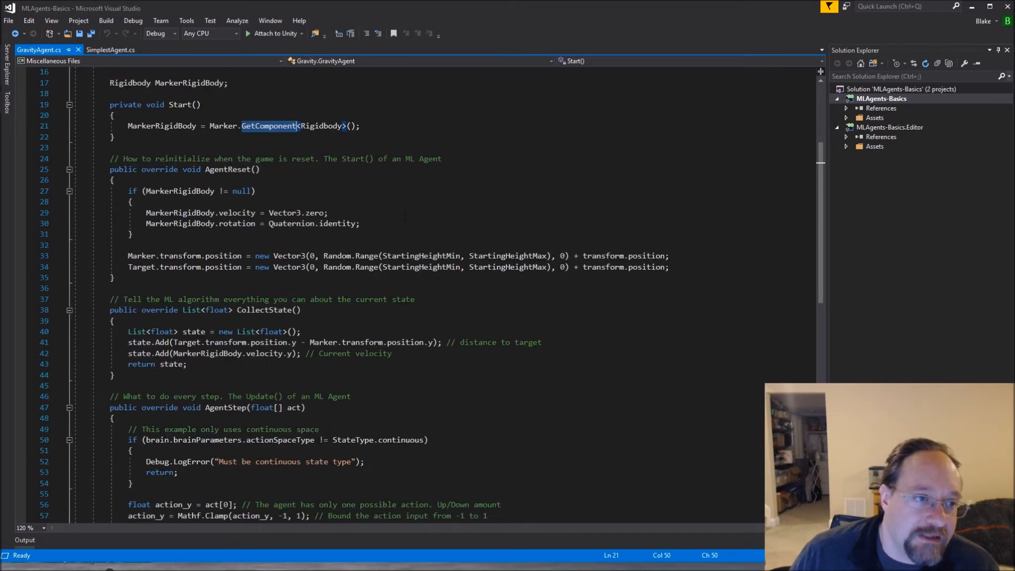
{"action": "scroll", "scroll_direction": "down", "scroll_amount": 3}
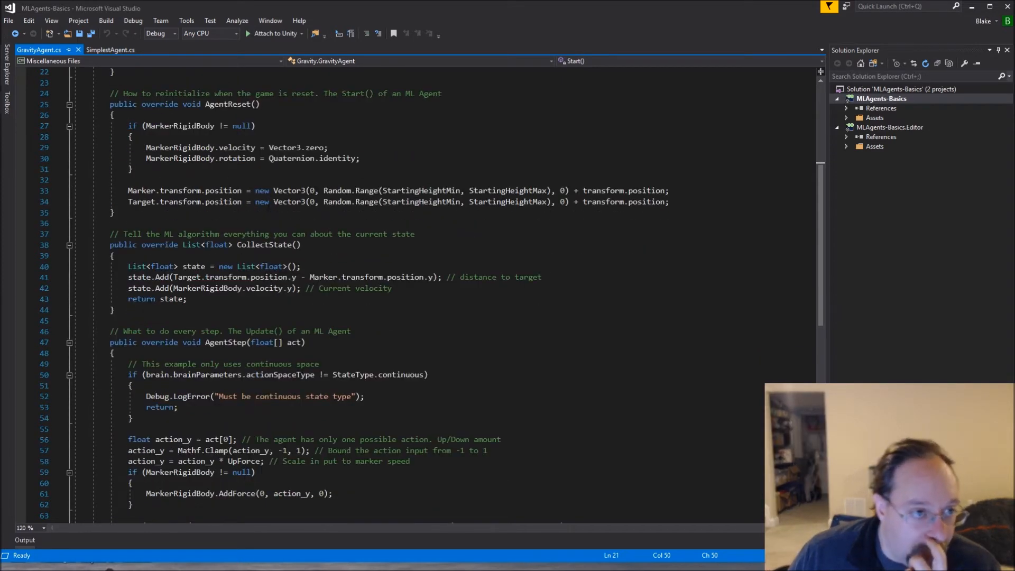
{"action": "scroll", "scroll_direction": "up", "scroll_amount": 3}
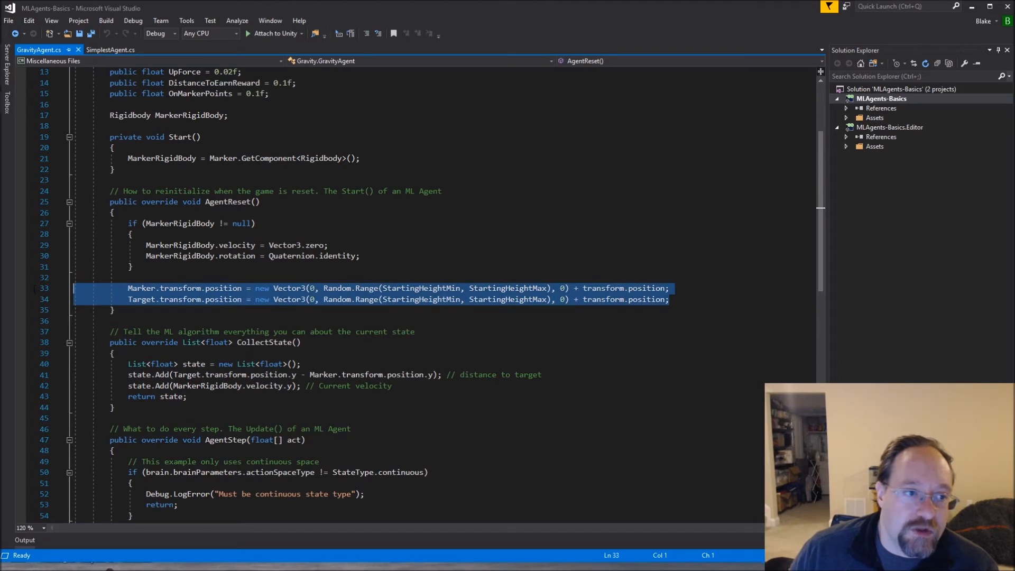
{"action": "mouse_move", "coordinate": [157, 301]}
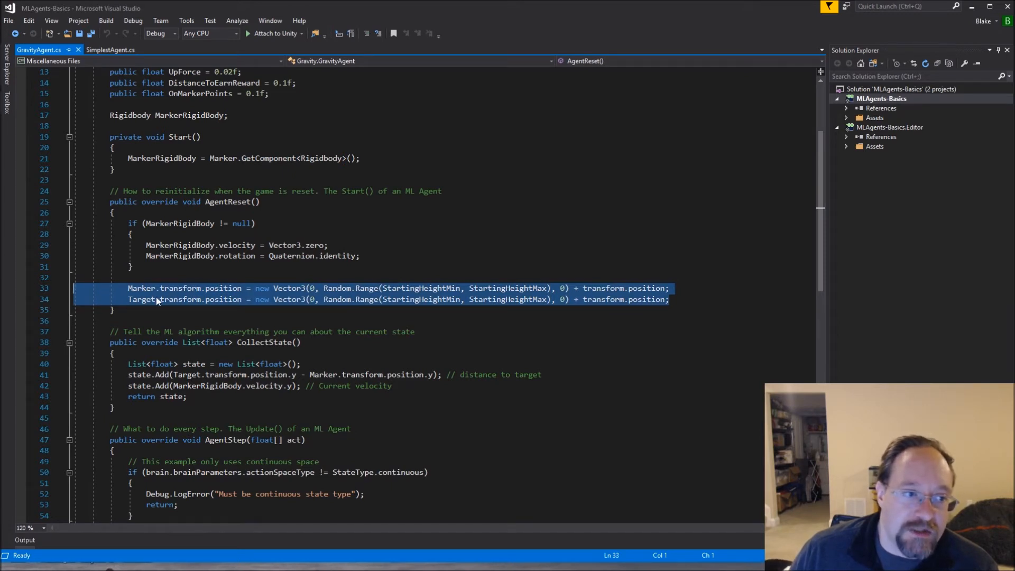
{"action": "mouse_move", "coordinate": [309, 291]}
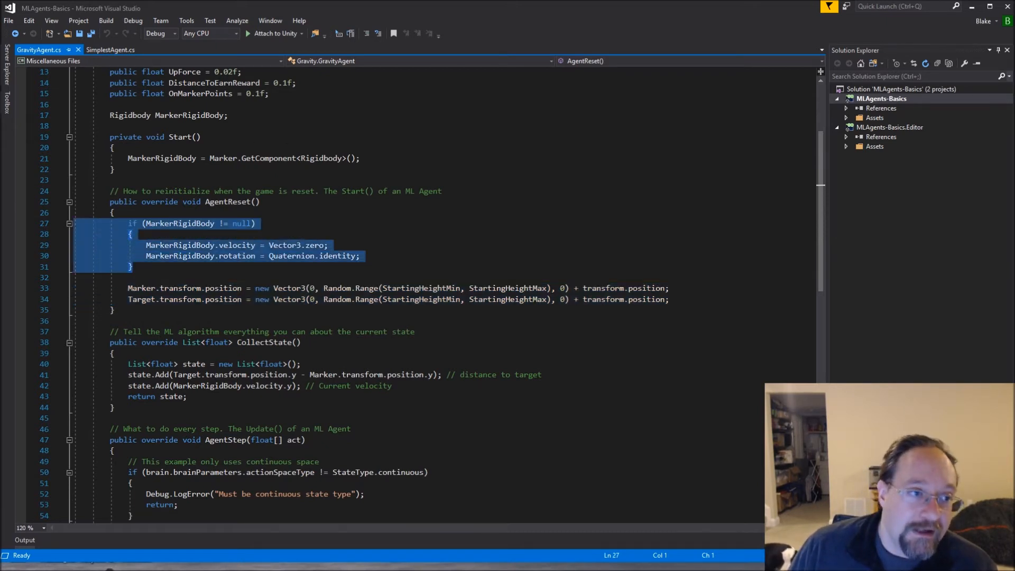
{"action": "left_click", "coordinate": [129, 234]}
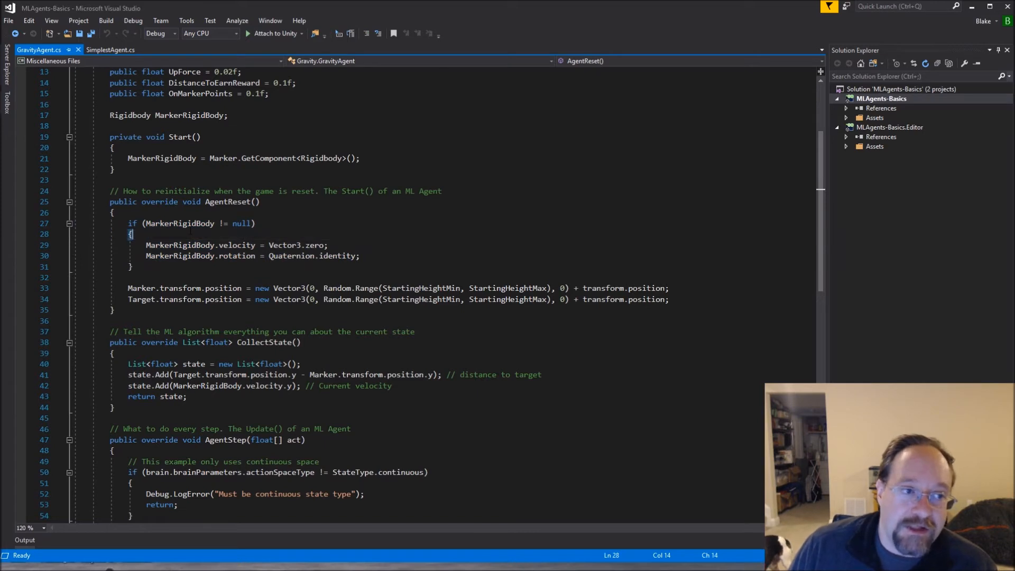
{"action": "left_click", "coordinate": [113, 213]}
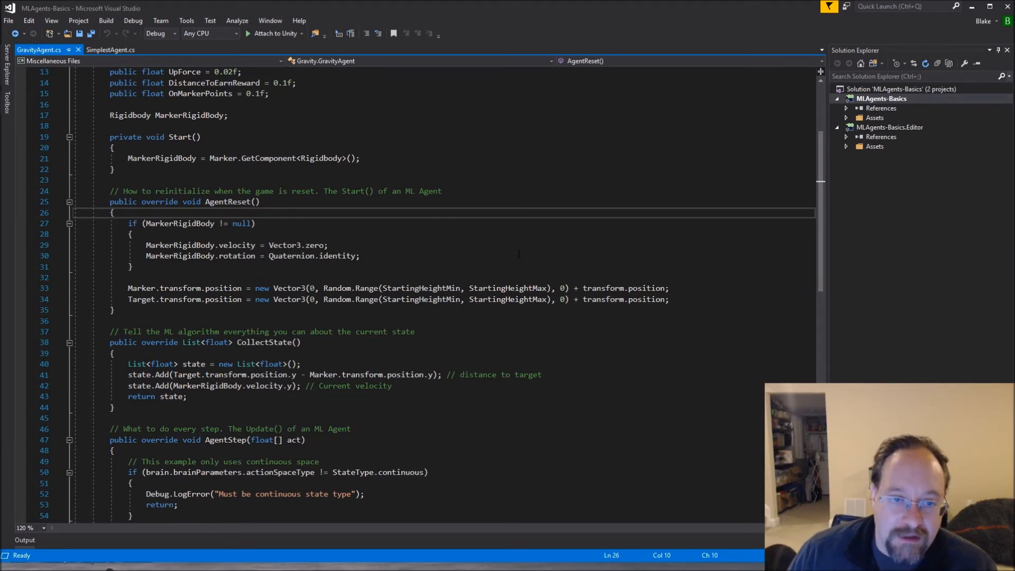
{"action": "scroll", "scroll_direction": "down", "scroll_amount": 3}
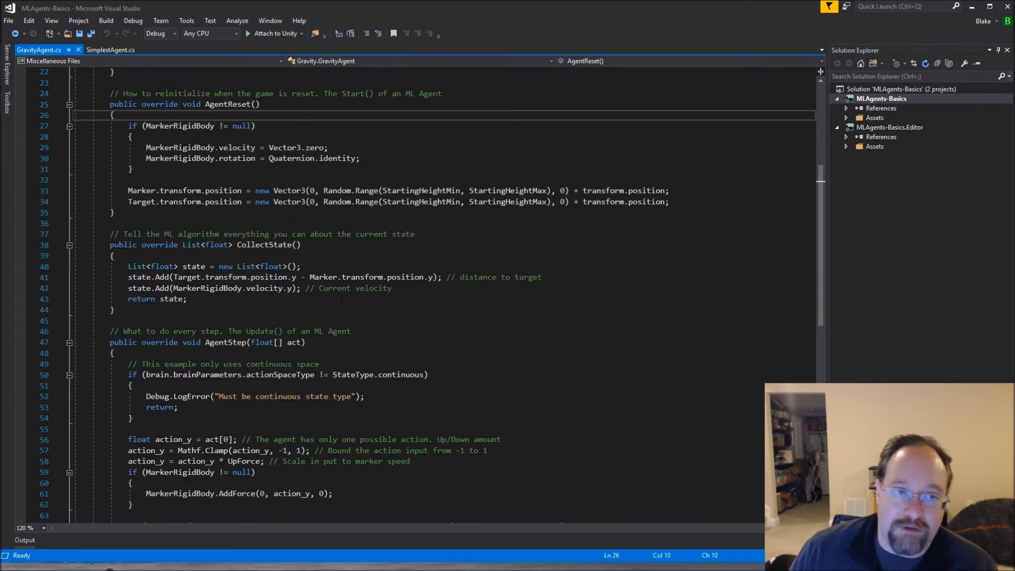
{"action": "scroll", "scroll_direction": "up", "scroll_amount": 3}
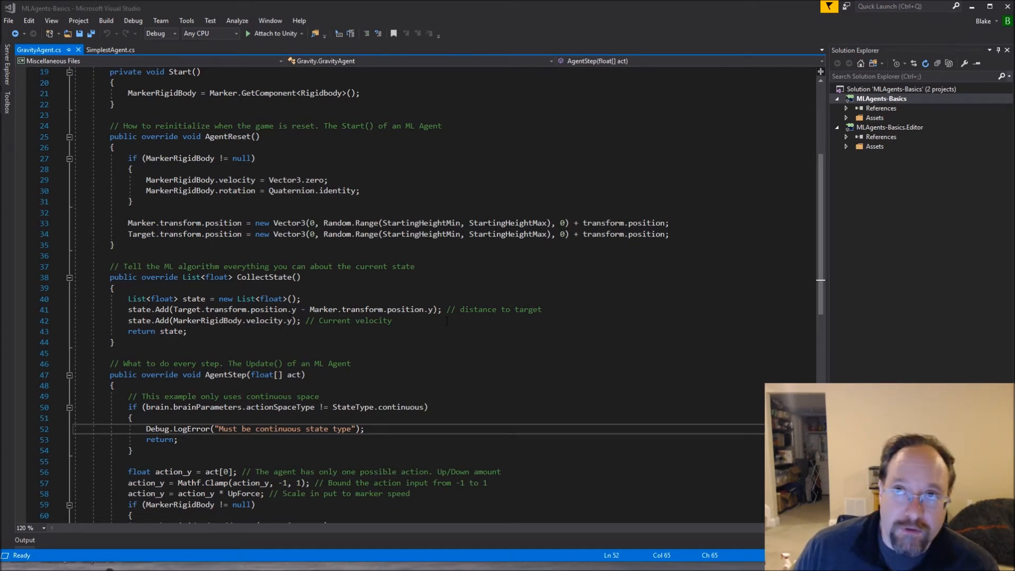
{"action": "left_click", "coordinate": [392, 321]}
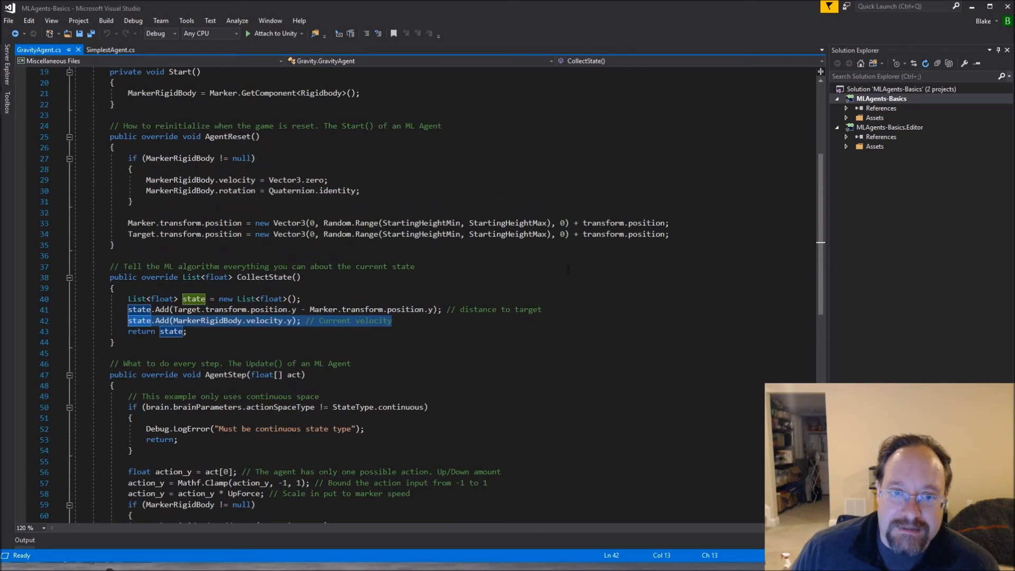
{"action": "mouse_move", "coordinate": [589, 283]}
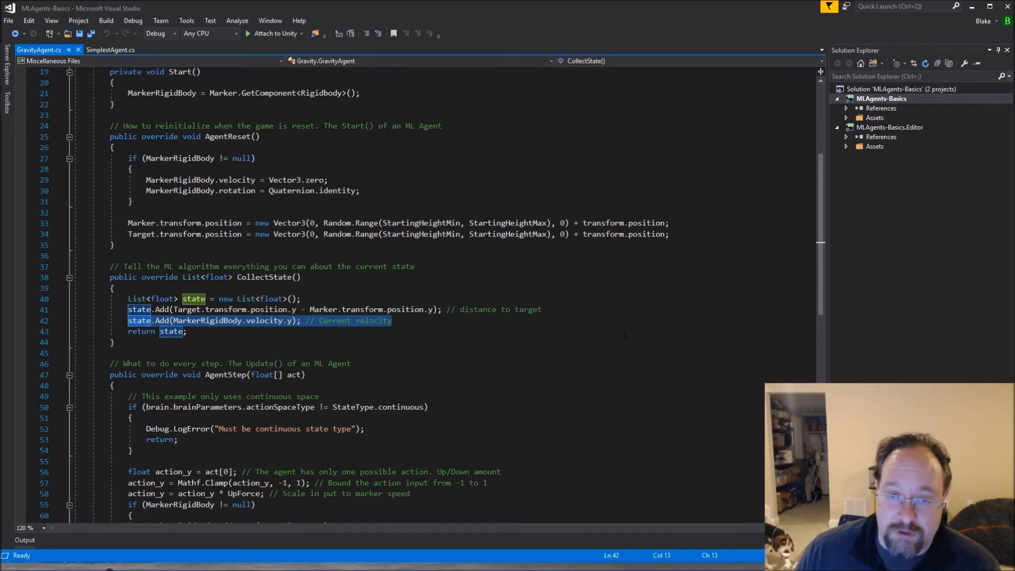
{"action": "scroll", "scroll_direction": "down", "scroll_amount": 3}
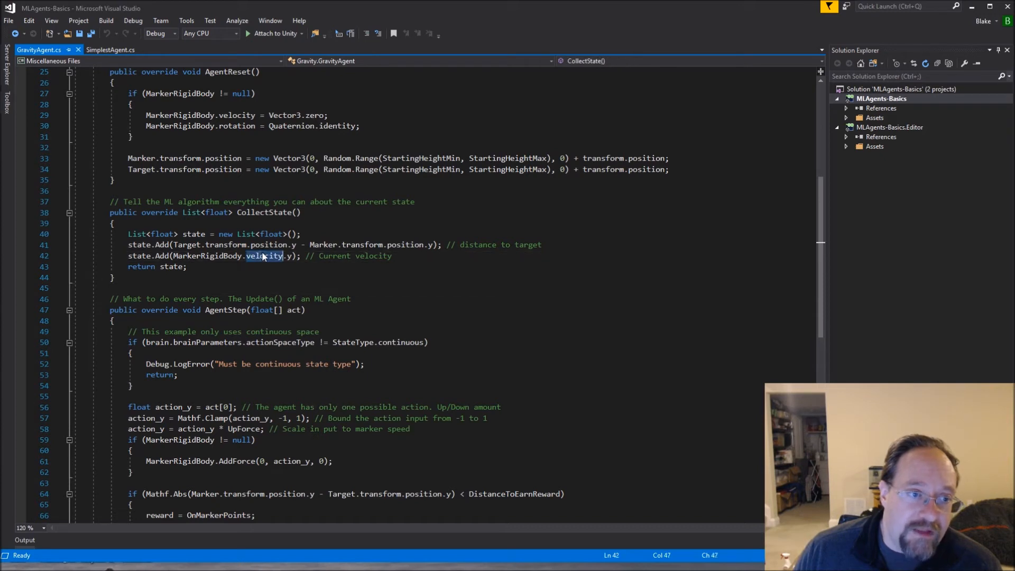
{"action": "left_click", "coordinate": [350, 298]}
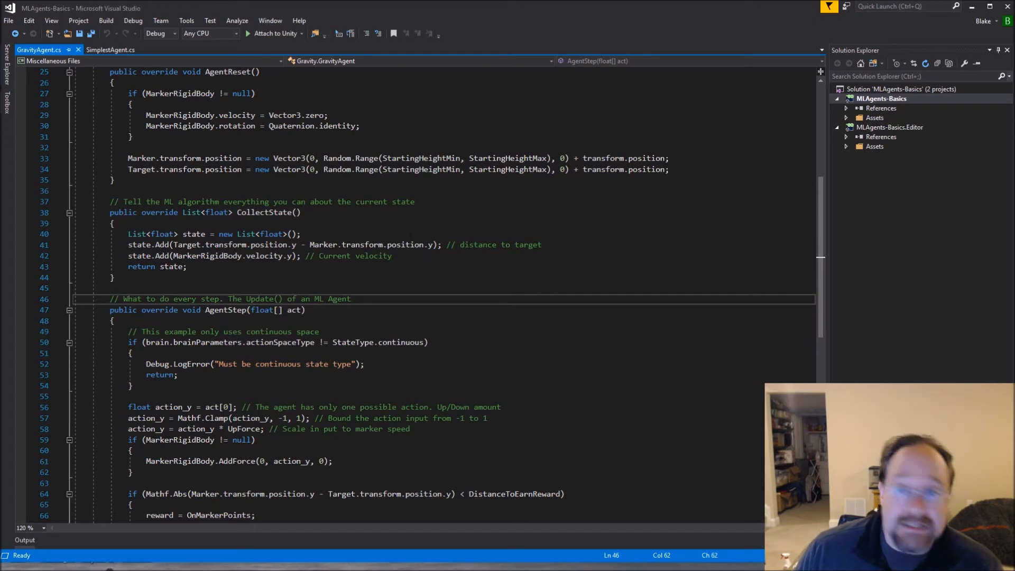
{"action": "scroll", "scroll_direction": "down", "scroll_amount": 3}
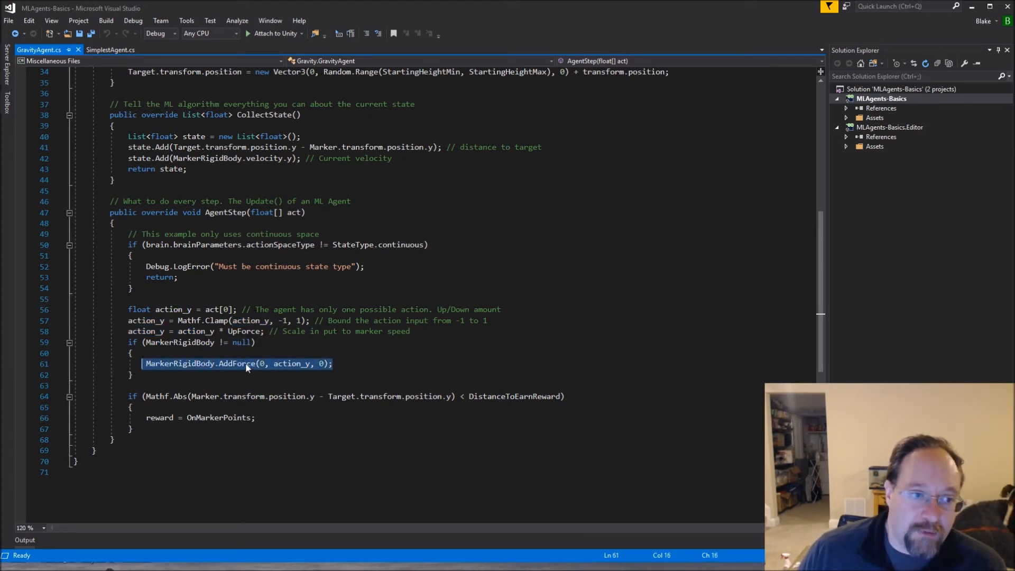
{"action": "double_click", "coordinate": [292, 363]}
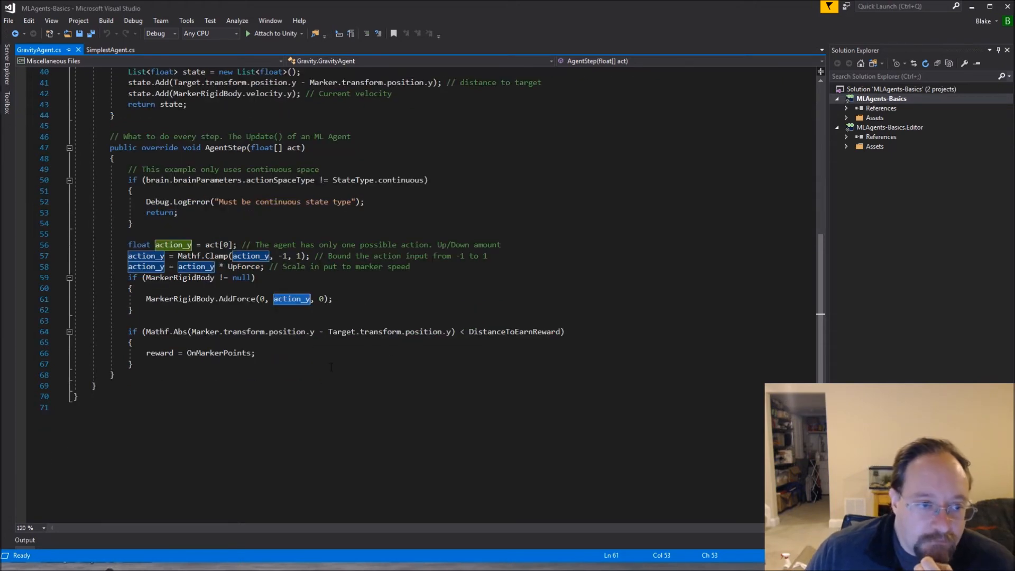
{"action": "scroll", "scroll_direction": "up", "scroll_amount": 3}
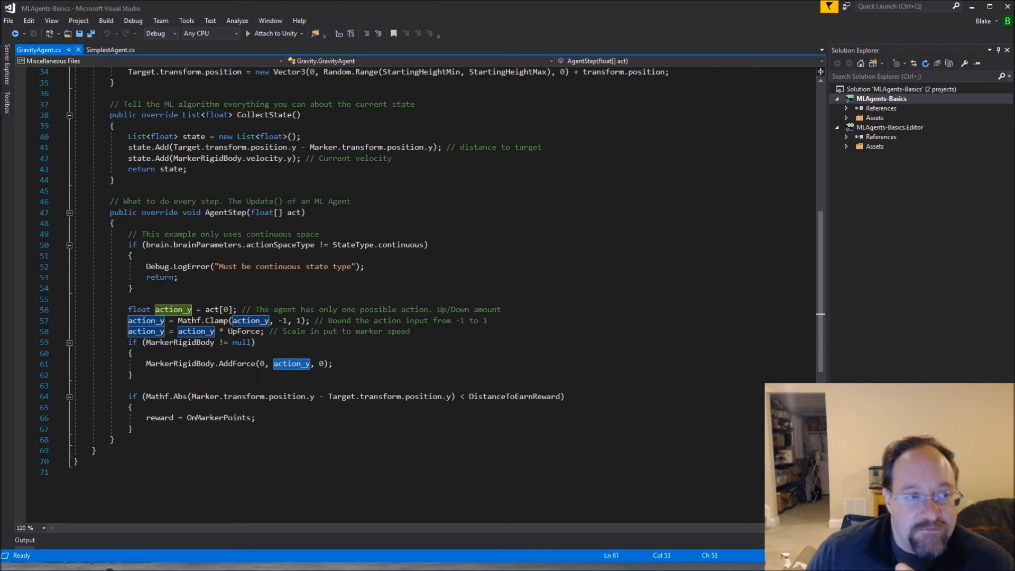
{"action": "left_click", "coordinate": [111, 50]}
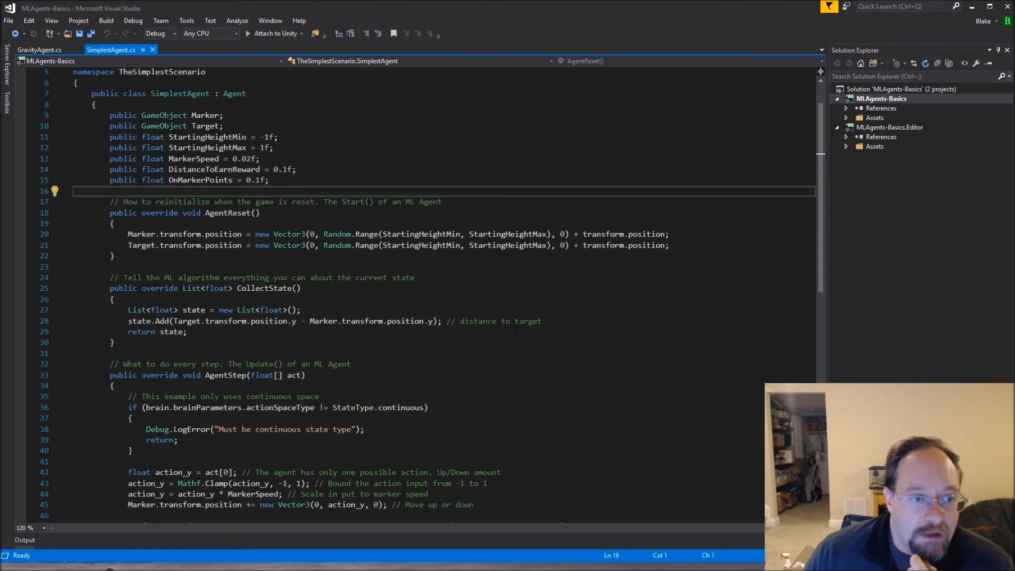
{"action": "left_click", "coordinate": [40, 50]}
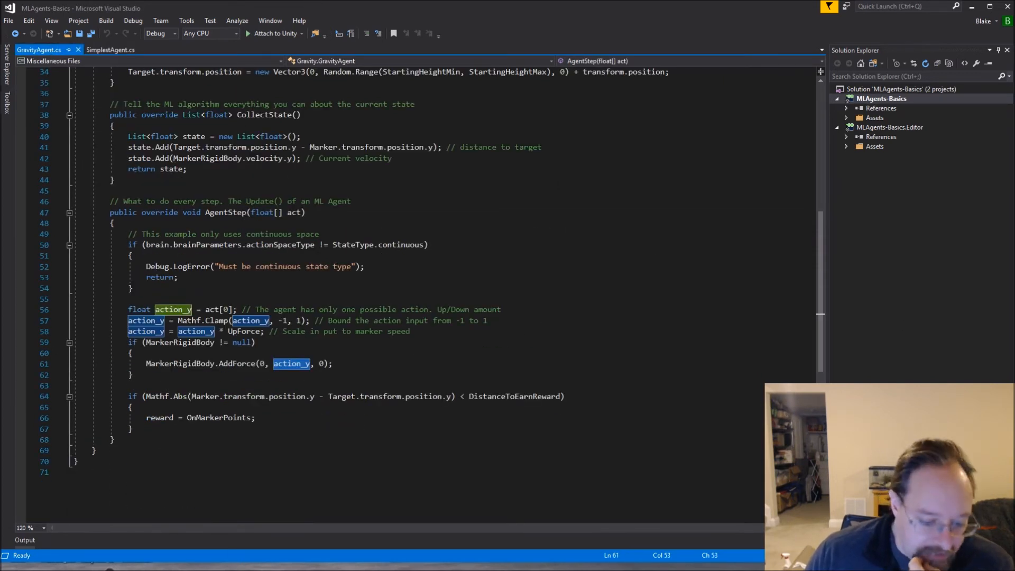
Back in Unity, check the brain's action size and the Marker's renderer and rigidbody settings
{"action": "key", "text": "alt+tab"}
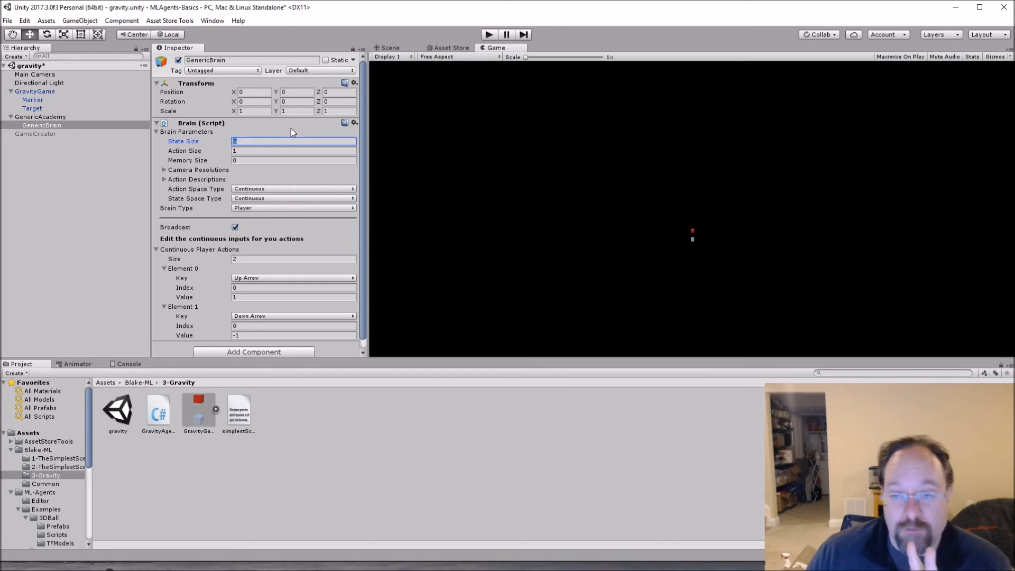
{"action": "mouse_move", "coordinate": [264, 163]}
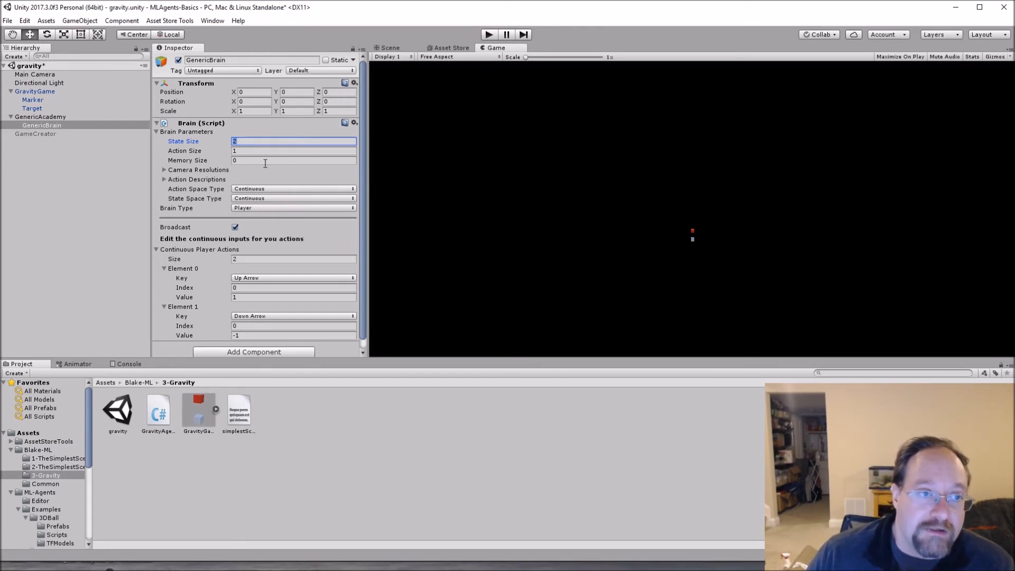
{"action": "left_click", "coordinate": [293, 151]}
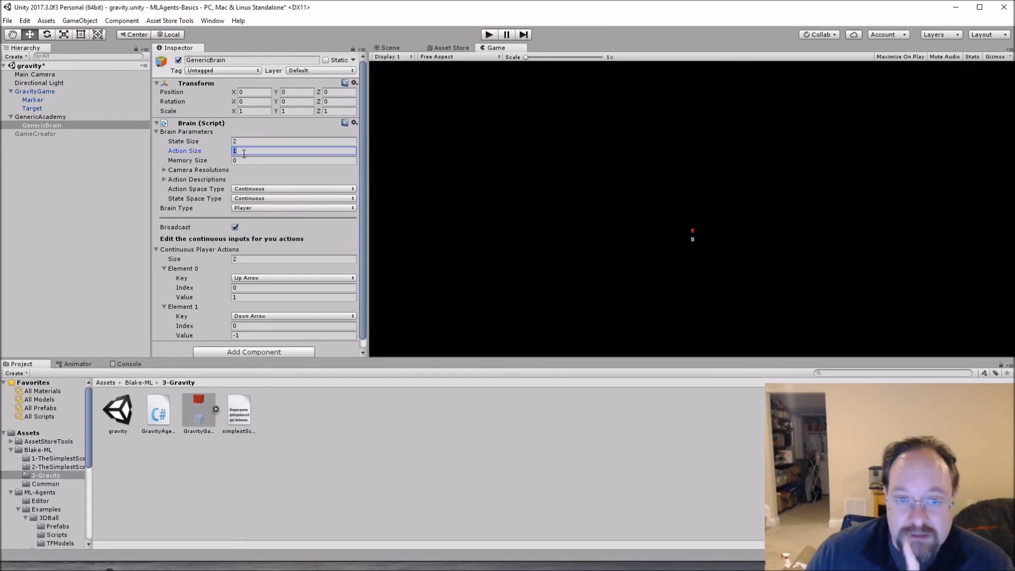
{"action": "mouse_move", "coordinate": [256, 224]}
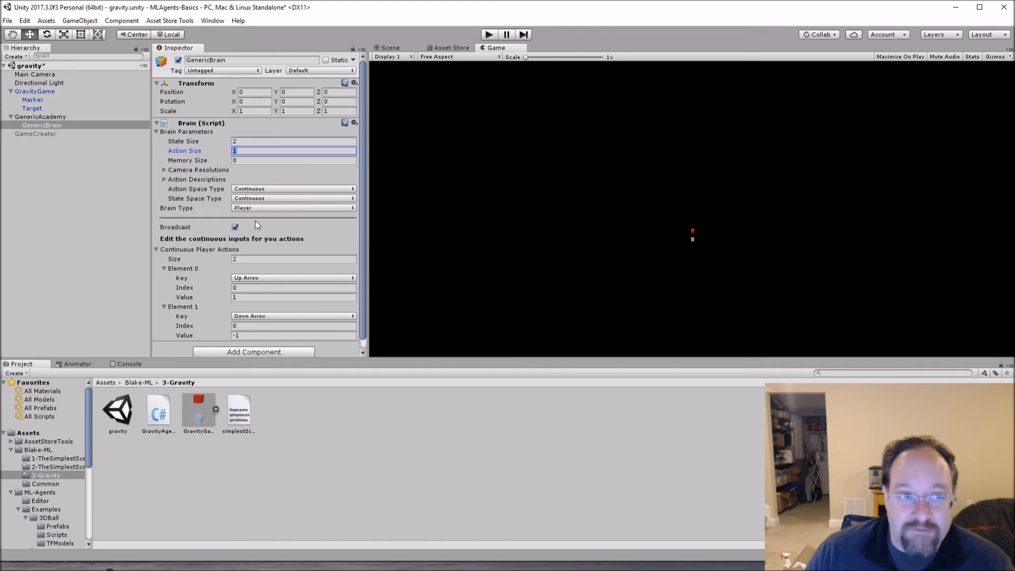
{"action": "mouse_move", "coordinate": [379, 192]}
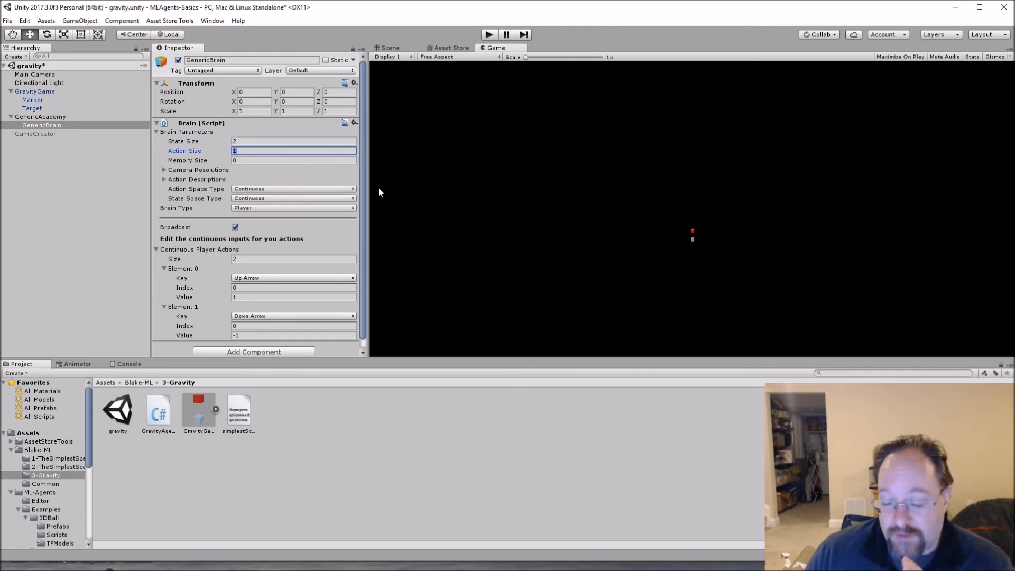
{"action": "mouse_move", "coordinate": [128, 173]}
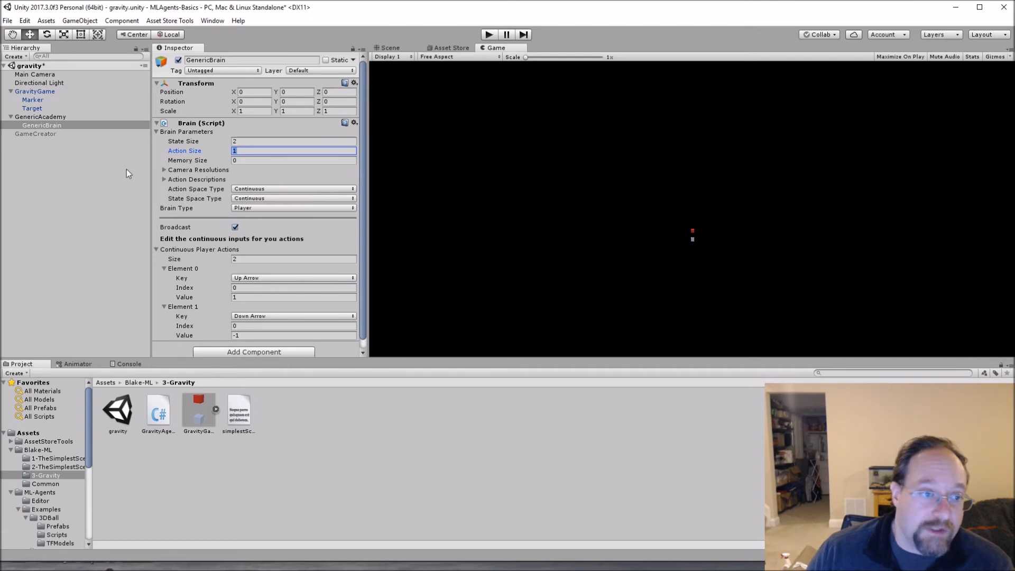
{"action": "left_click", "coordinate": [33, 100]}
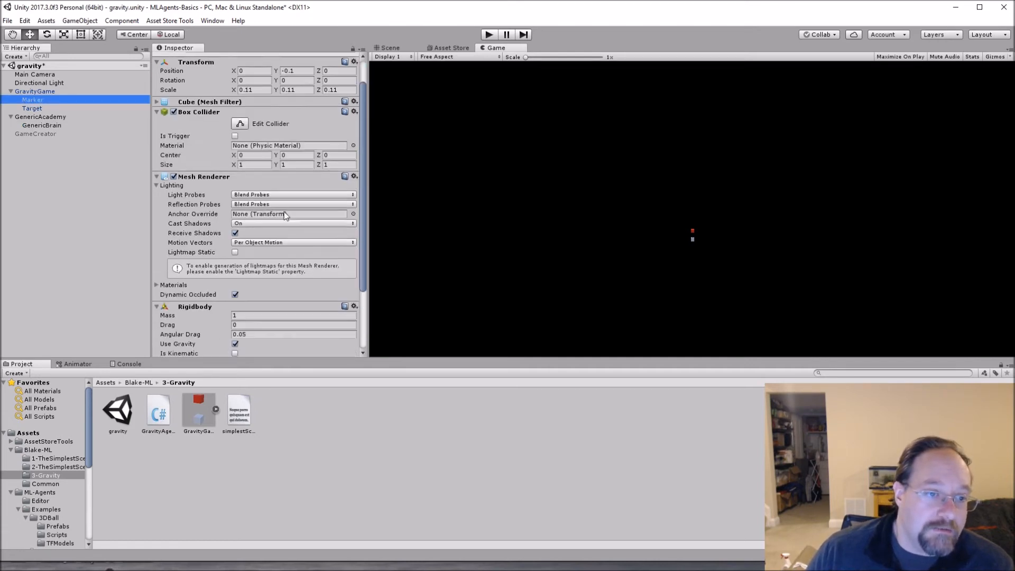
{"action": "scroll", "scroll_direction": "down", "scroll_amount": 3}
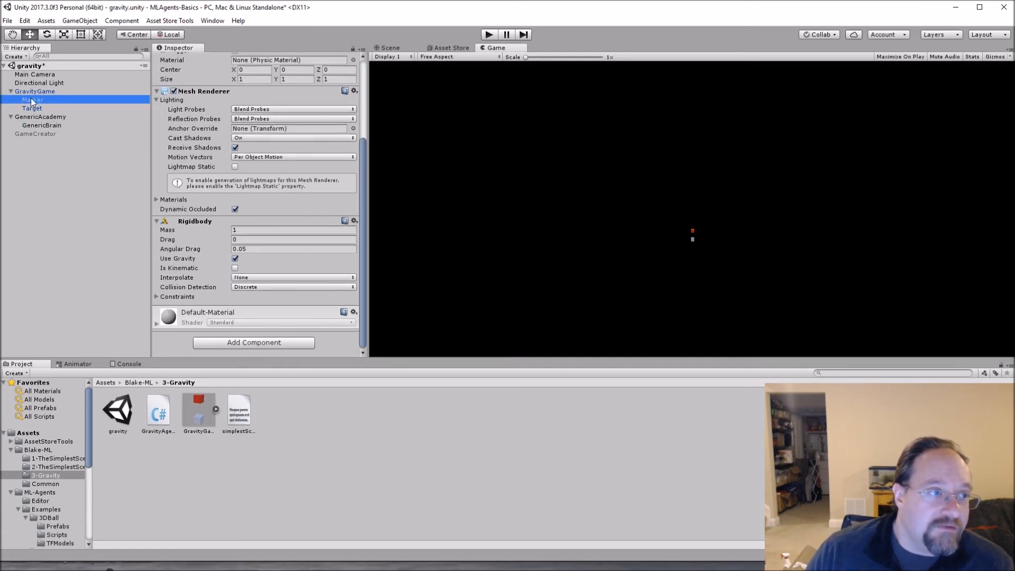
{"action": "left_click", "coordinate": [34, 91]}
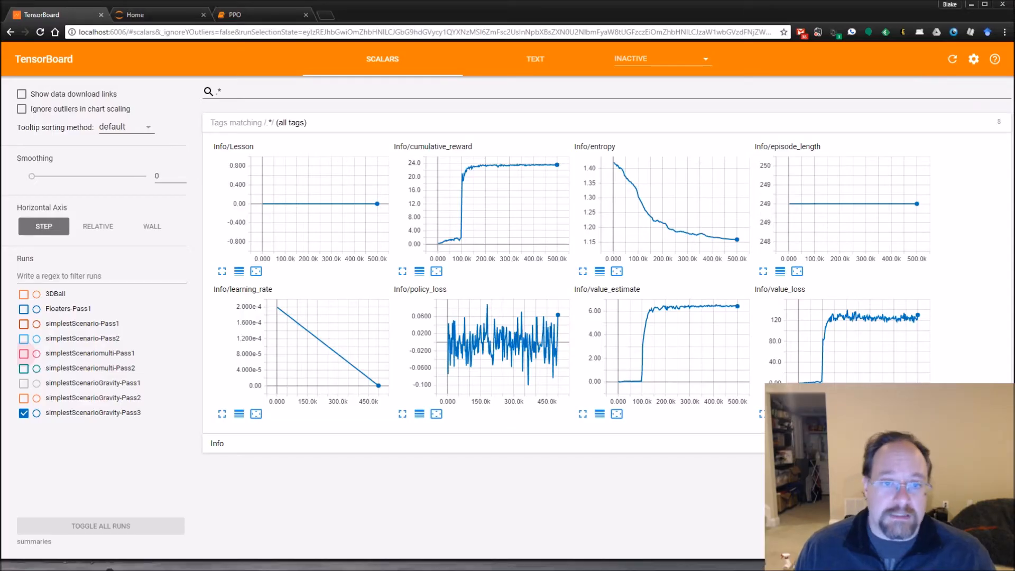
{"action": "mouse_move", "coordinate": [989, 213]}
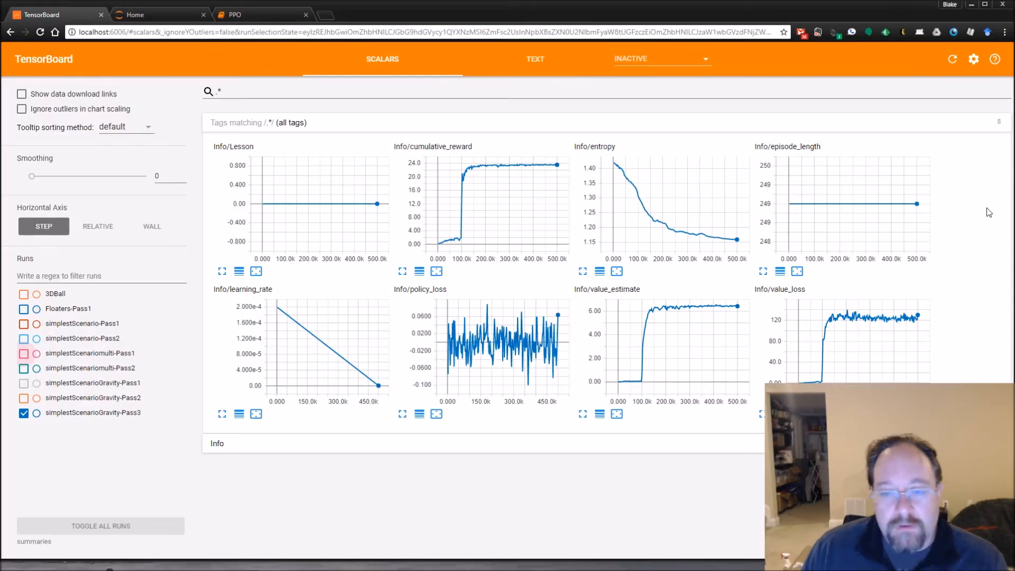
{"action": "mouse_move", "coordinate": [527, 482]}
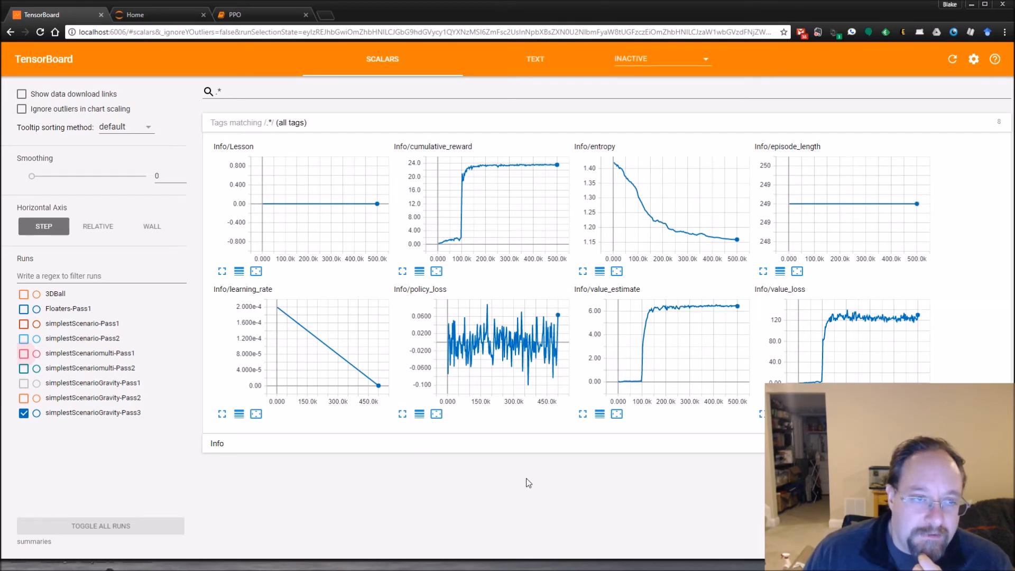
Scroll the PPO notebook's mean-reward training log, then show the Jupyter file listing
{"action": "left_click", "coordinate": [158, 14]}
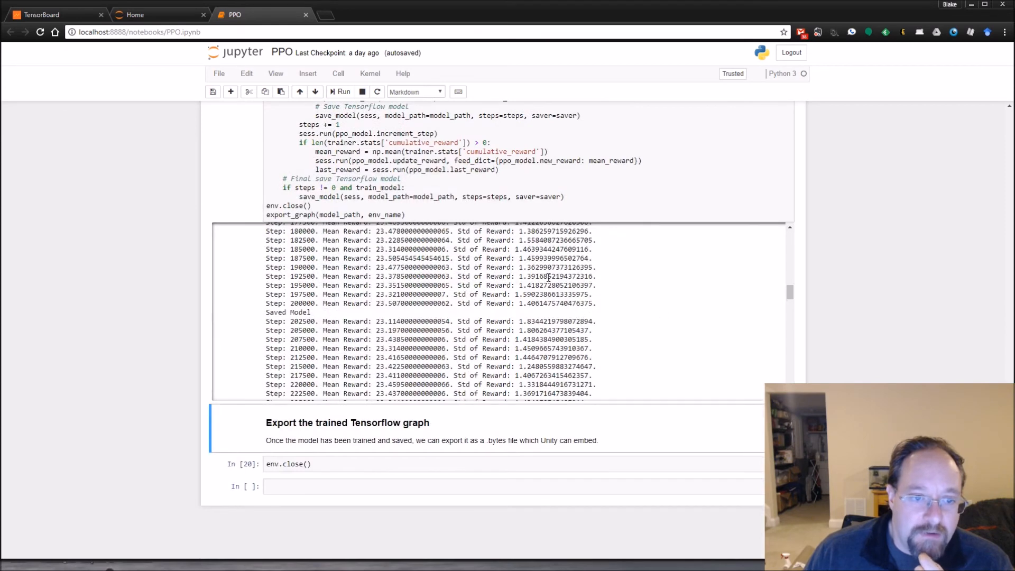
{"action": "scroll", "scroll_direction": "up", "scroll_amount": 3}
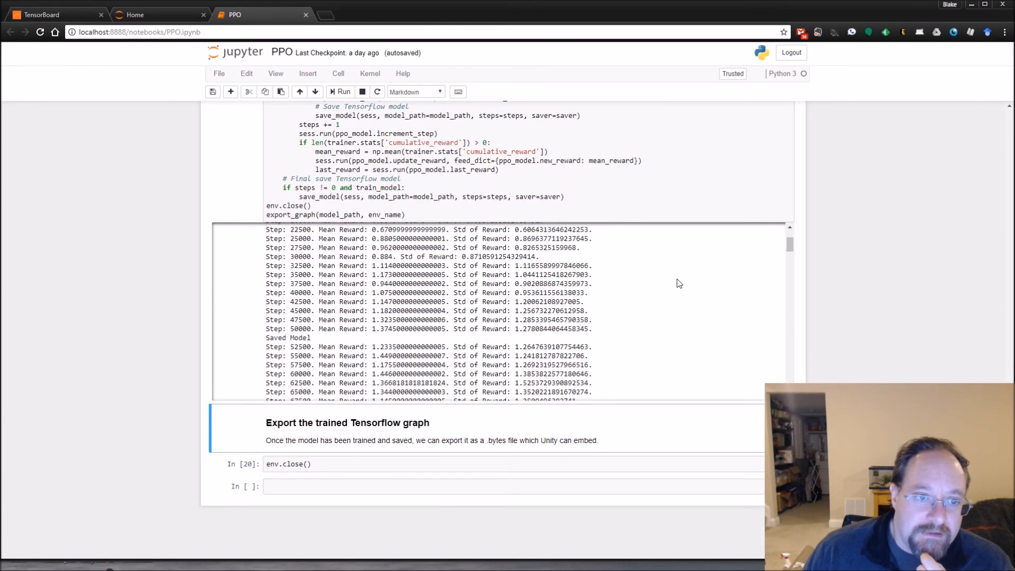
{"action": "scroll", "scroll_direction": "down", "scroll_amount": 3}
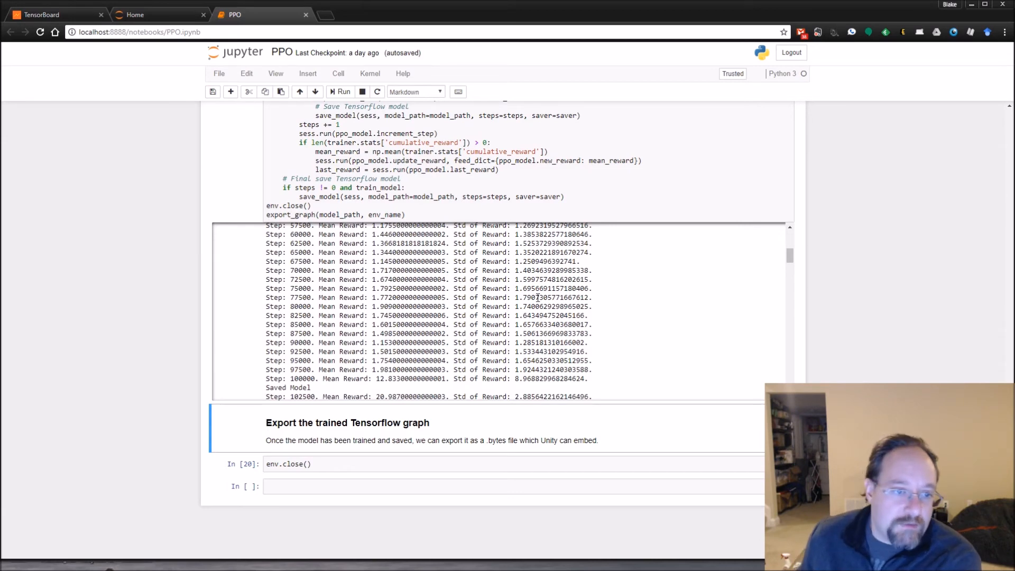
{"action": "mouse_move", "coordinate": [601, 268]}
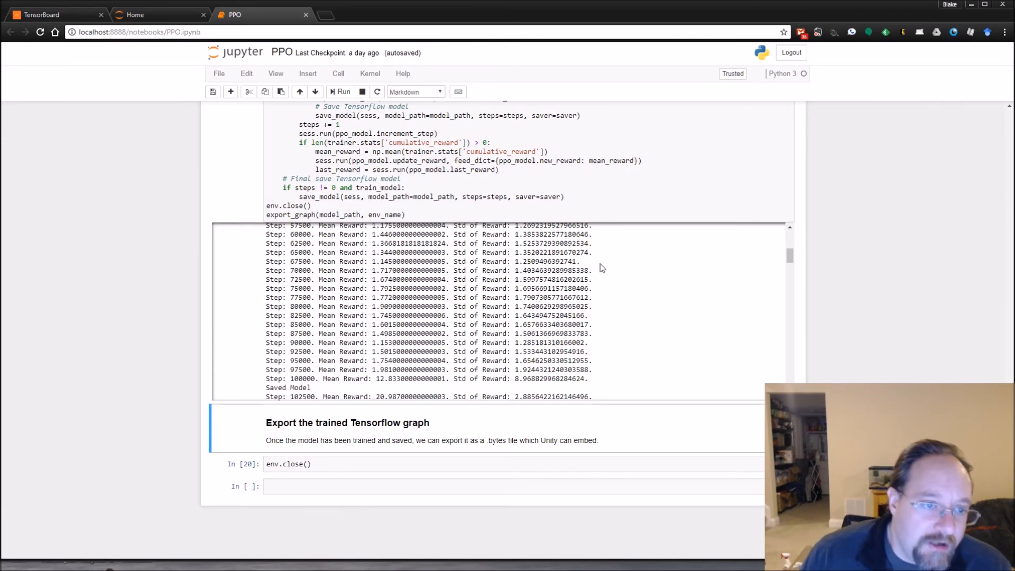
{"action": "scroll", "scroll_direction": "up", "scroll_amount": 3}
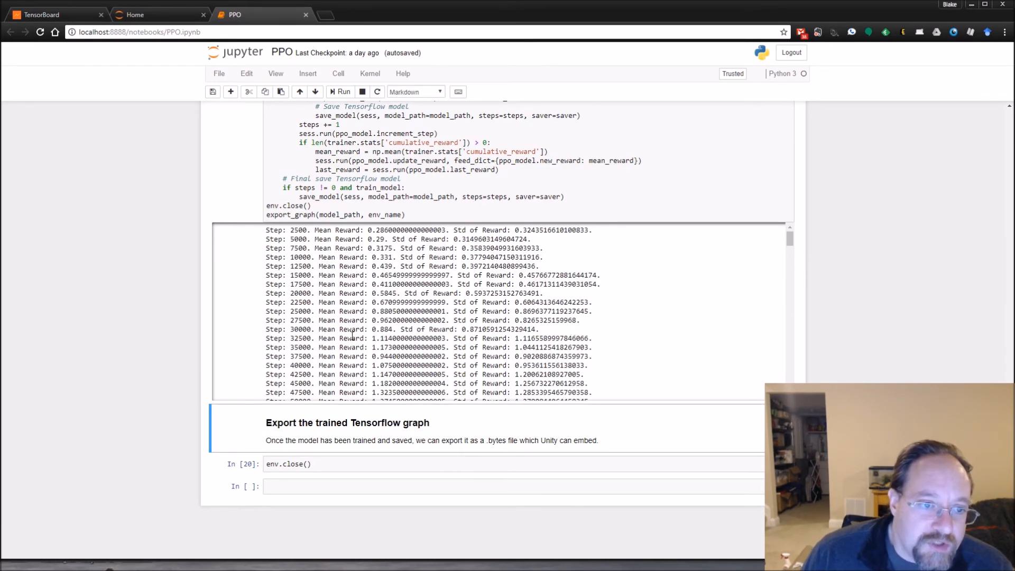
{"action": "scroll", "scroll_direction": "down", "scroll_amount": 3}
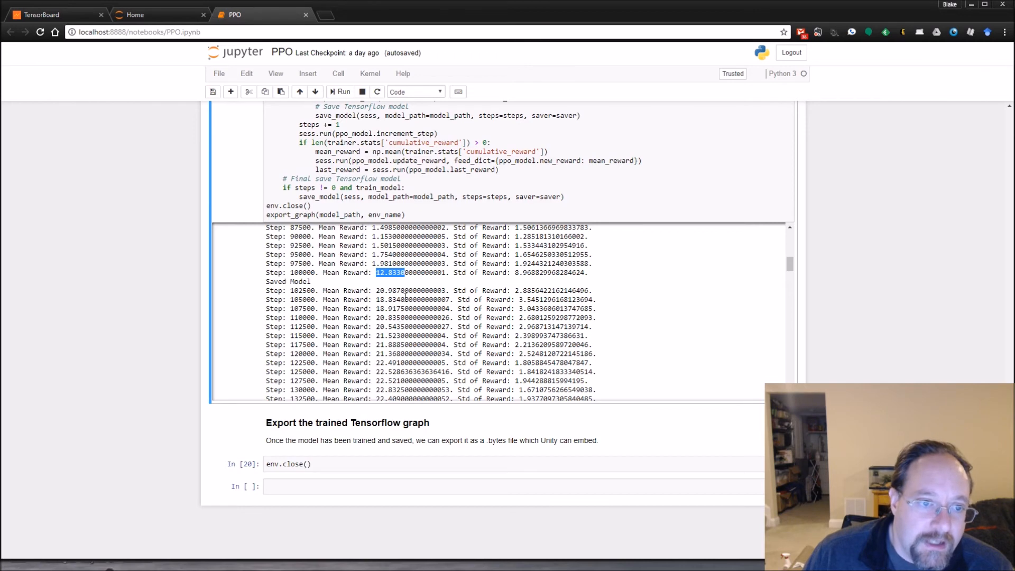
{"action": "scroll", "scroll_direction": "down", "scroll_amount": 3}
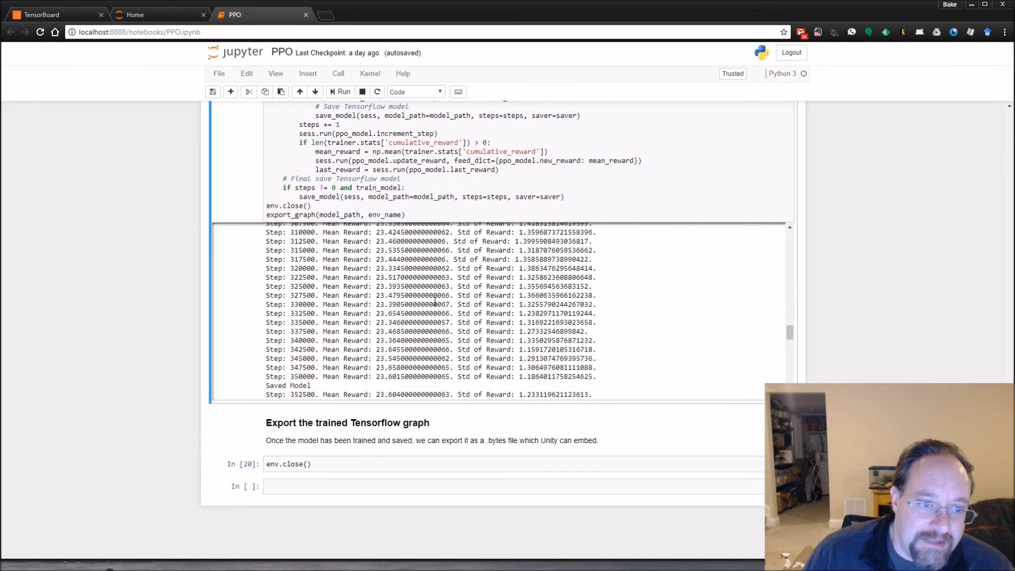
{"action": "left_click", "coordinate": [159, 14]}
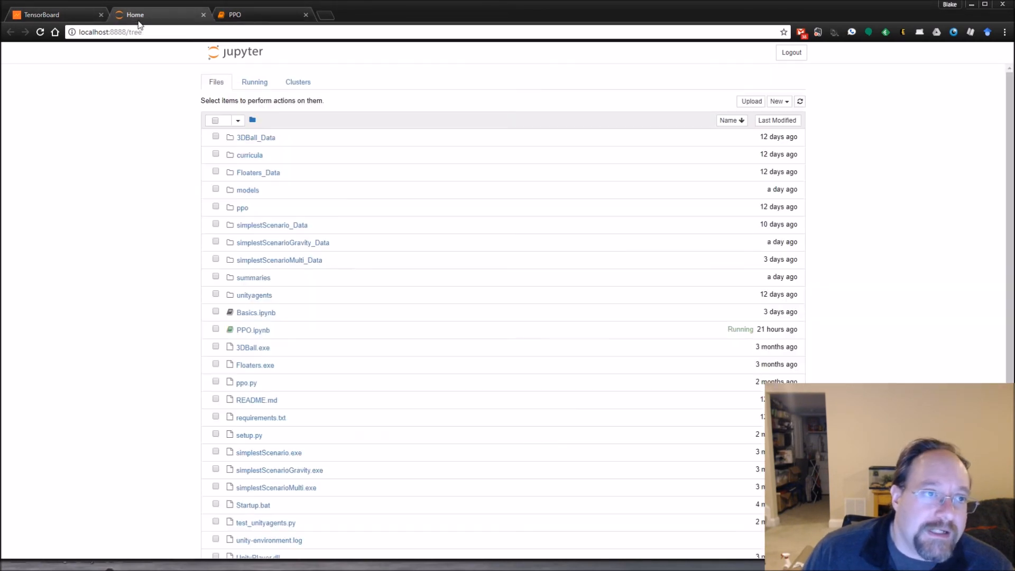
Bring the TensorBoard scalar charts for the Pass3 run back on screen
{"action": "left_click", "coordinate": [45, 14]}
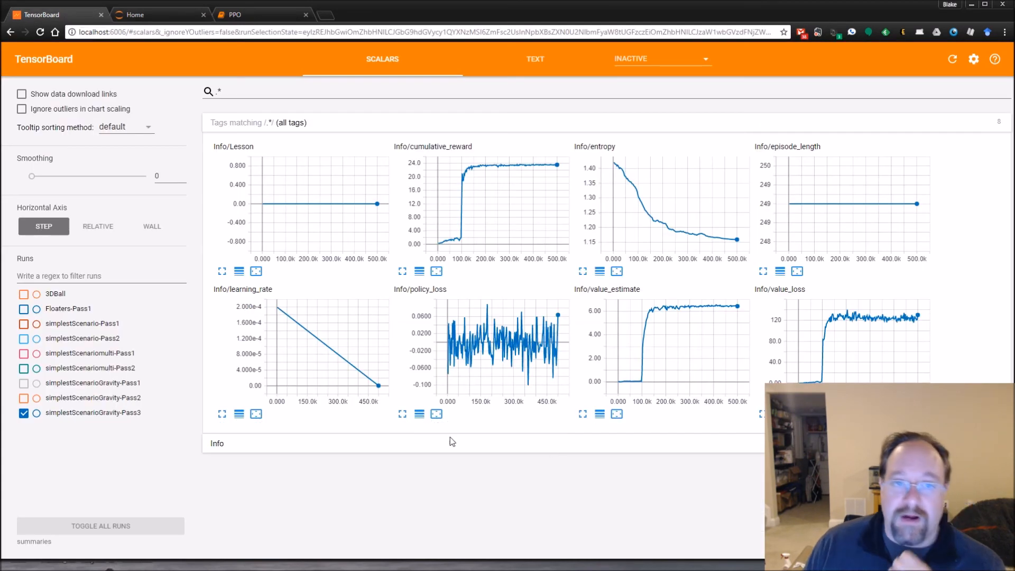
{"action": "mouse_move", "coordinate": [496, 497]}
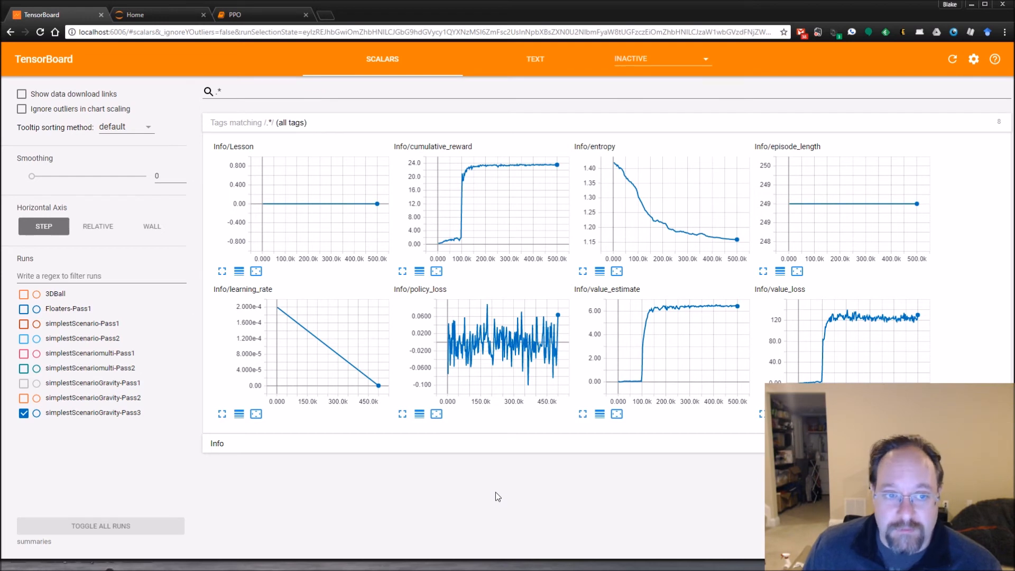
{"action": "mouse_move", "coordinate": [379, 314]}
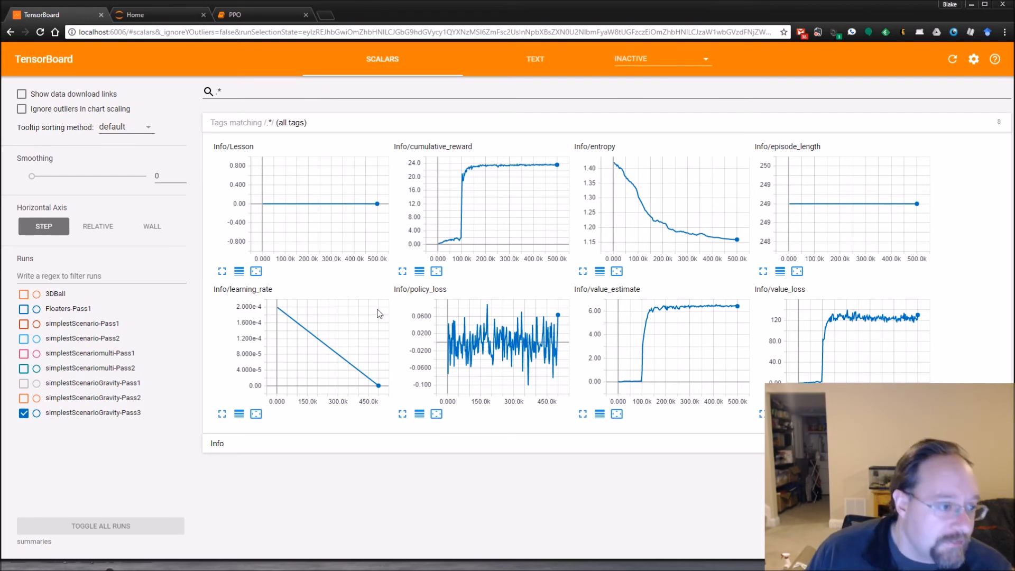
{"action": "mouse_move", "coordinate": [98, 138]}
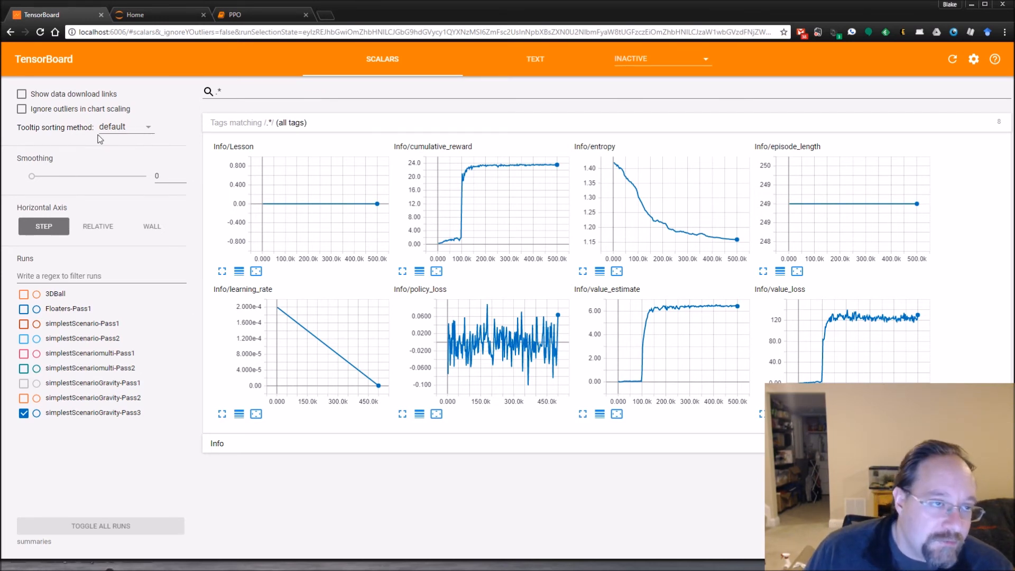
Show the PPO hyperparameters cell with run_path simplestScenarioGravity-Pass3, then return to TensorBoard
{"action": "left_click", "coordinate": [234, 14]}
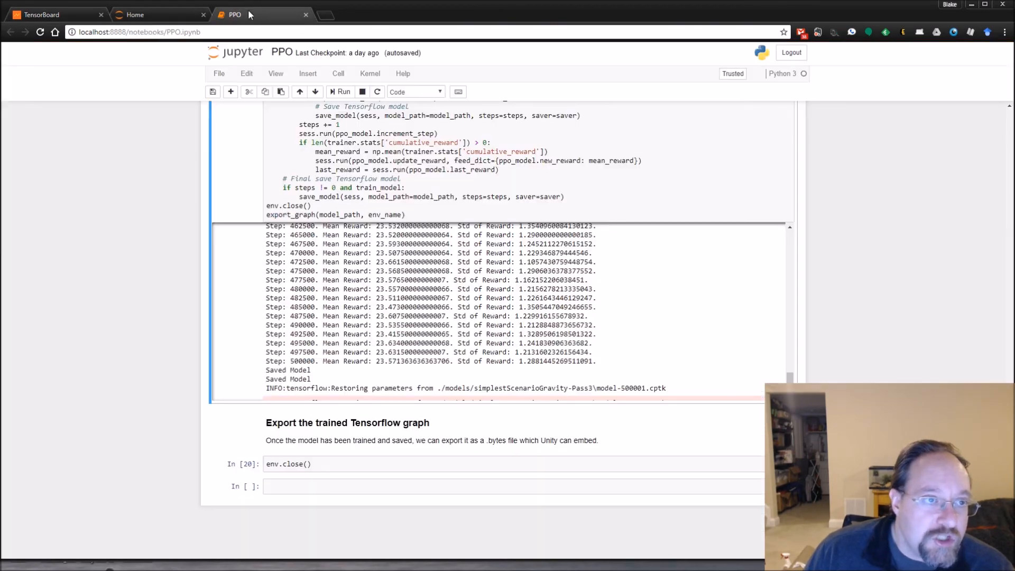
{"action": "scroll", "scroll_direction": "up", "scroll_amount": 3}
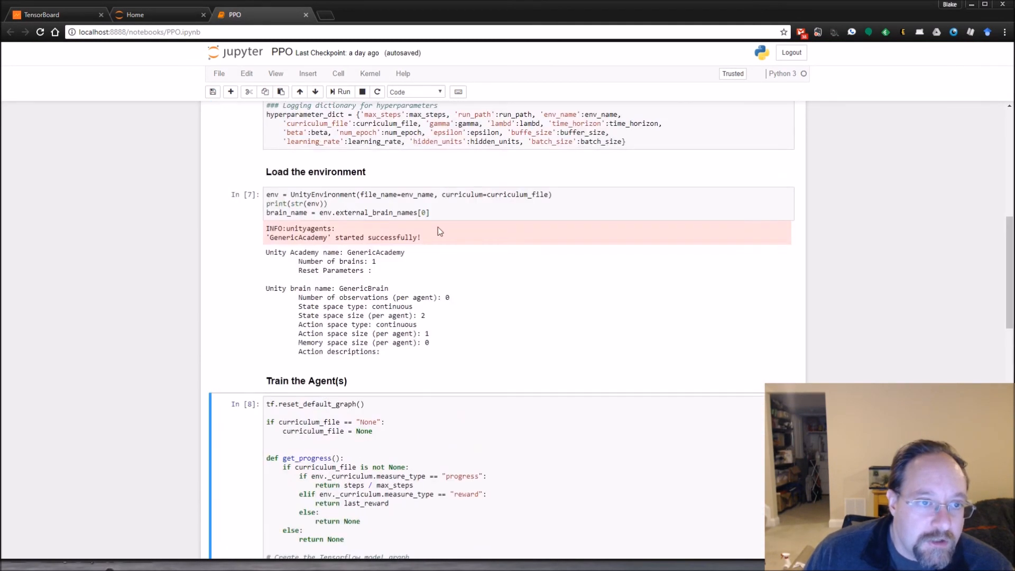
{"action": "scroll", "scroll_direction": "up", "scroll_amount": 3}
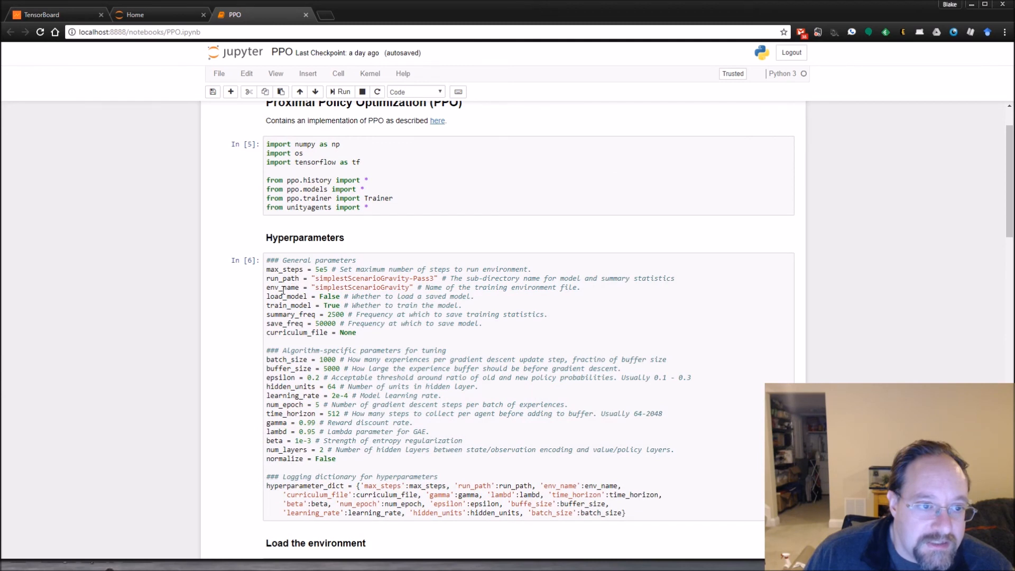
{"action": "left_click", "coordinate": [287, 287]}
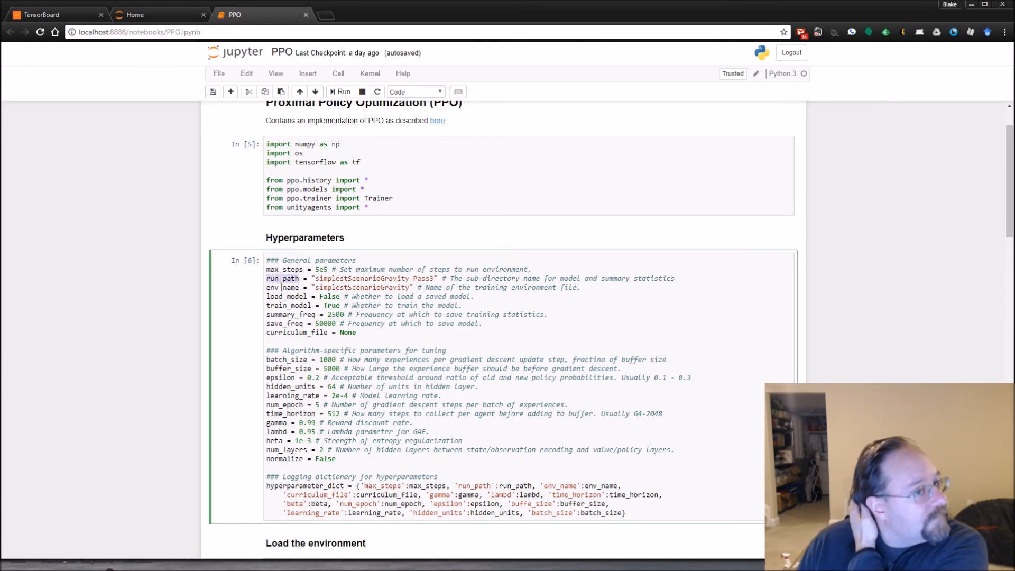
{"action": "left_click", "coordinate": [42, 14]}
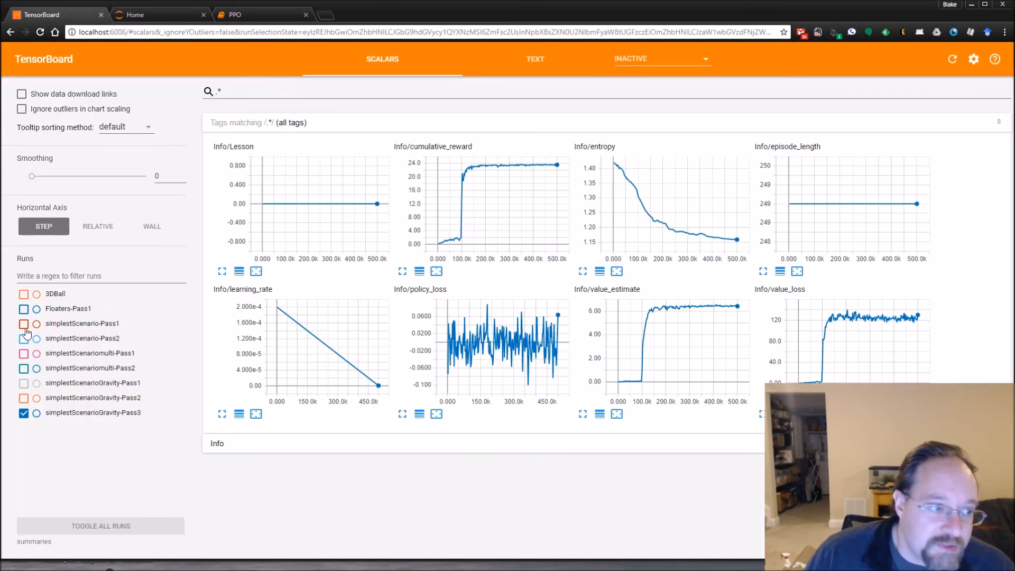
{"action": "left_click", "coordinate": [23, 324]}
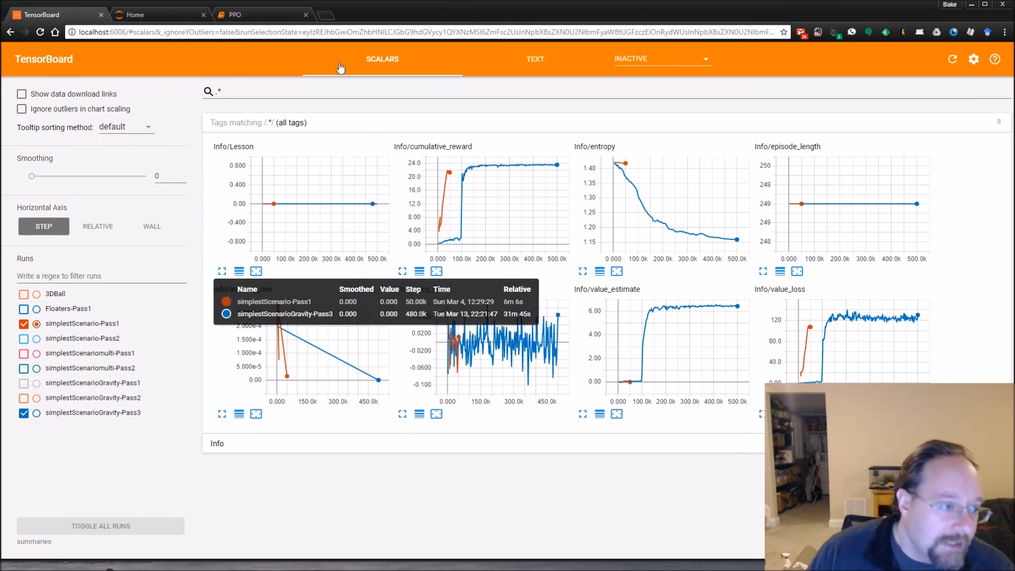
{"action": "left_click", "coordinate": [23, 324]}
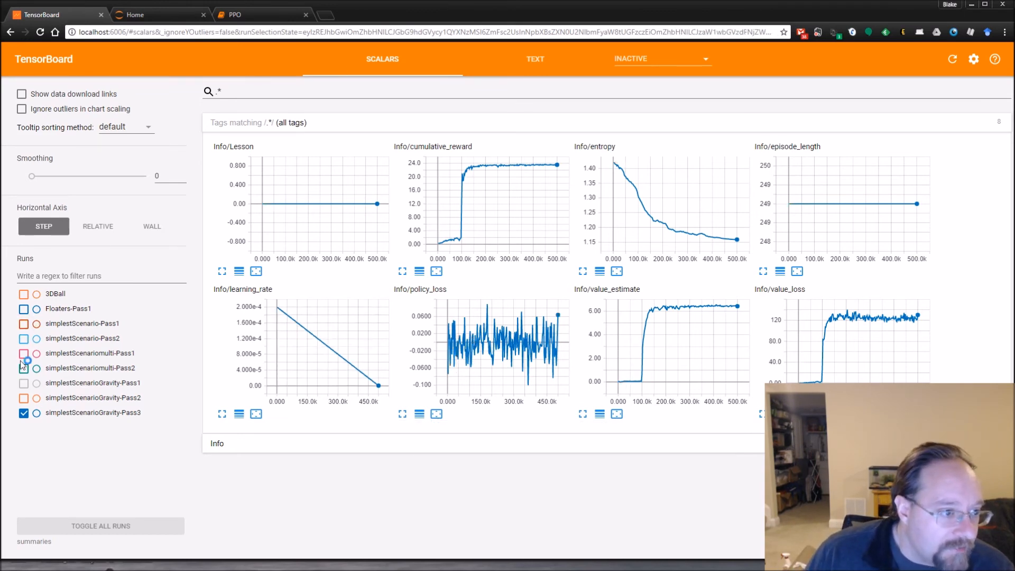
{"action": "left_click", "coordinate": [23, 368]}
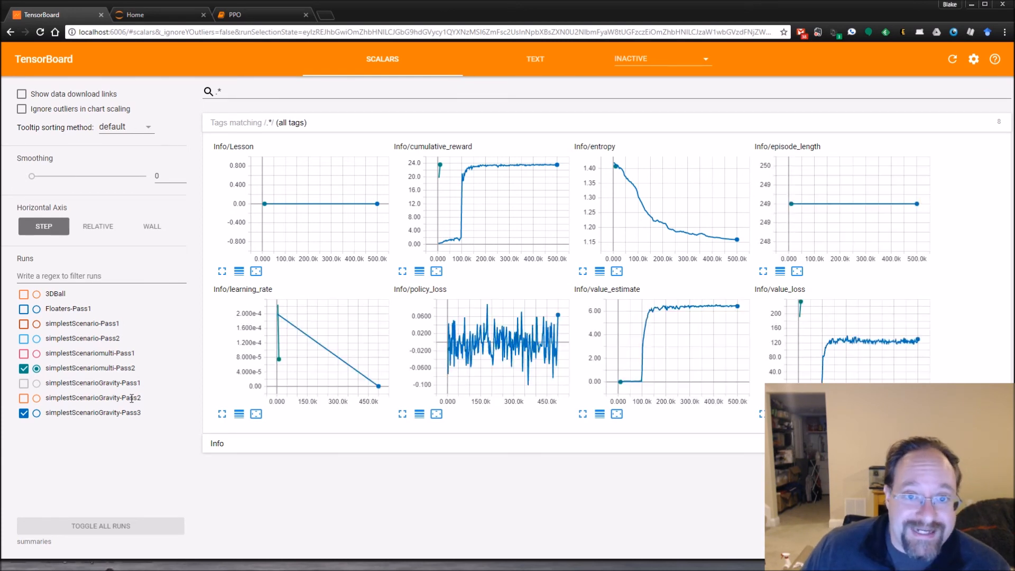
{"action": "mouse_move", "coordinate": [149, 378]}
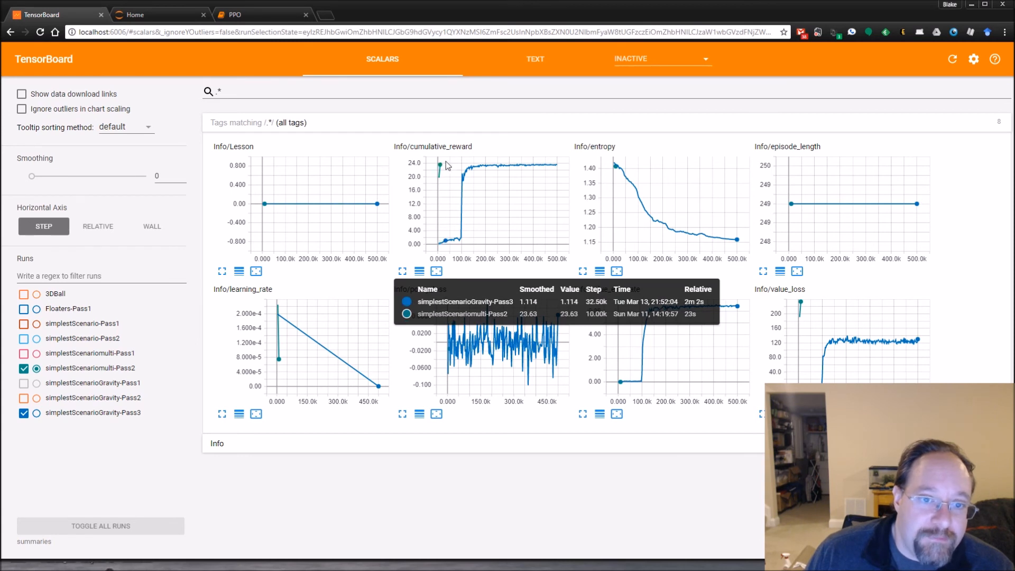
{"action": "mouse_move", "coordinate": [444, 202]}
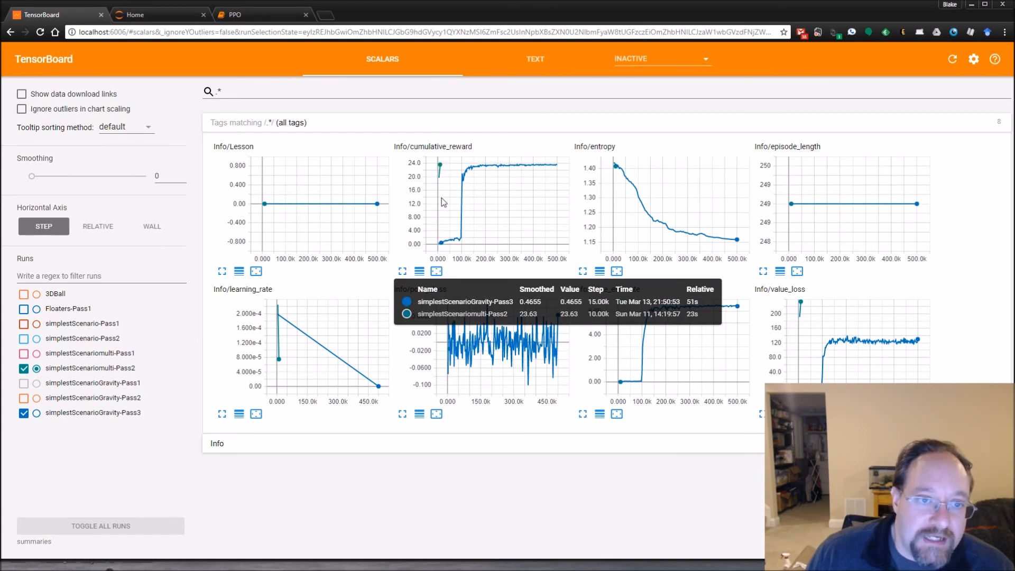
{"action": "mouse_move", "coordinate": [445, 170]}
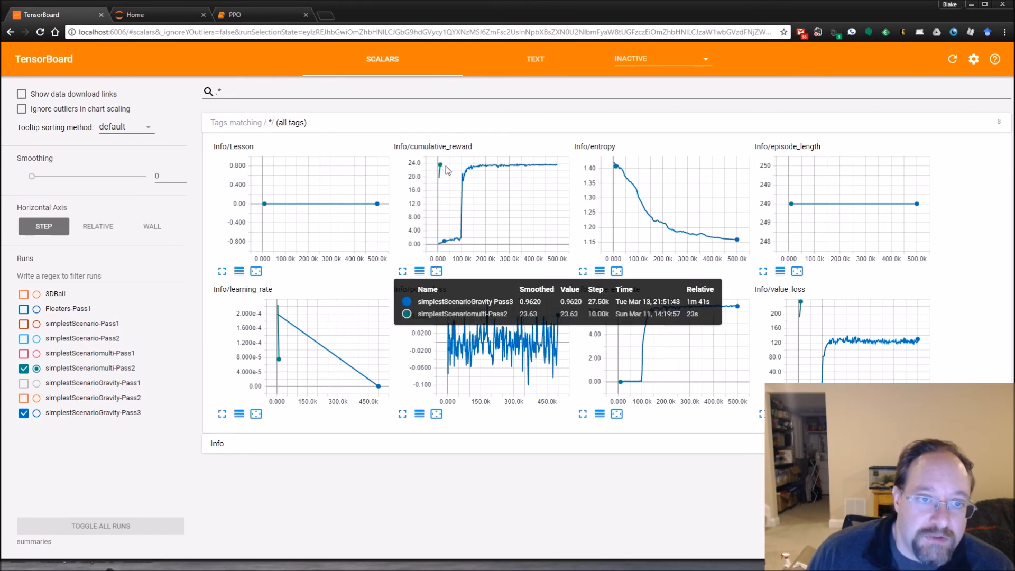
{"action": "mouse_move", "coordinate": [463, 122]}
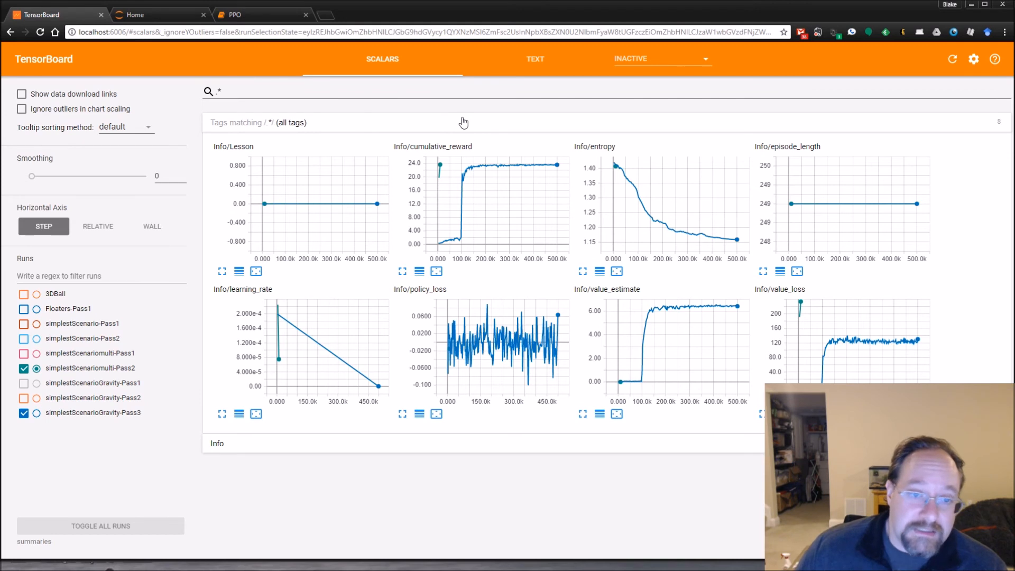
{"action": "mouse_move", "coordinate": [645, 176]}
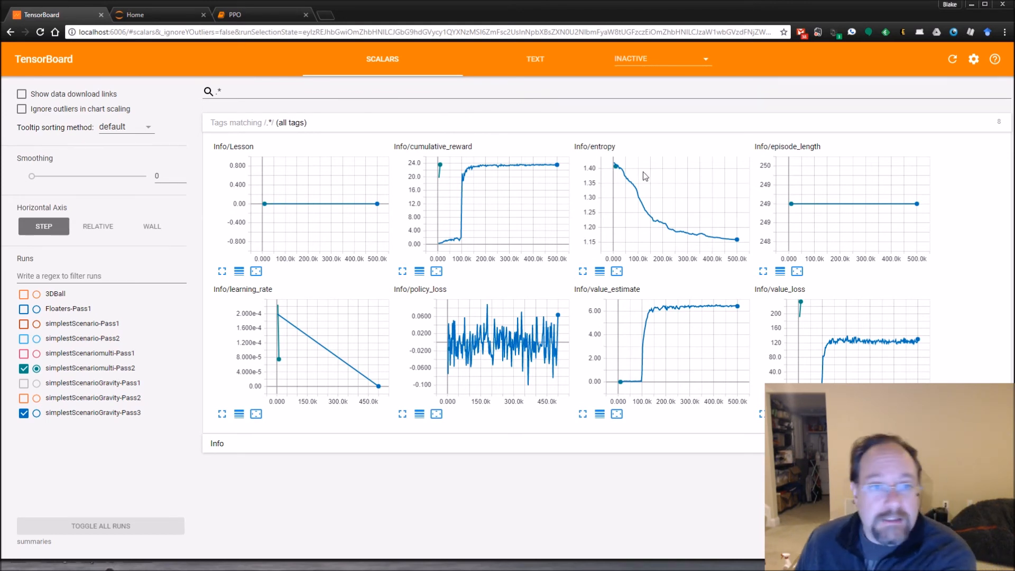
{"action": "mouse_move", "coordinate": [443, 249]}
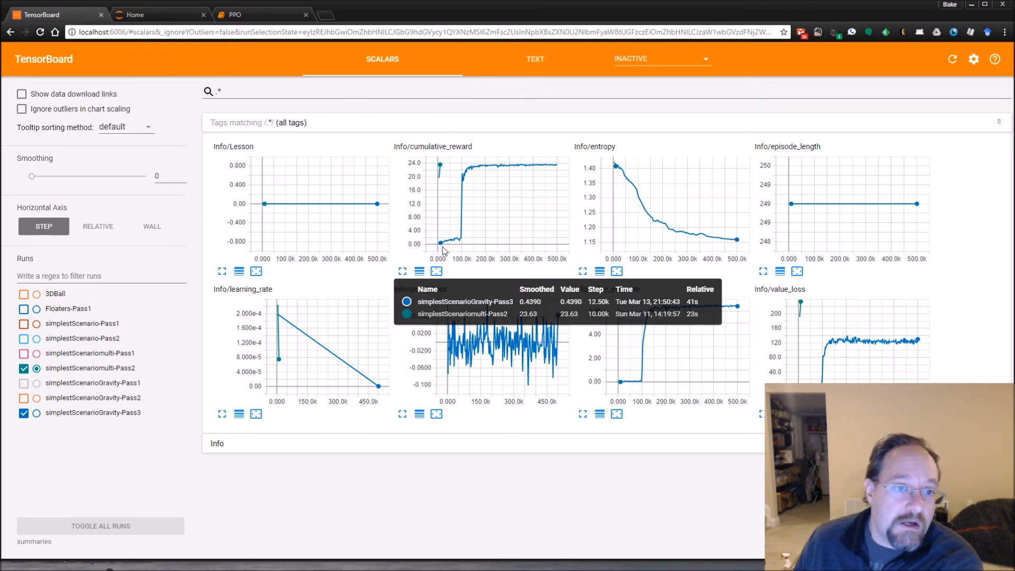
{"action": "mouse_move", "coordinate": [457, 240]}
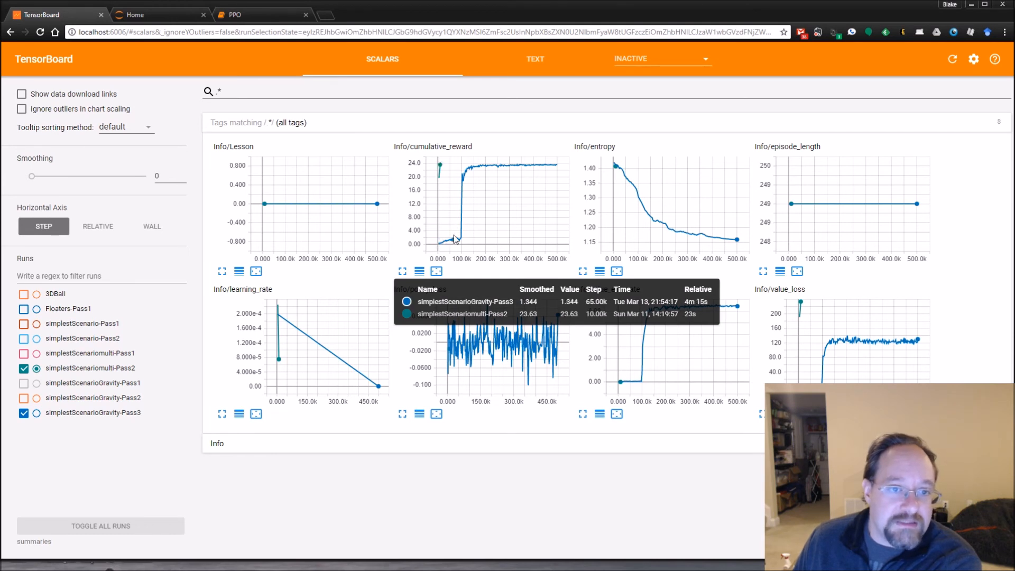
{"action": "mouse_move", "coordinate": [460, 198]}
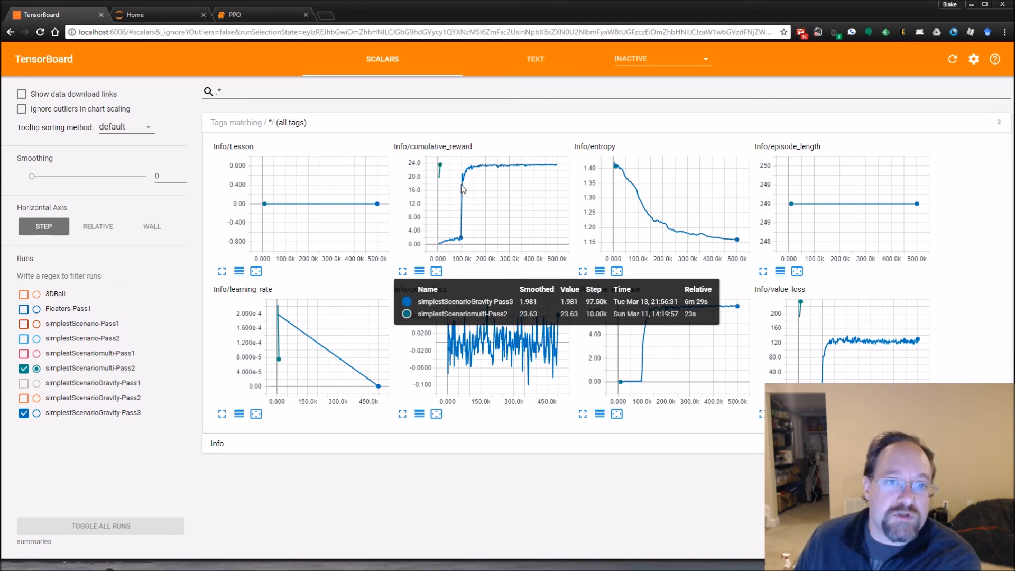
{"action": "mouse_move", "coordinate": [598, 209]}
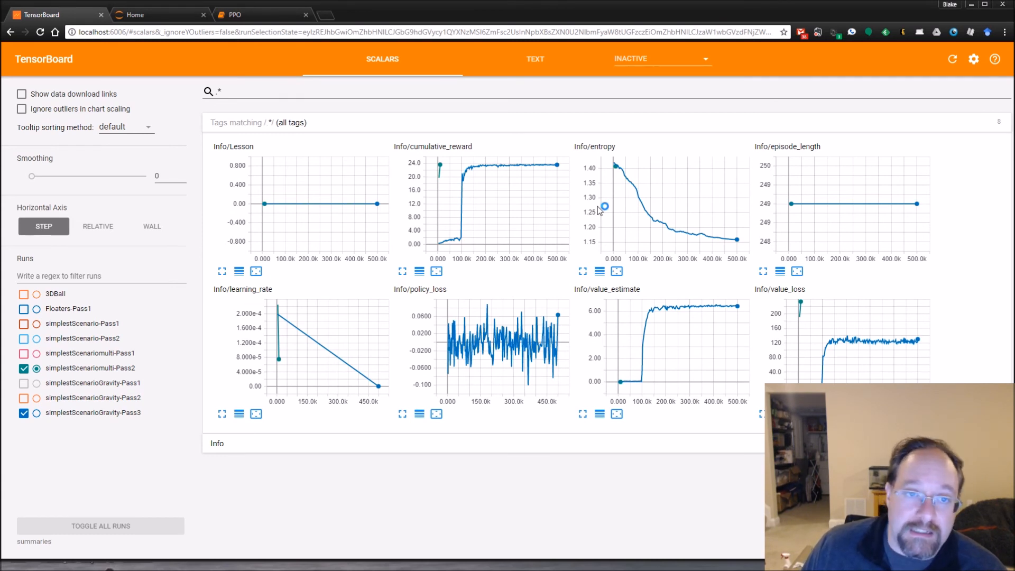
{"action": "mouse_move", "coordinate": [598, 211]}
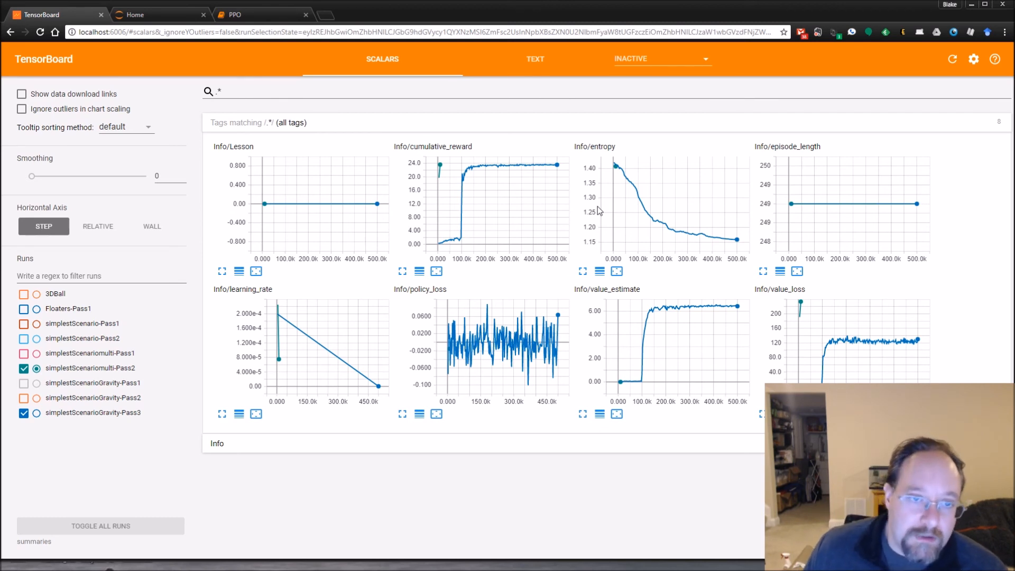
{"action": "mouse_move", "coordinate": [613, 208]}
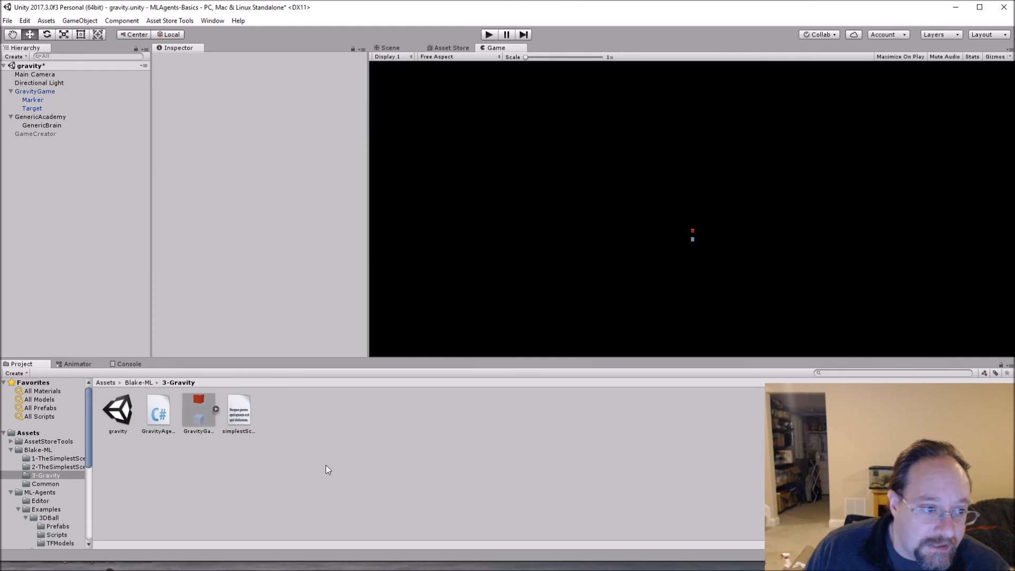
Reveal the asset folder in Explorer and open the ml-agents-best-practices-ppo.md shortcut
{"action": "right_click", "coordinate": [326, 467]}
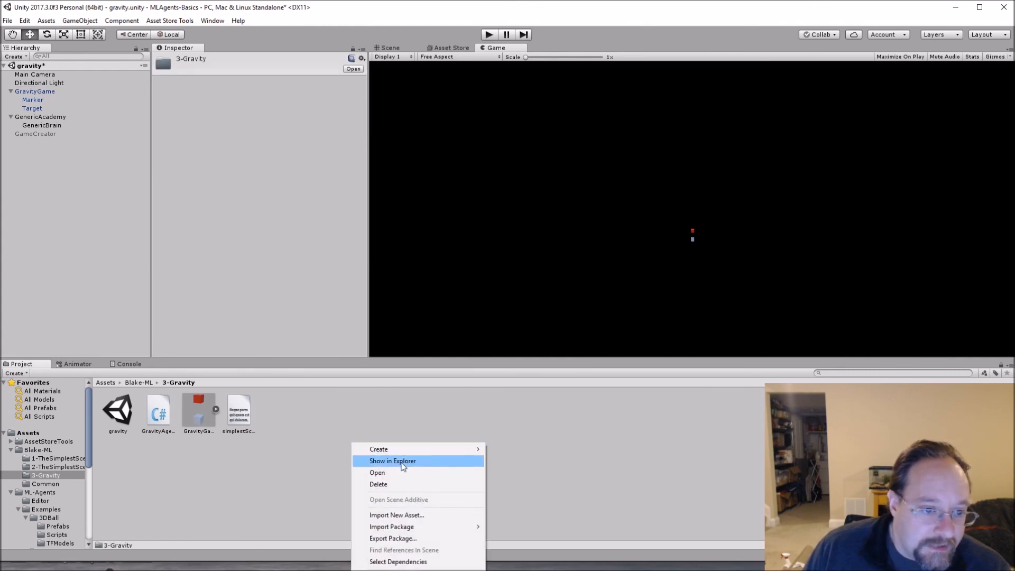
{"action": "left_click", "coordinate": [392, 461]}
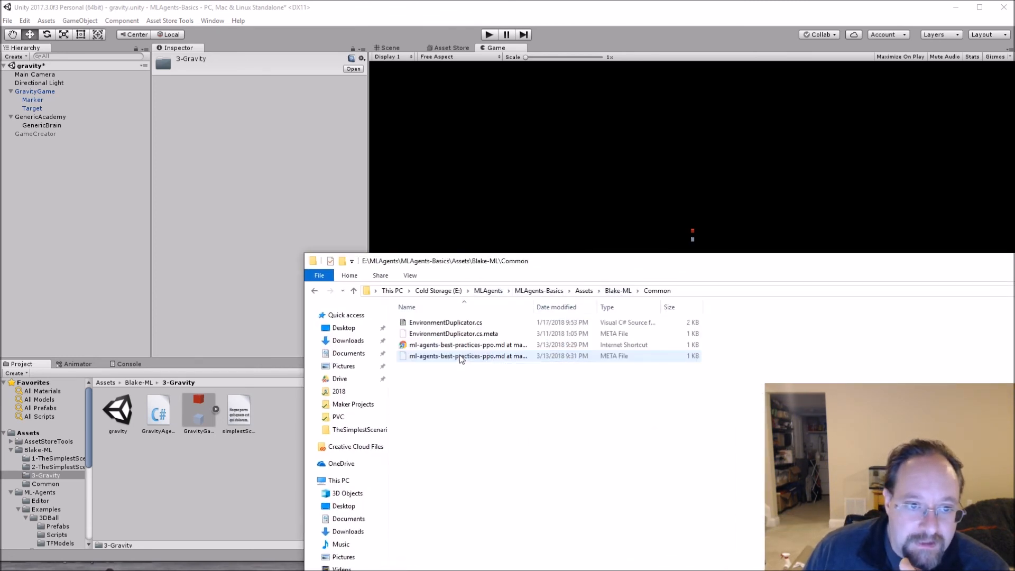
{"action": "double_click", "coordinate": [467, 345]}
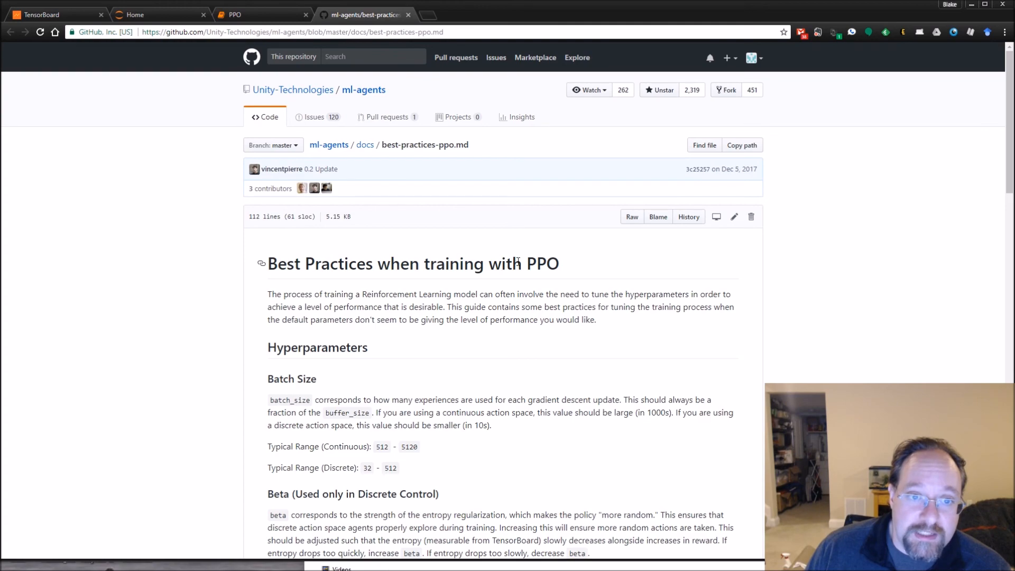
Scroll through the PPO best-practices hyperparameter ranges in best-practices-ppo.md on GitHub
{"action": "scroll", "scroll_direction": "down", "scroll_amount": 3}
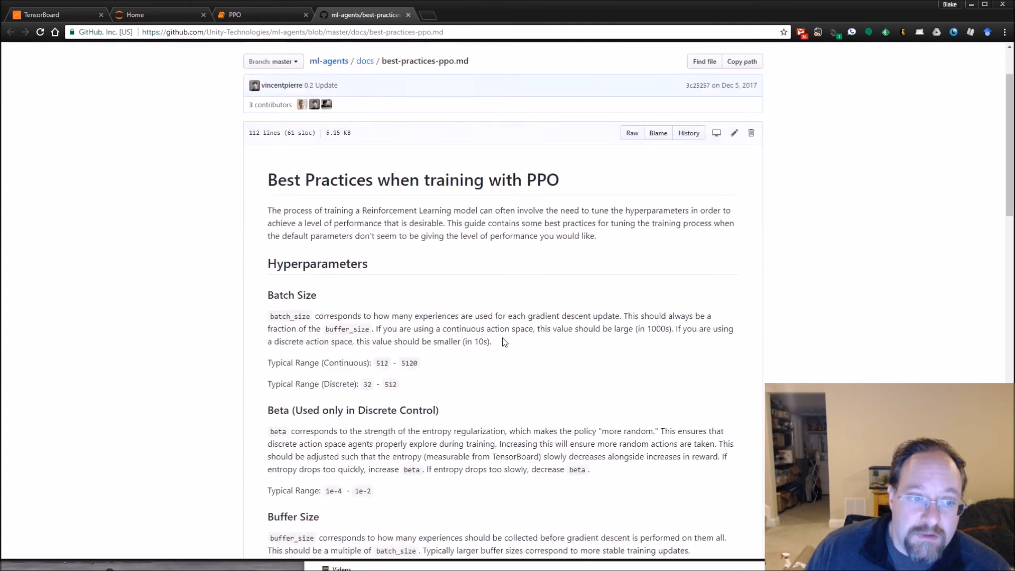
{"action": "scroll", "scroll_direction": "down", "scroll_amount": 3}
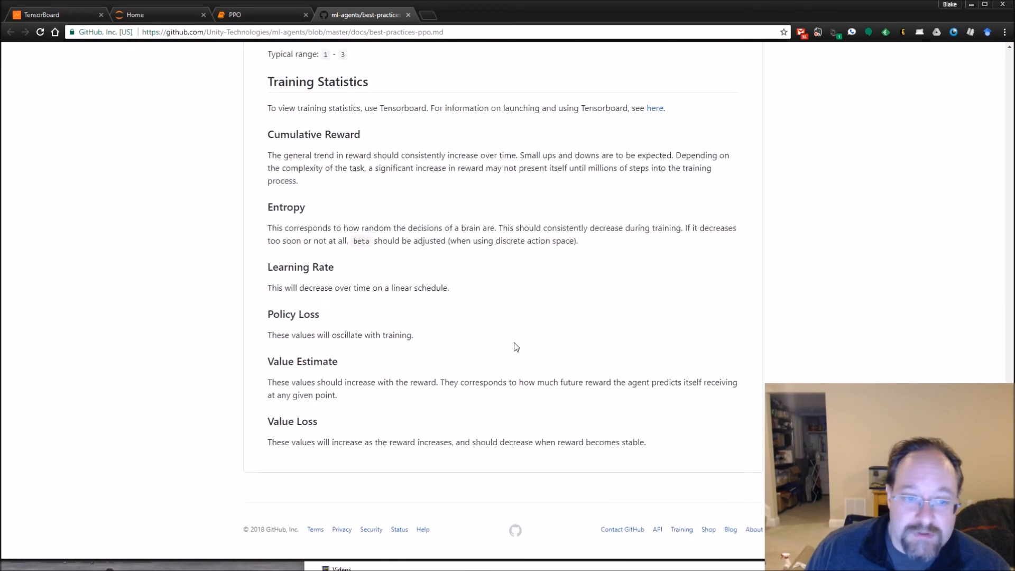
{"action": "scroll", "scroll_direction": "up", "scroll_amount": 3}
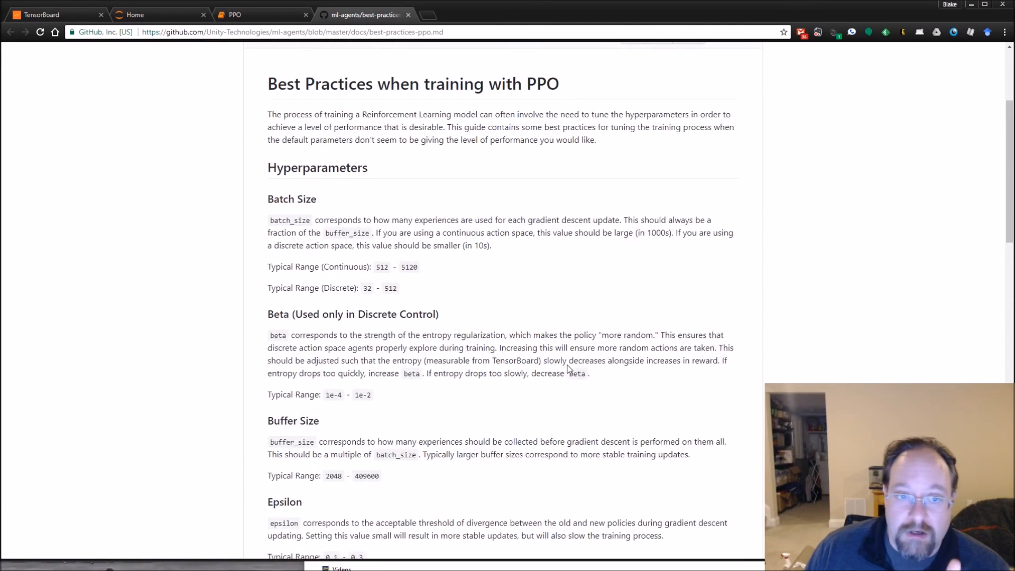
{"action": "scroll", "scroll_direction": "up", "scroll_amount": 3}
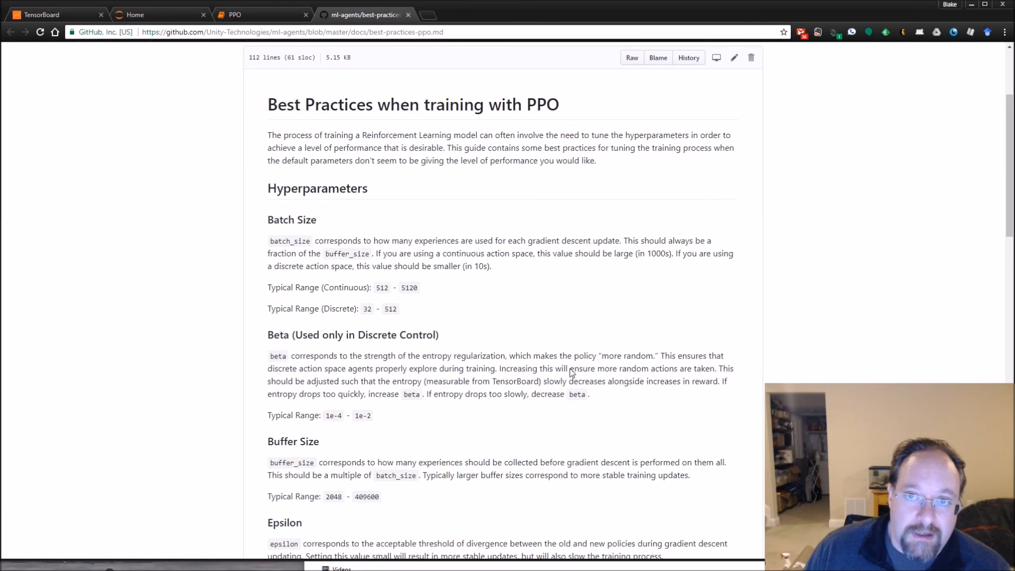
{"action": "scroll", "scroll_direction": "down", "scroll_amount": 3}
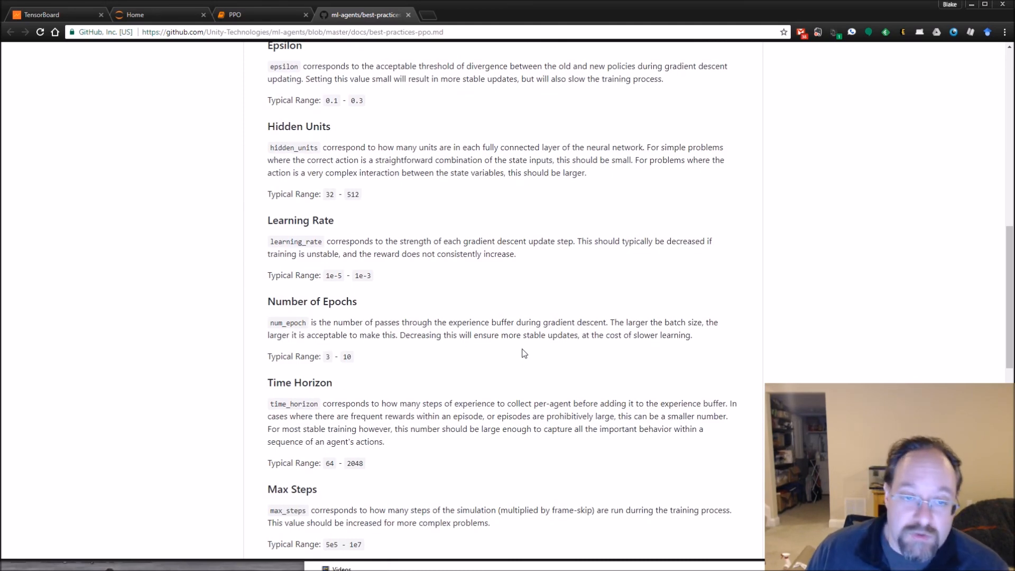
{"action": "scroll", "scroll_direction": "down", "scroll_amount": 3}
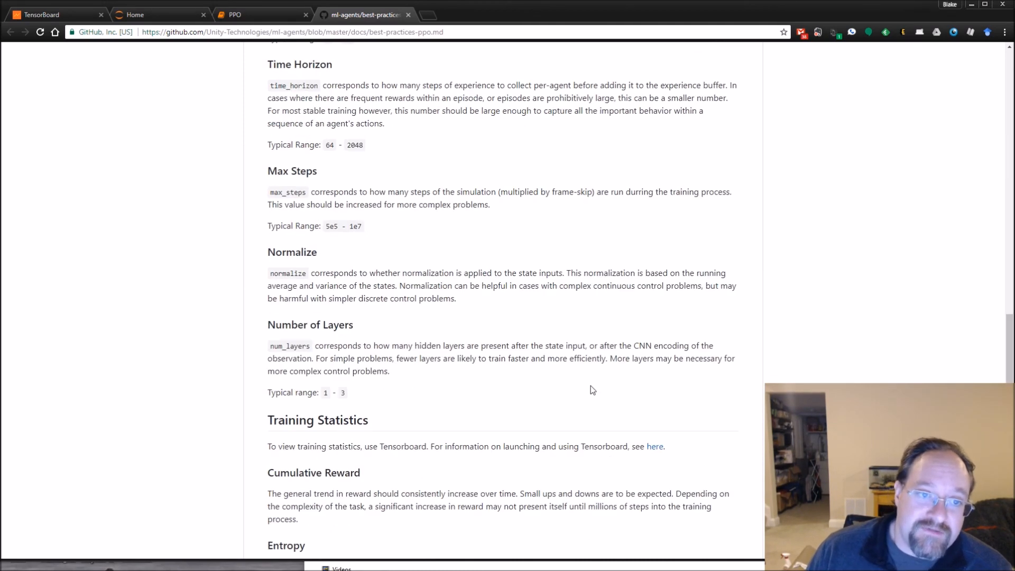
{"action": "scroll", "scroll_direction": "down", "scroll_amount": 3}
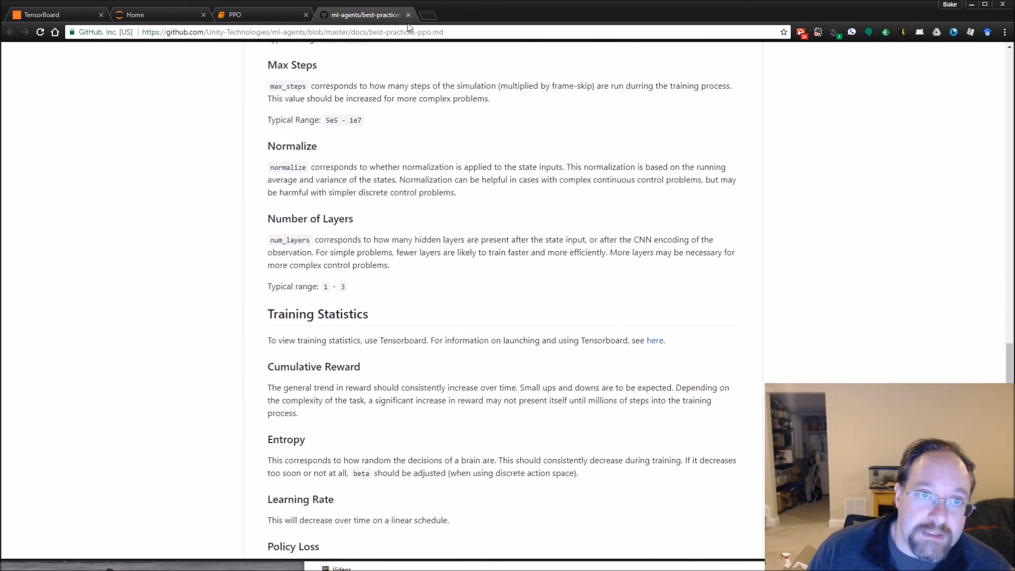
Return to the PPO notebook's hyperparameter cell, then back to the Unity gravity scene
{"action": "left_click", "coordinate": [258, 14]}
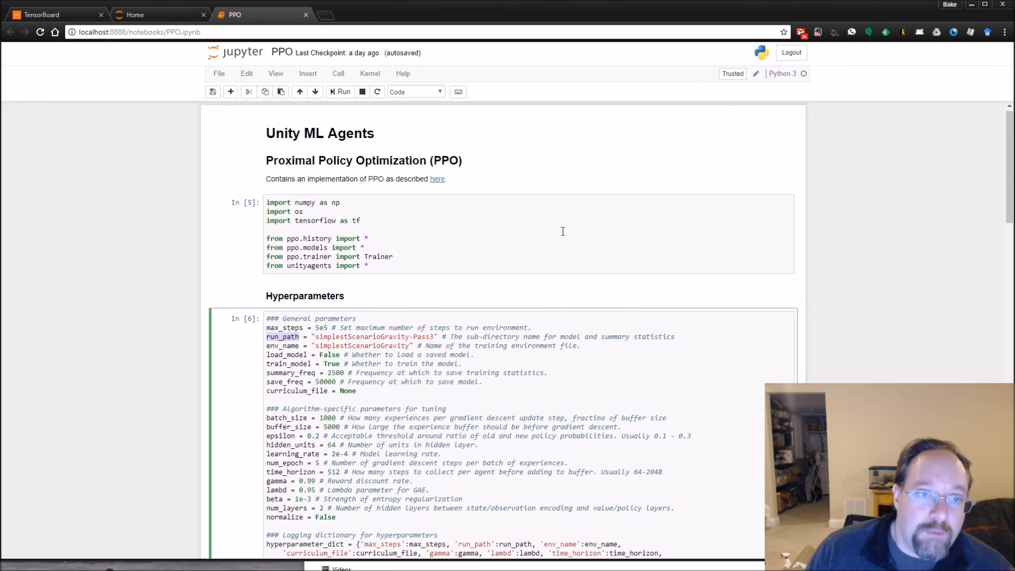
{"action": "scroll", "scroll_direction": "down", "scroll_amount": 3}
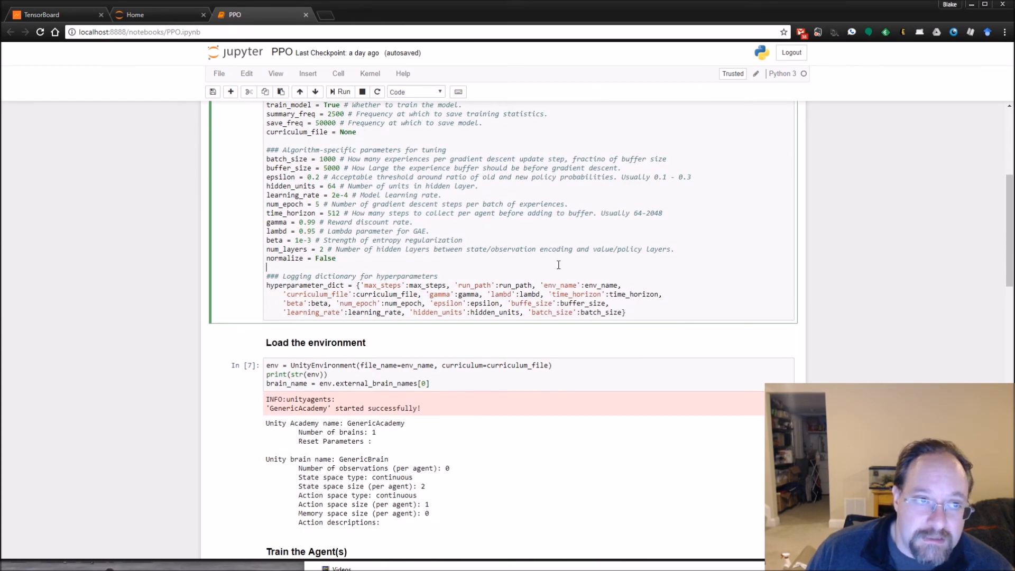
{"action": "left_click", "coordinate": [159, 14]}
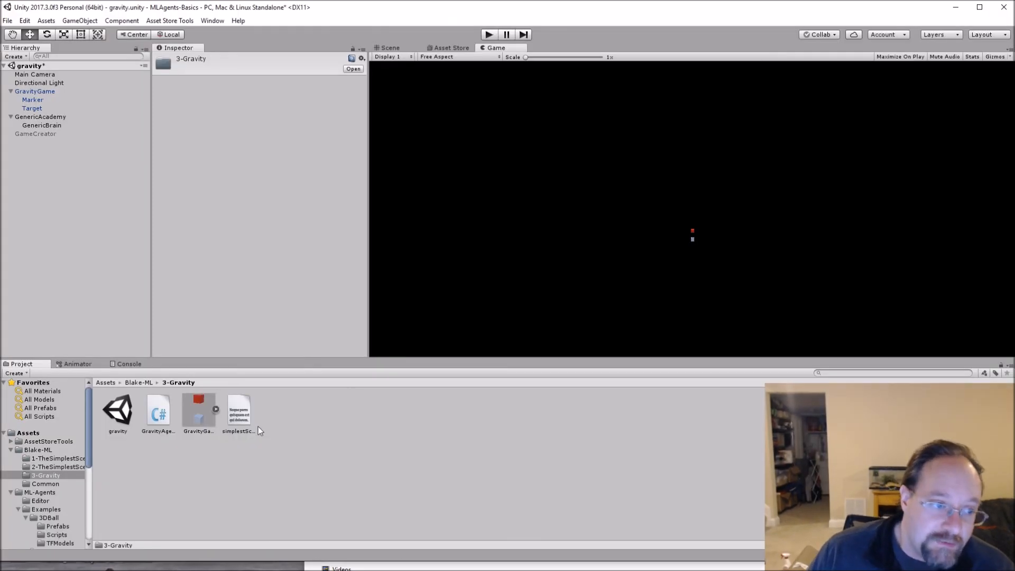
Select the trained simplestScenarioGravity model asset and inspect GravityGame and GenericBrain
{"action": "left_click", "coordinate": [238, 413]}
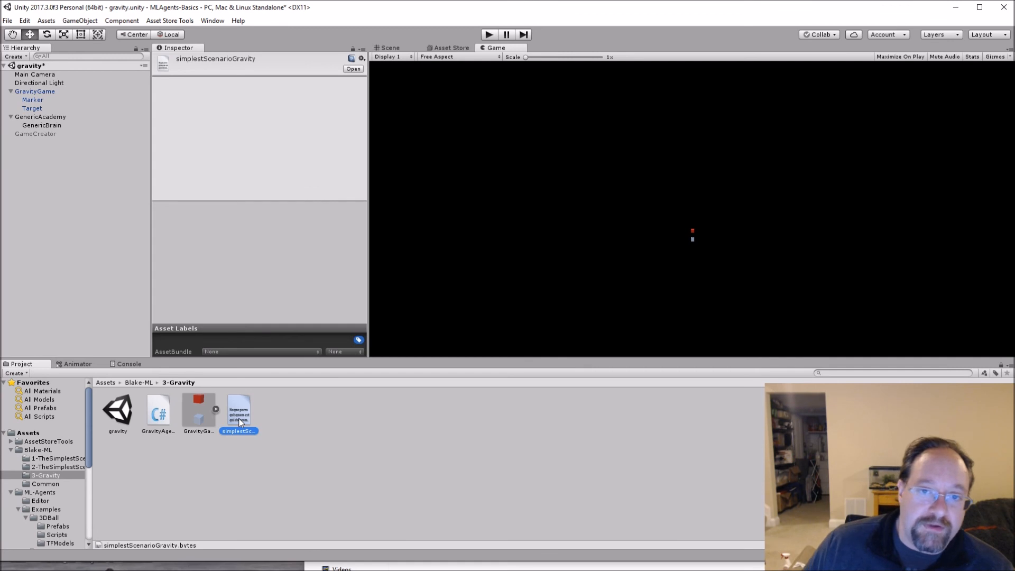
{"action": "mouse_move", "coordinate": [201, 415]}
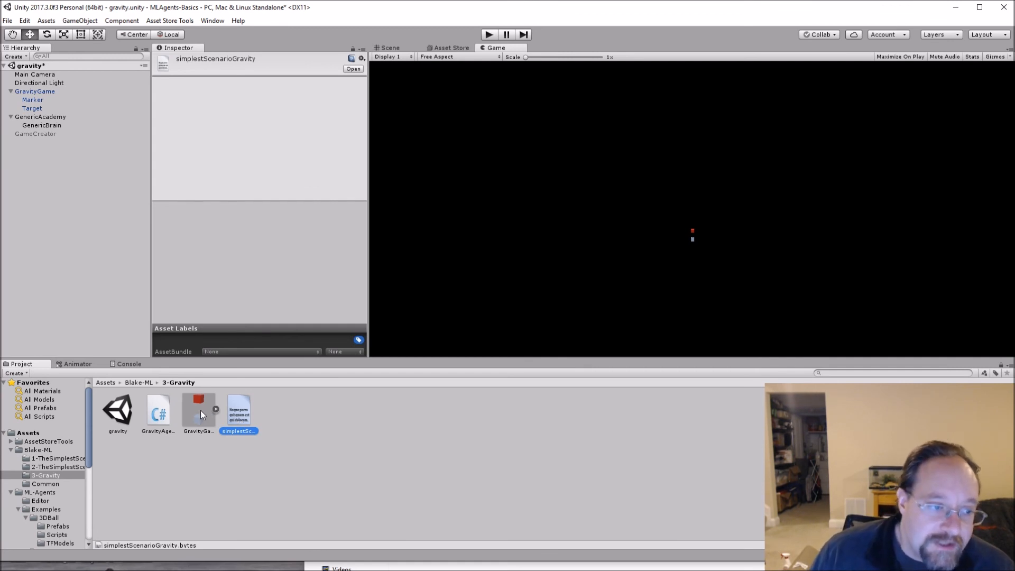
{"action": "left_click", "coordinate": [408, 435]}
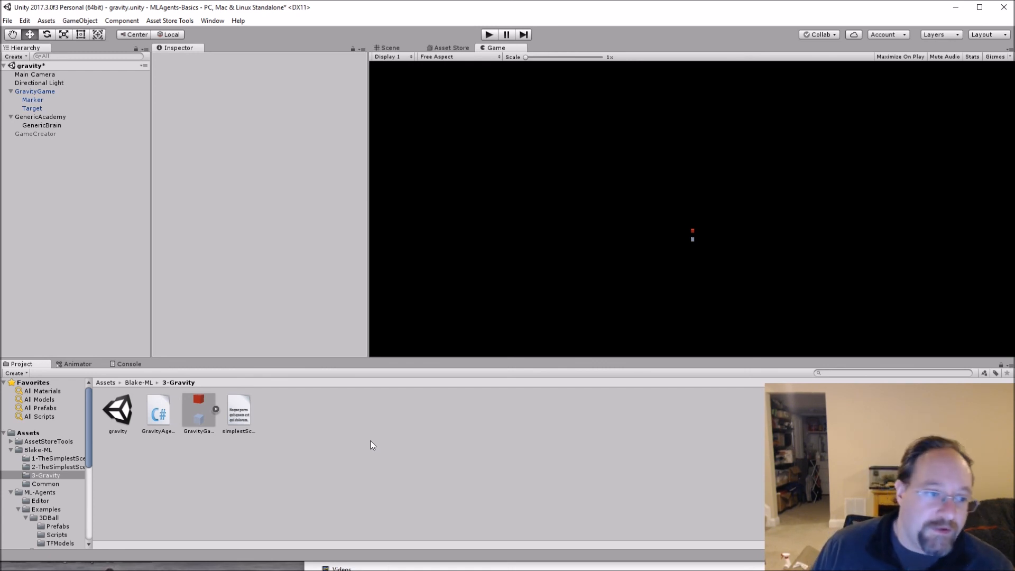
{"action": "left_click", "coordinate": [35, 91]}
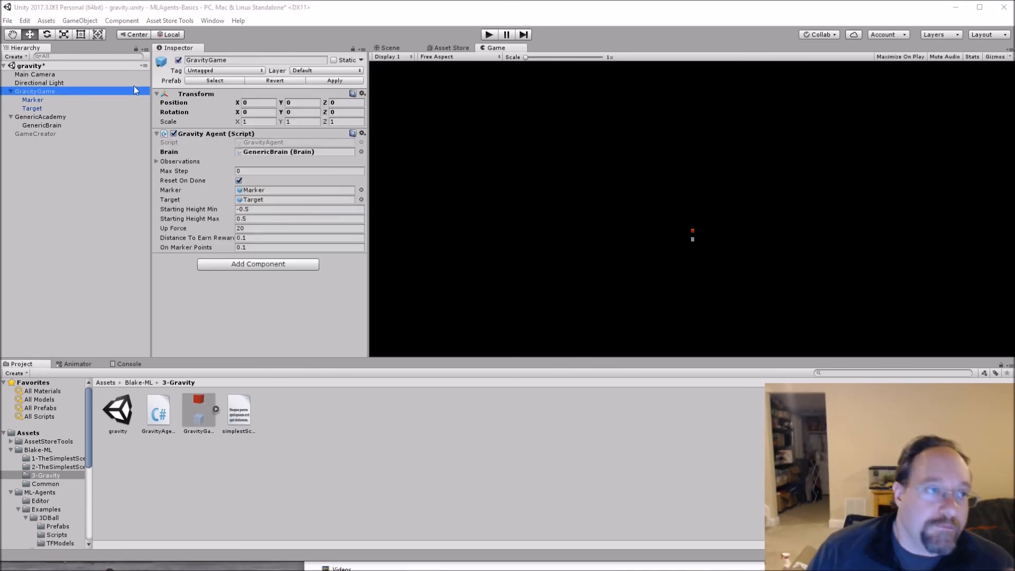
{"action": "left_click", "coordinate": [42, 125]}
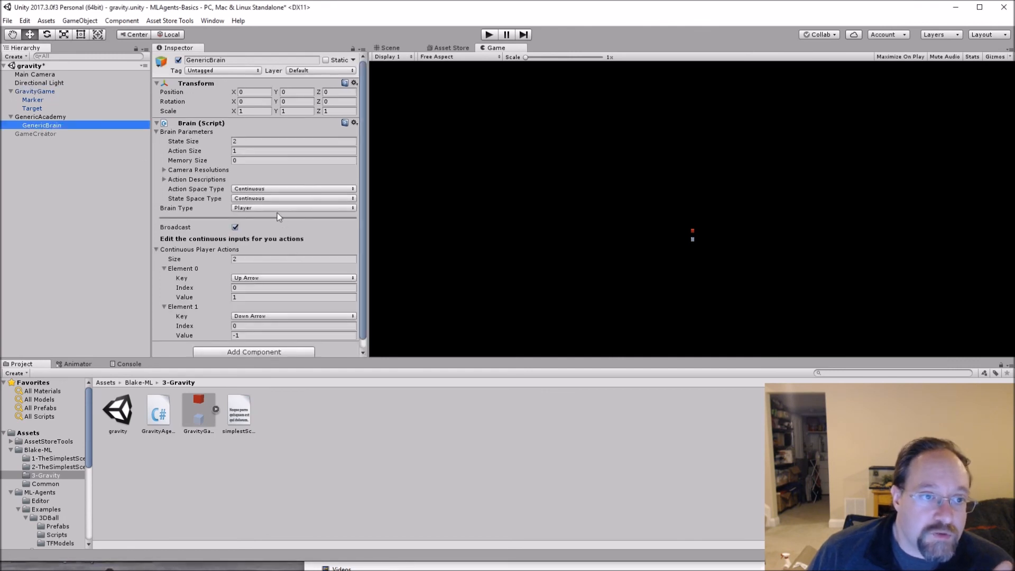
Set GenericBrain's Brain Type to Internal and start the gravity scene playing
{"action": "left_click", "coordinate": [292, 209]}
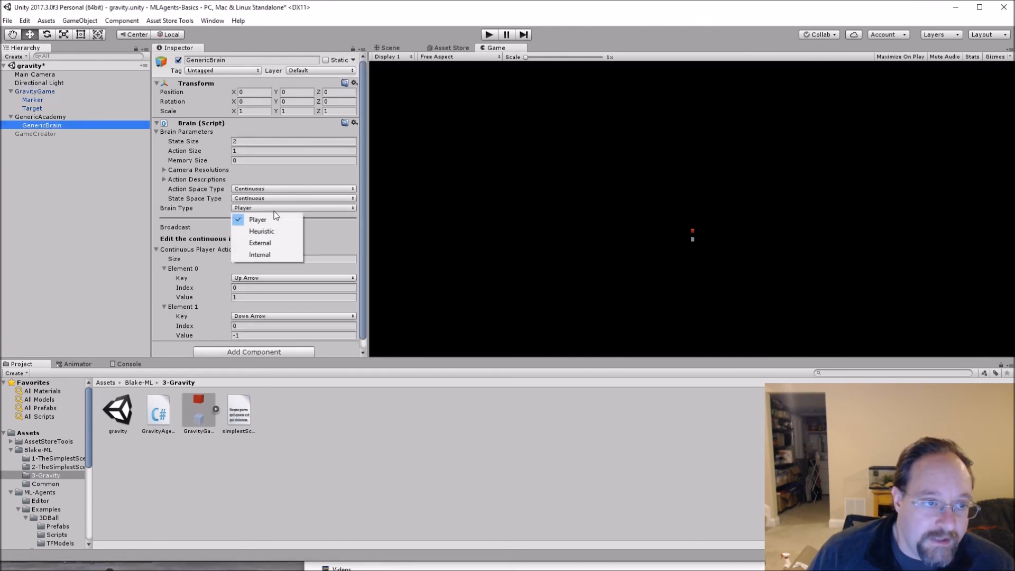
{"action": "left_click", "coordinate": [260, 255]}
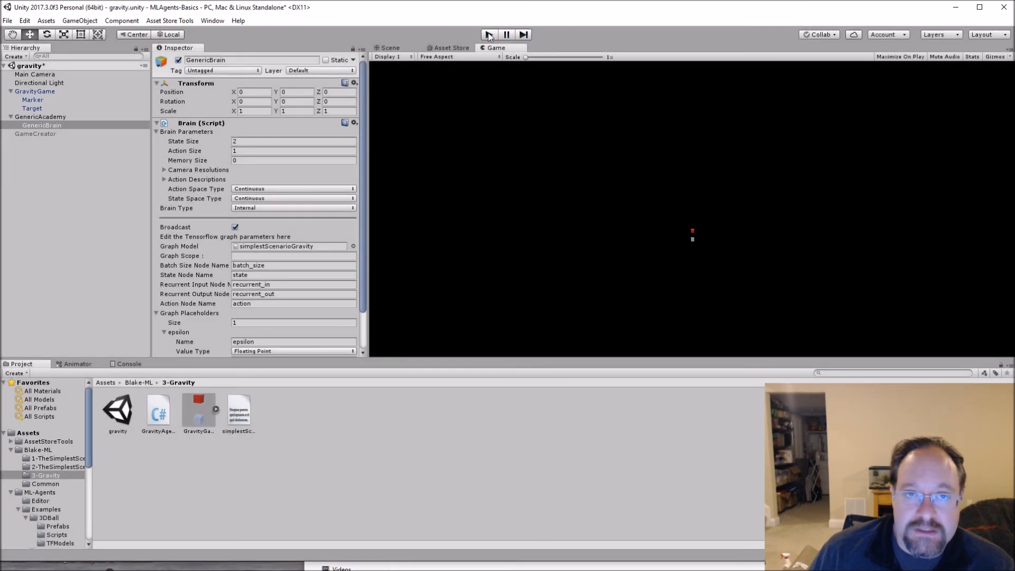
{"action": "left_click", "coordinate": [487, 33]}
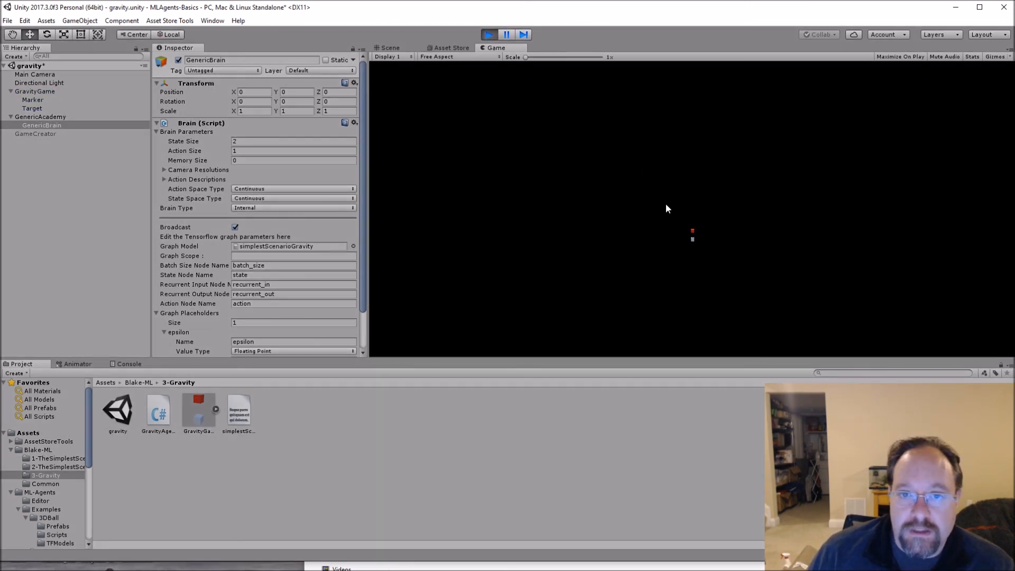